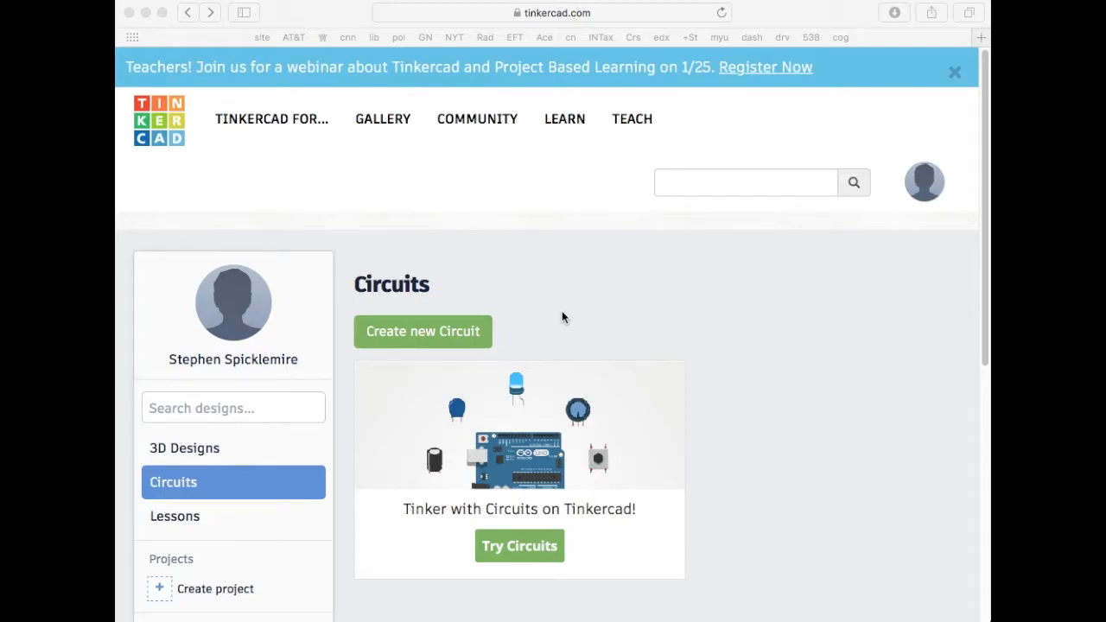
mouse_move(568, 319)
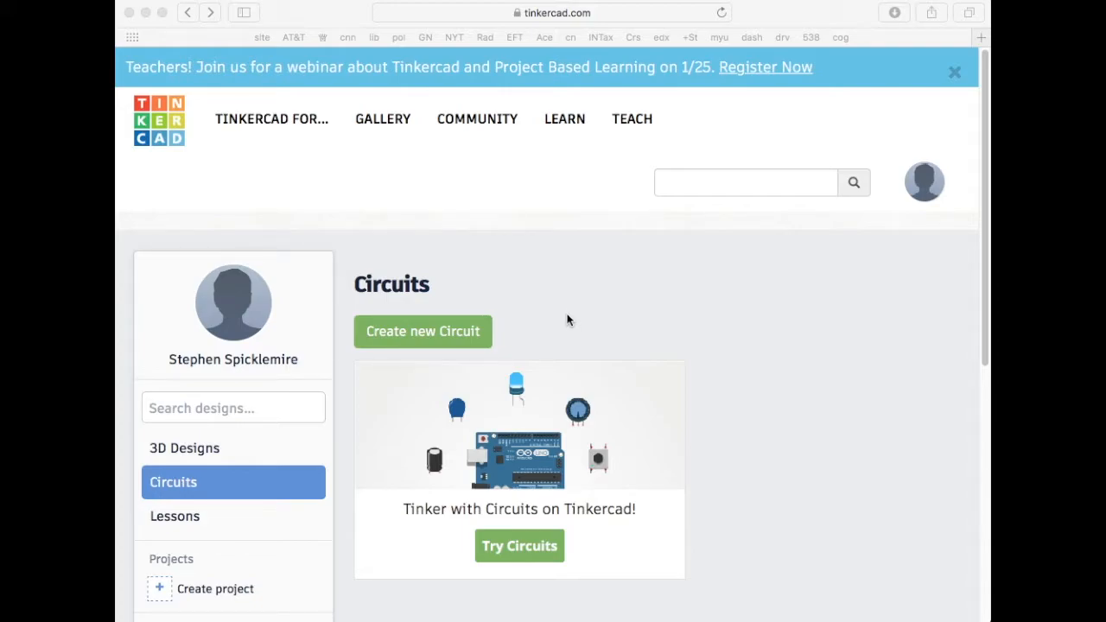
mouse_move(553, 443)
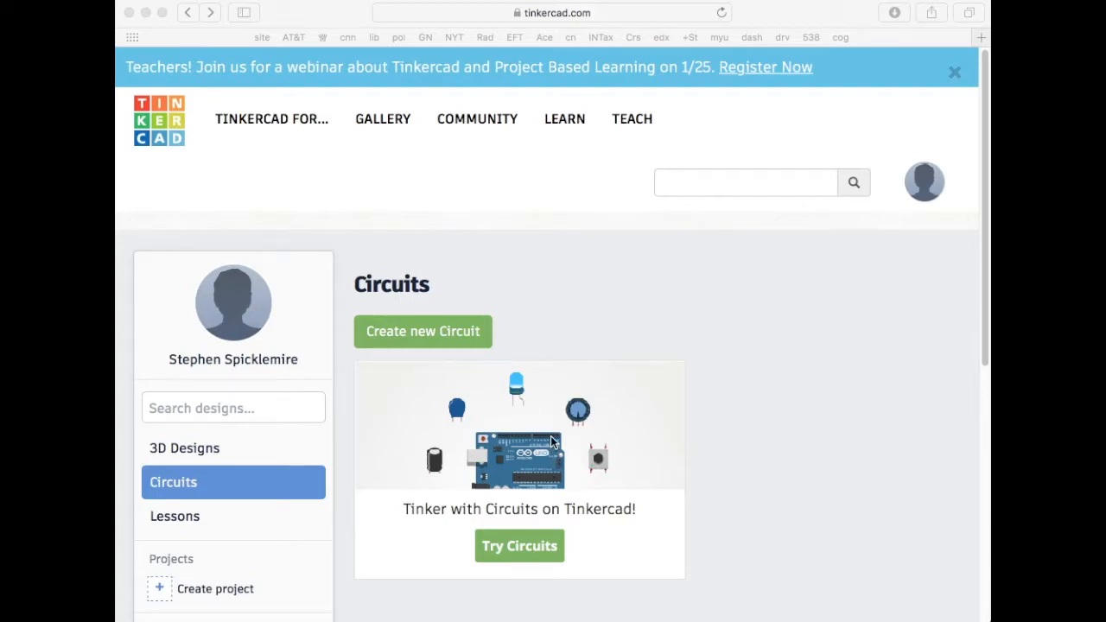
mouse_move(170, 495)
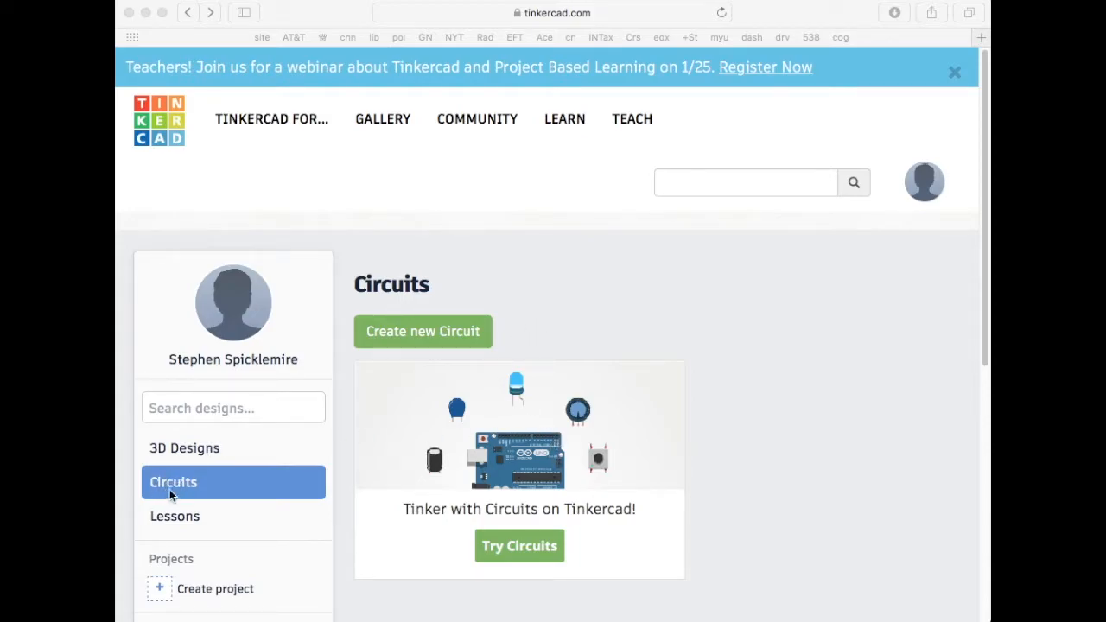
mouse_move(449, 371)
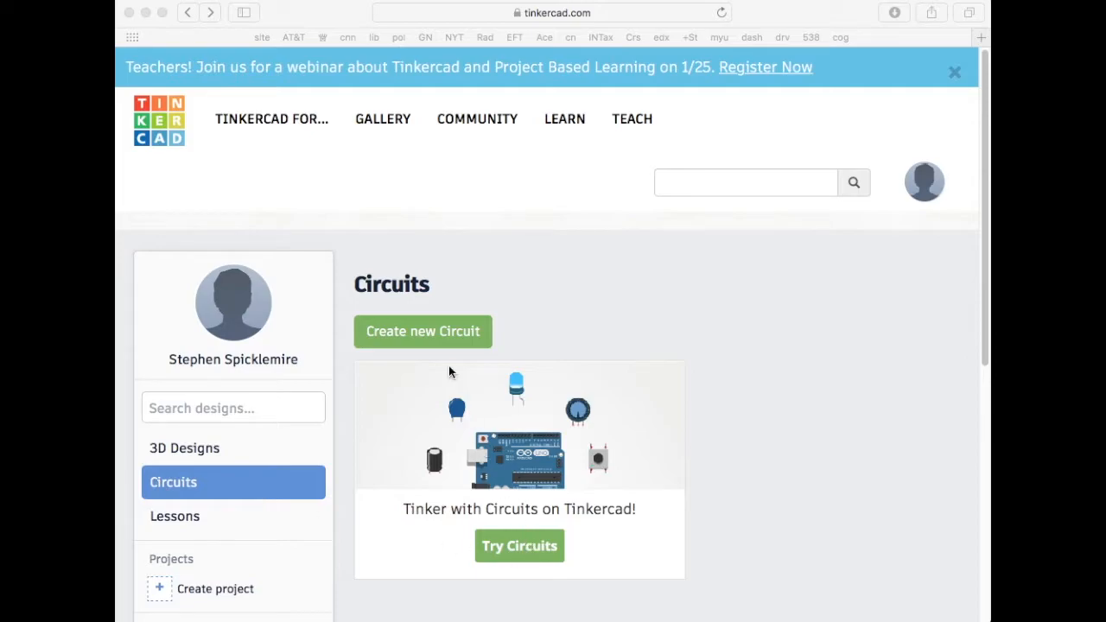
- Create a new circuit design from the Circuits dashboard
click(423, 331)
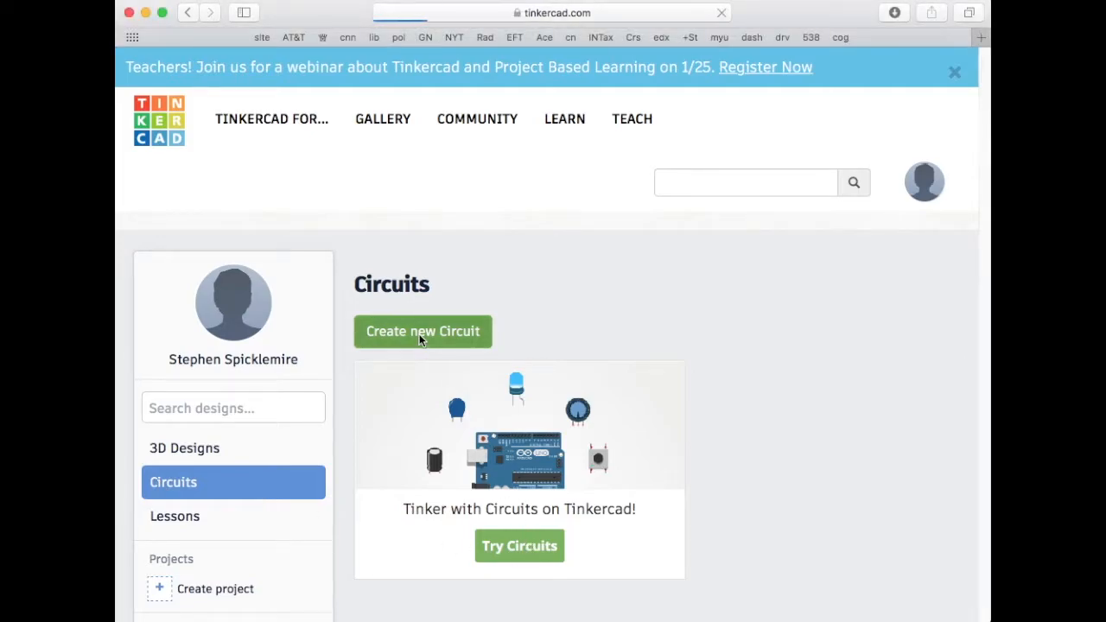
- Place an Arduino Uno R3 from the Basic Components list onto the canvas
click(423, 331)
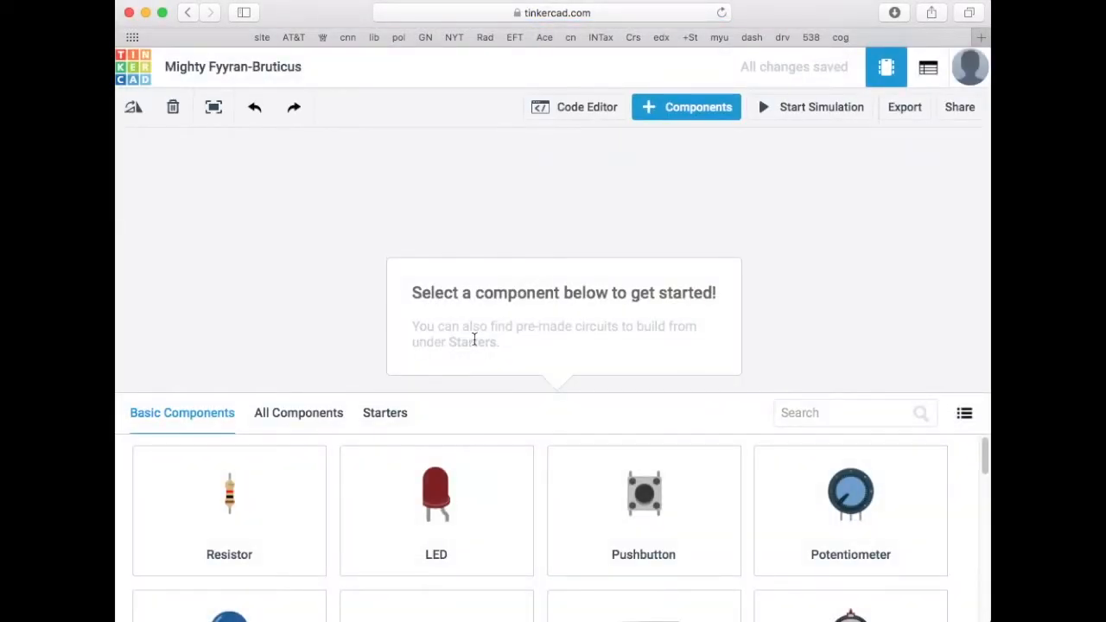
scroll(down, 3)
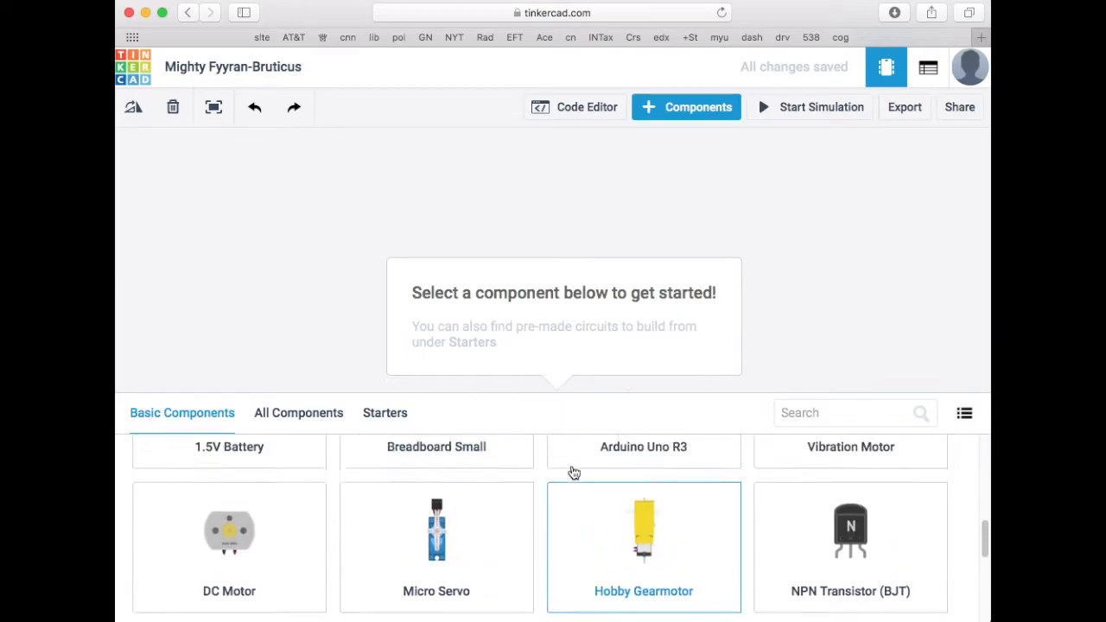
scroll(up, 3)
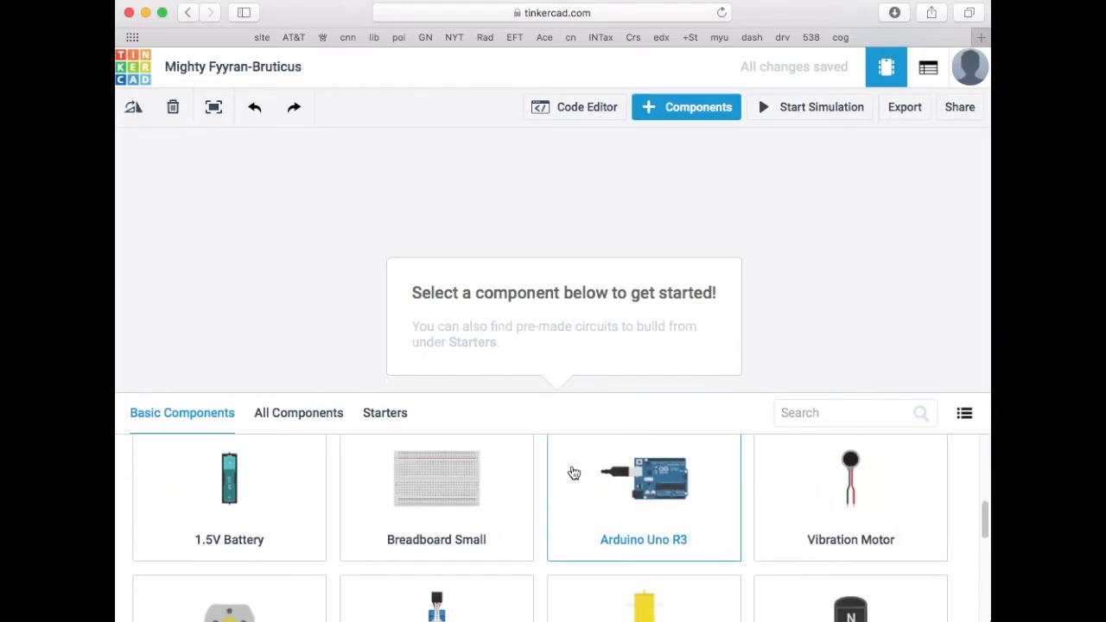
scroll(down, 3)
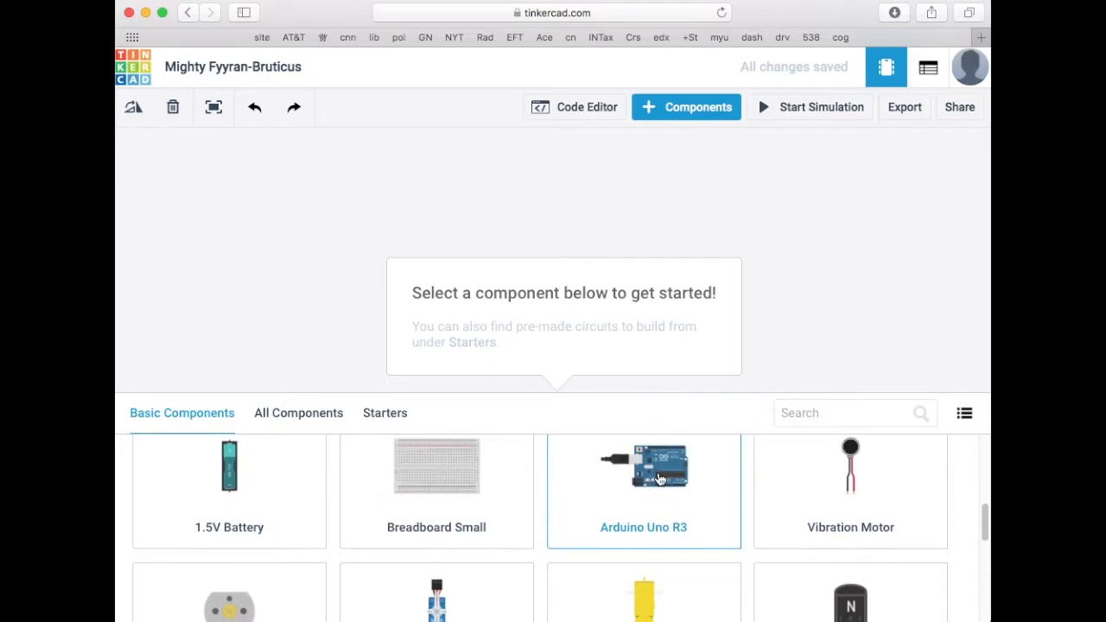
click(643, 467)
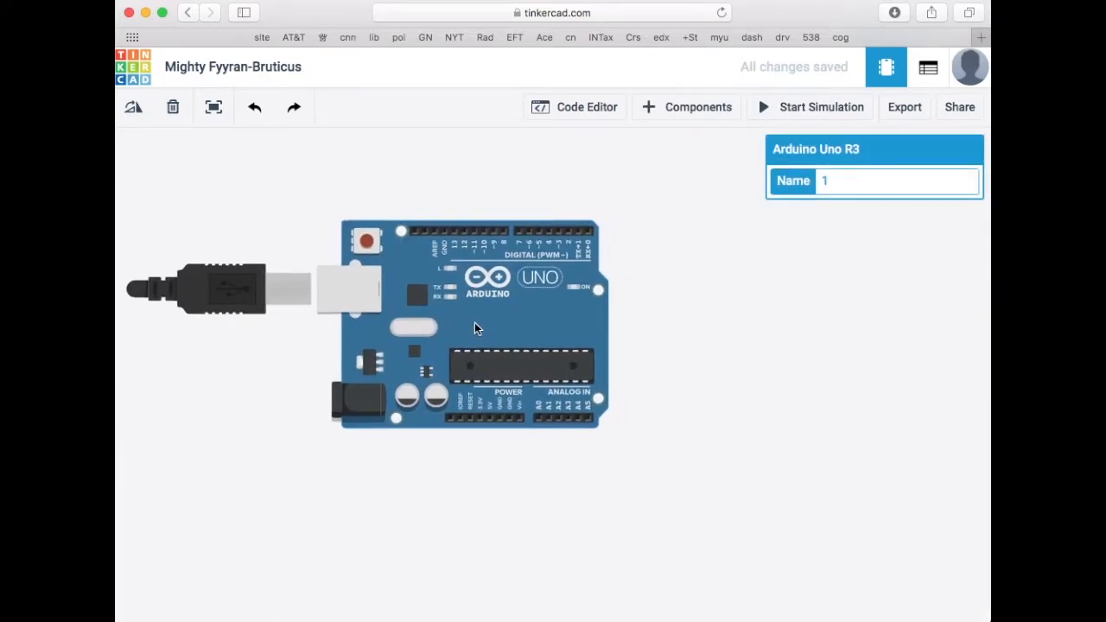
- Add a small breadboard beside the Arduino and drop a resistor onto it
click(687, 107)
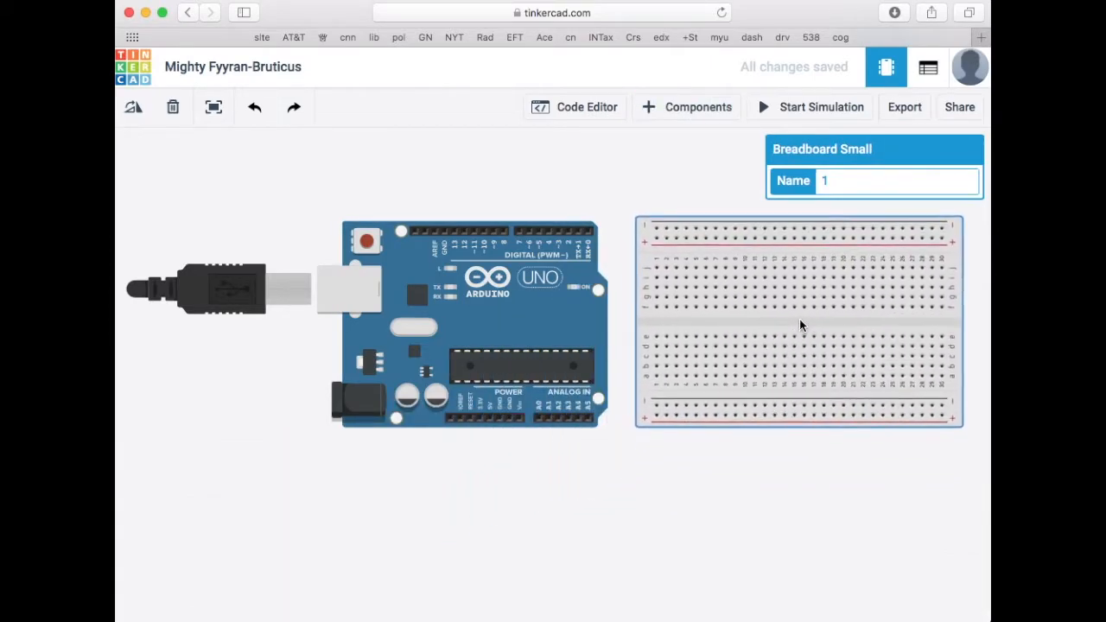
click(686, 106)
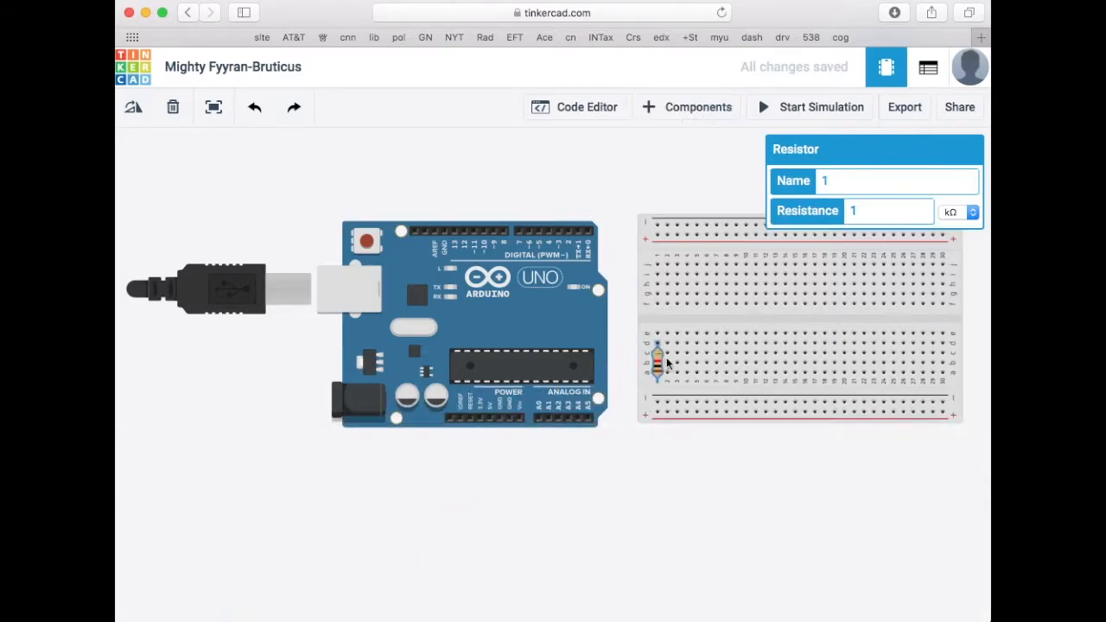
- Stand the resistor upright across the breadboard's middle gap
drag(660, 359, 726, 311)
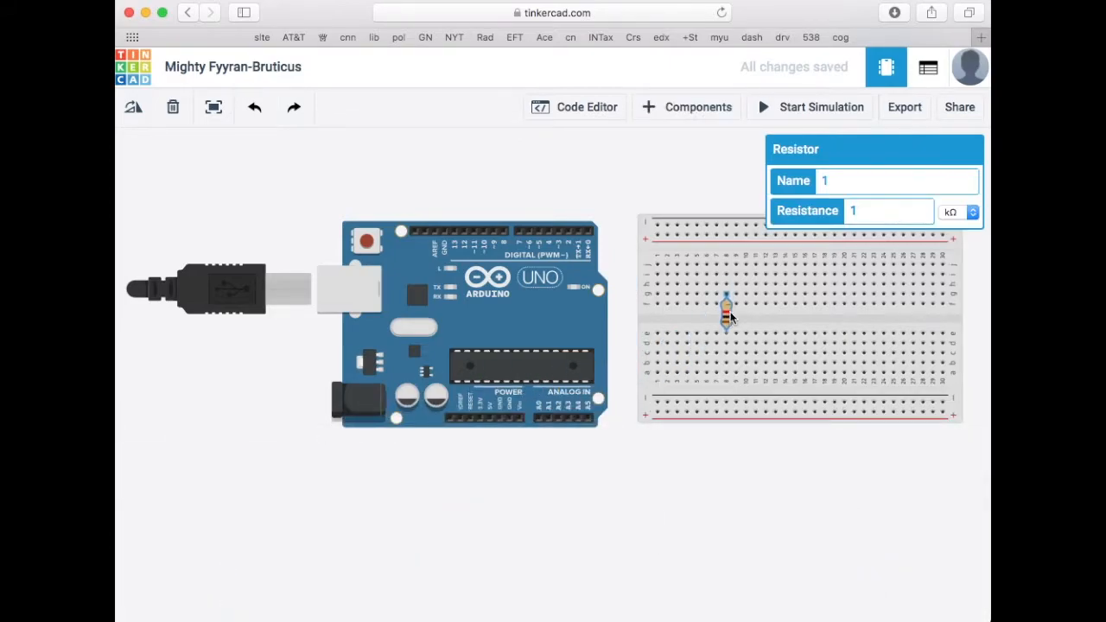
click(687, 106)
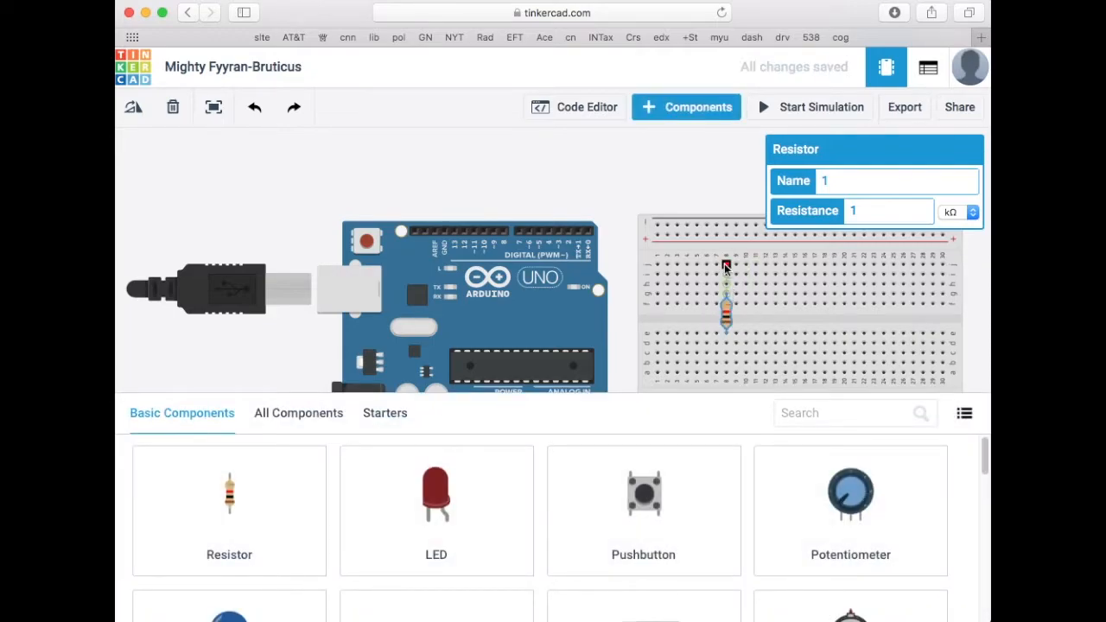
drag(727, 294, 727, 320)
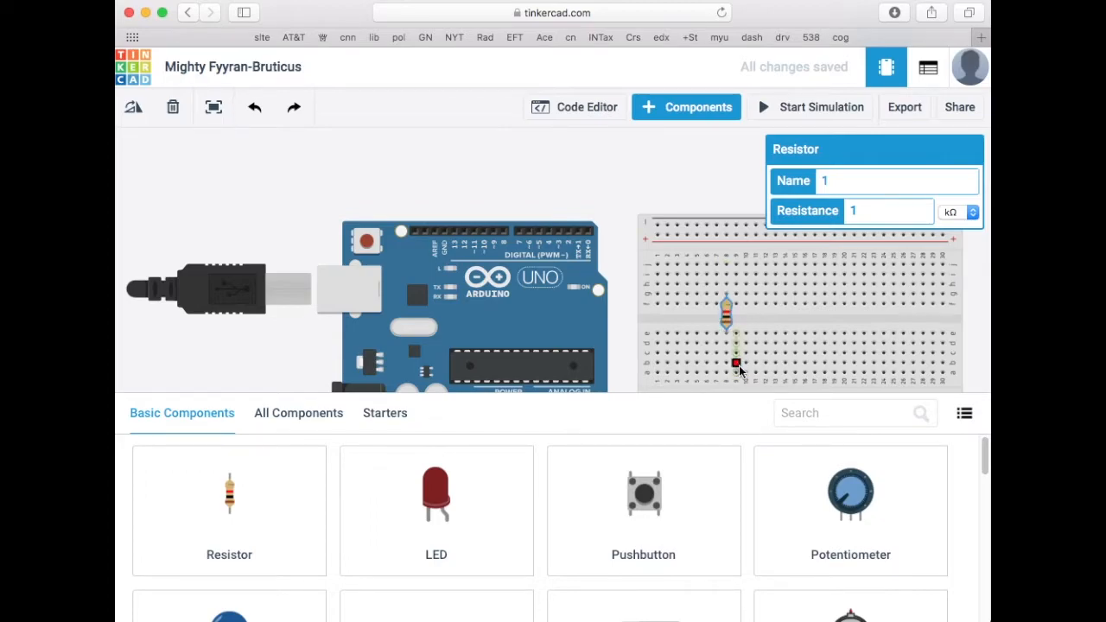
- Place a capacitor on the breadboard a few columns right of the resistor
scroll(down, 3)
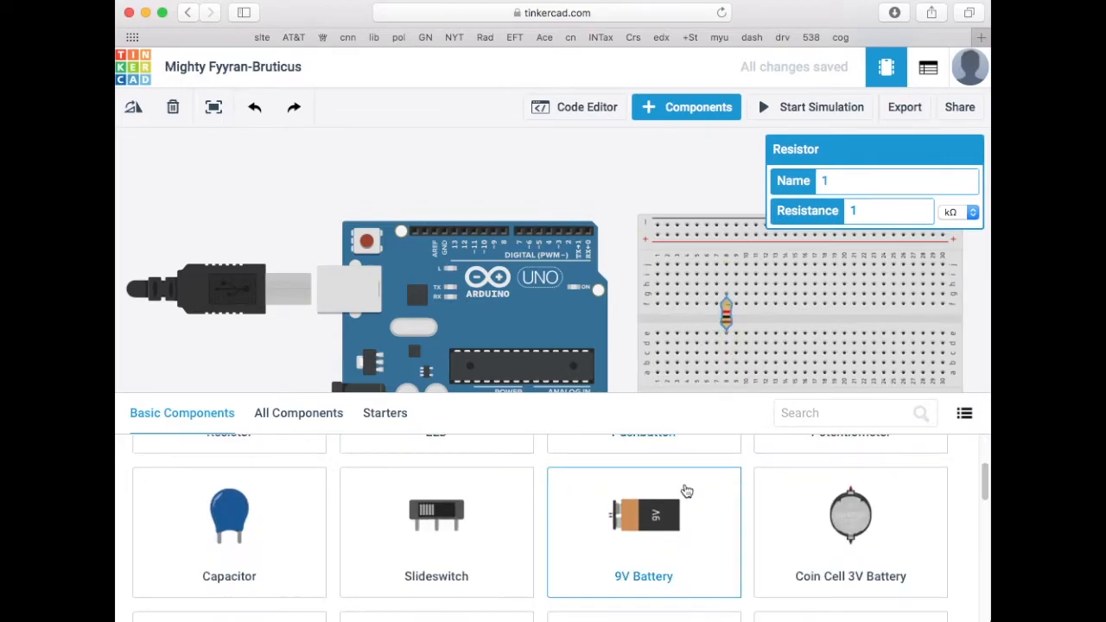
drag(229, 514, 346, 480)
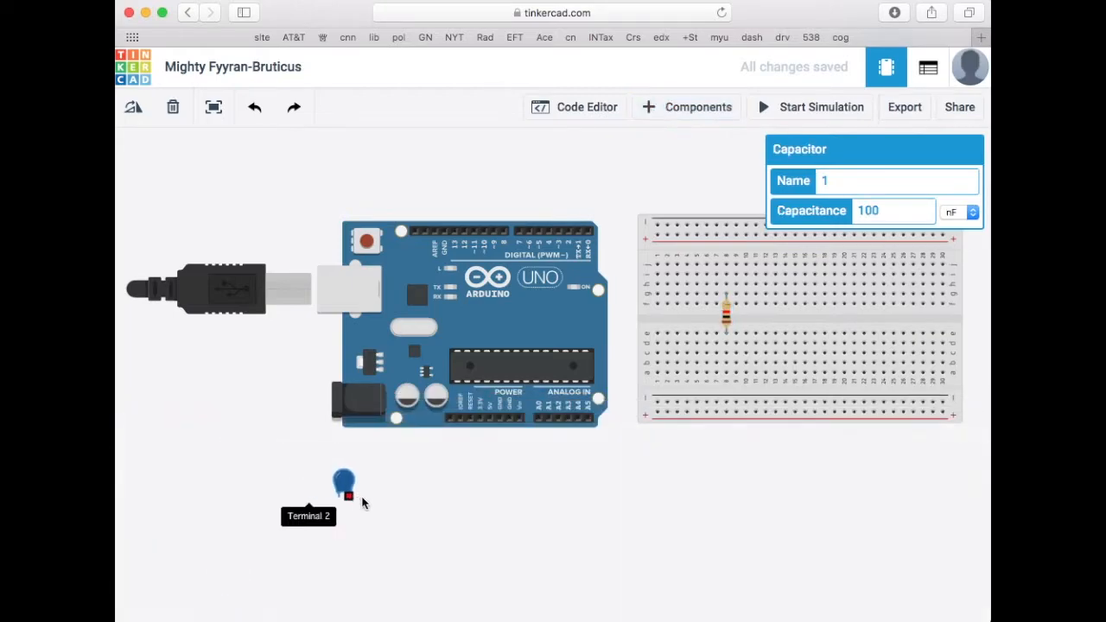
drag(346, 479, 732, 337)
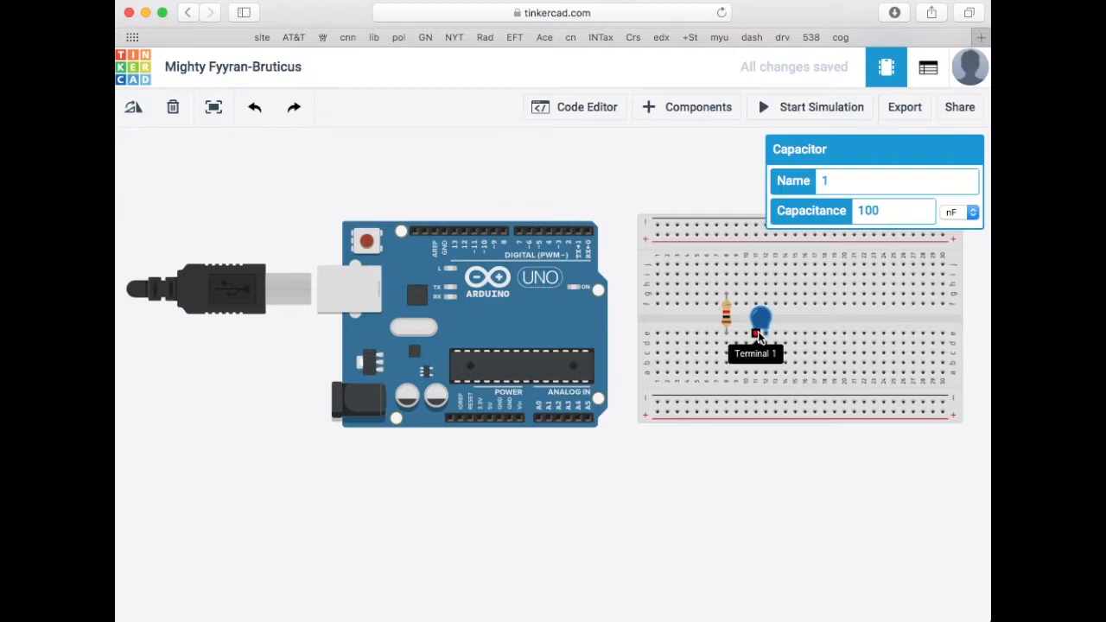
click(687, 106)
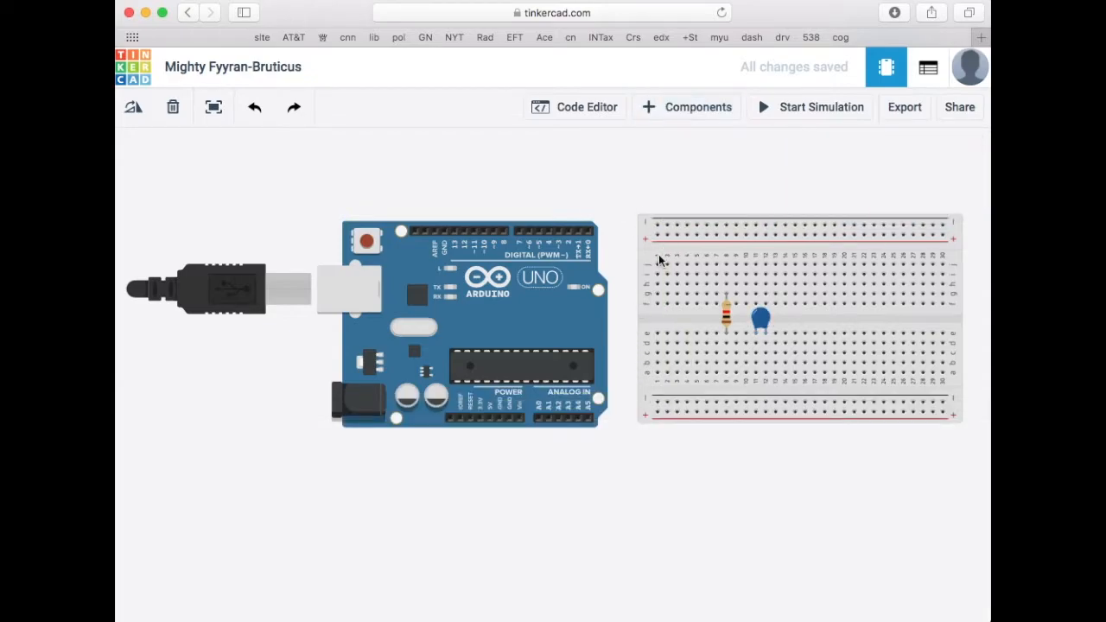
mouse_move(668, 354)
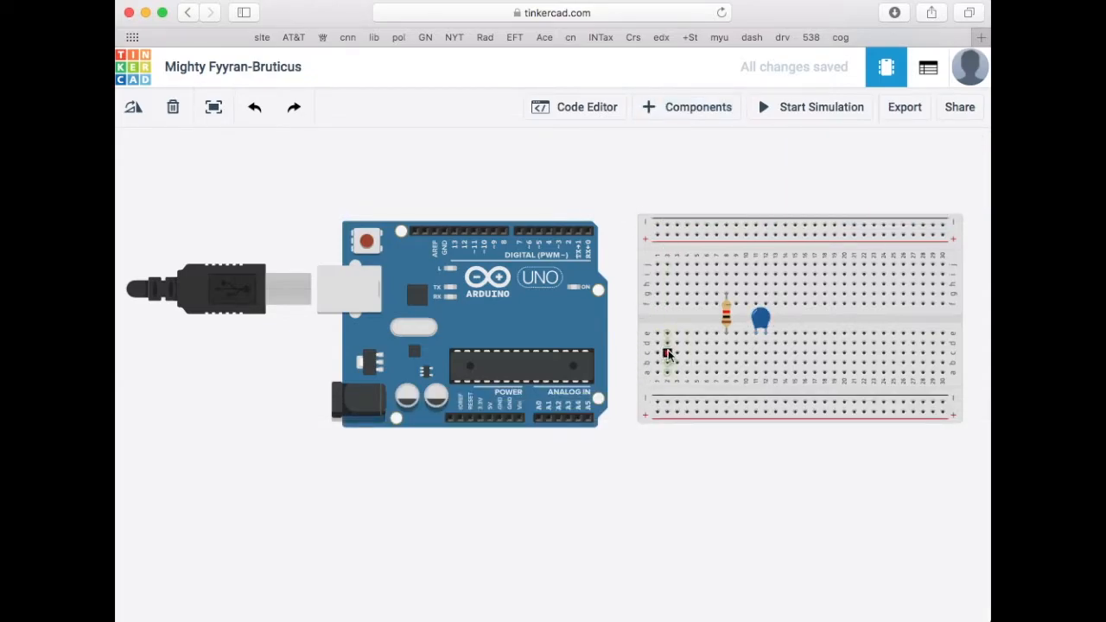
mouse_move(661, 284)
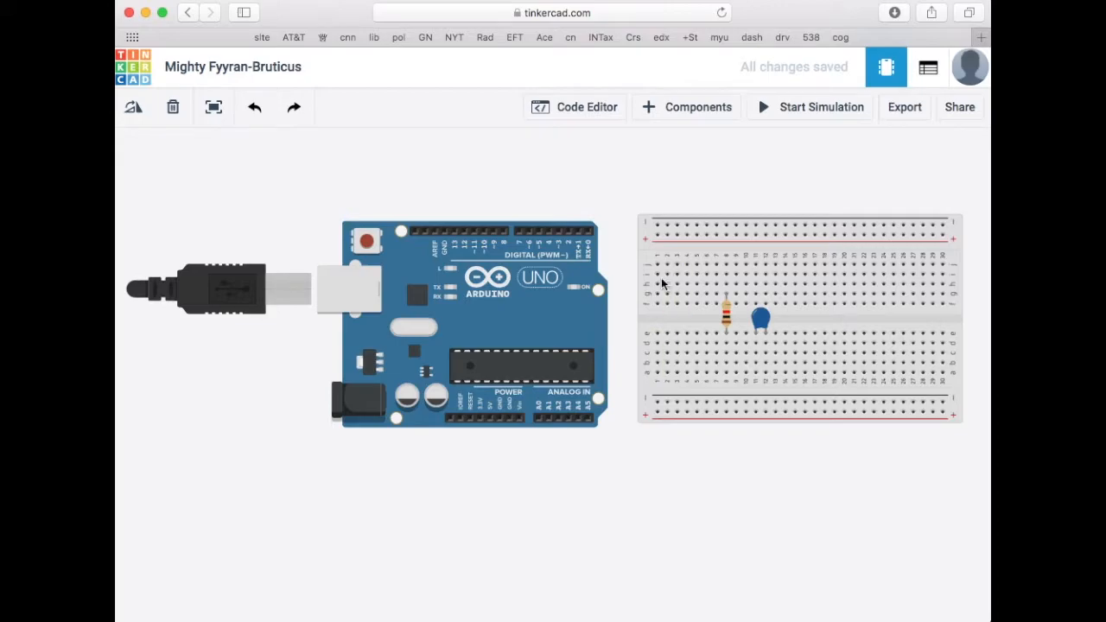
mouse_move(557, 234)
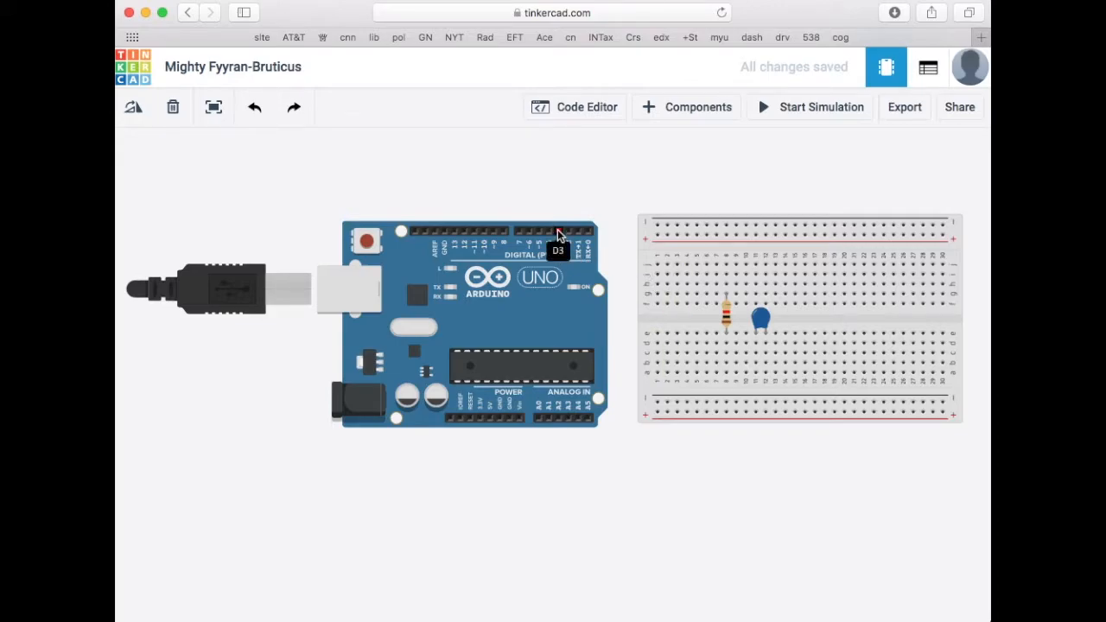
mouse_move(561, 255)
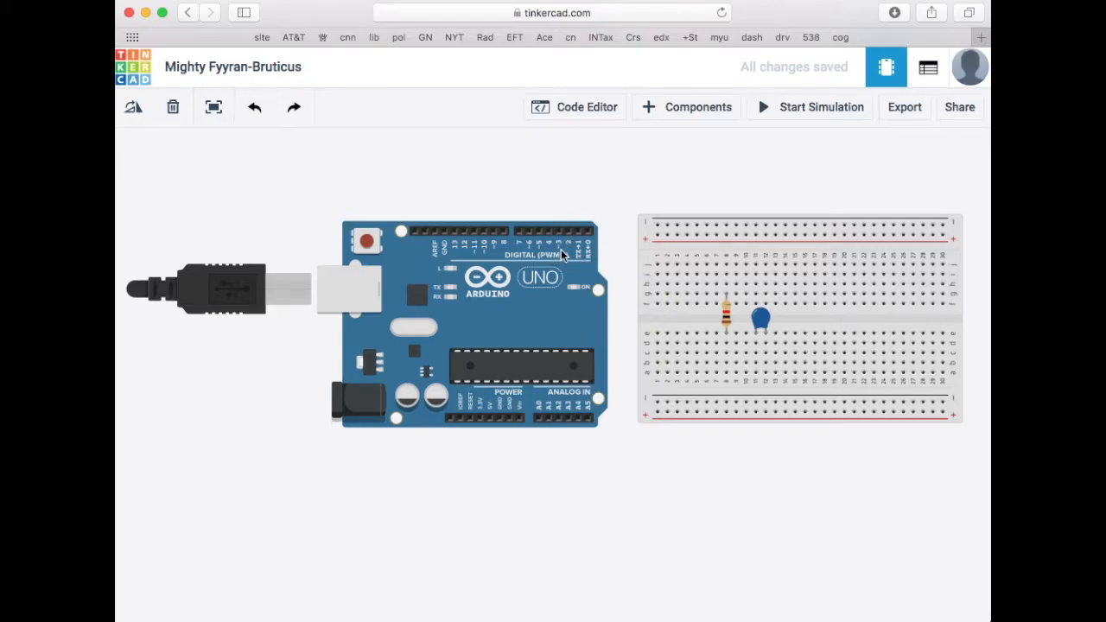
mouse_move(488, 257)
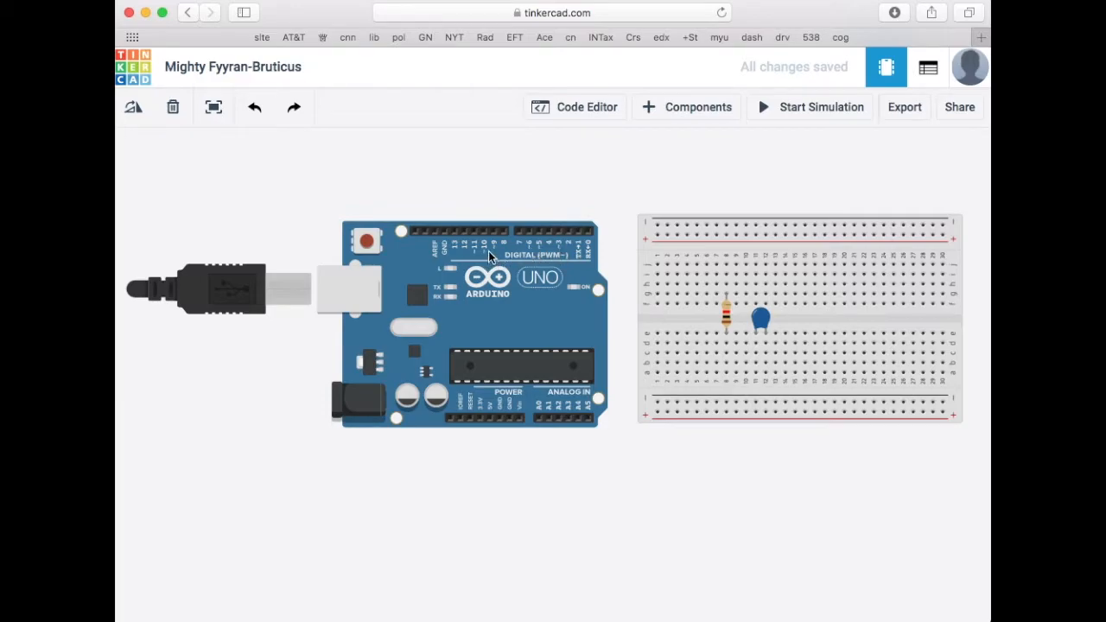
mouse_move(545, 253)
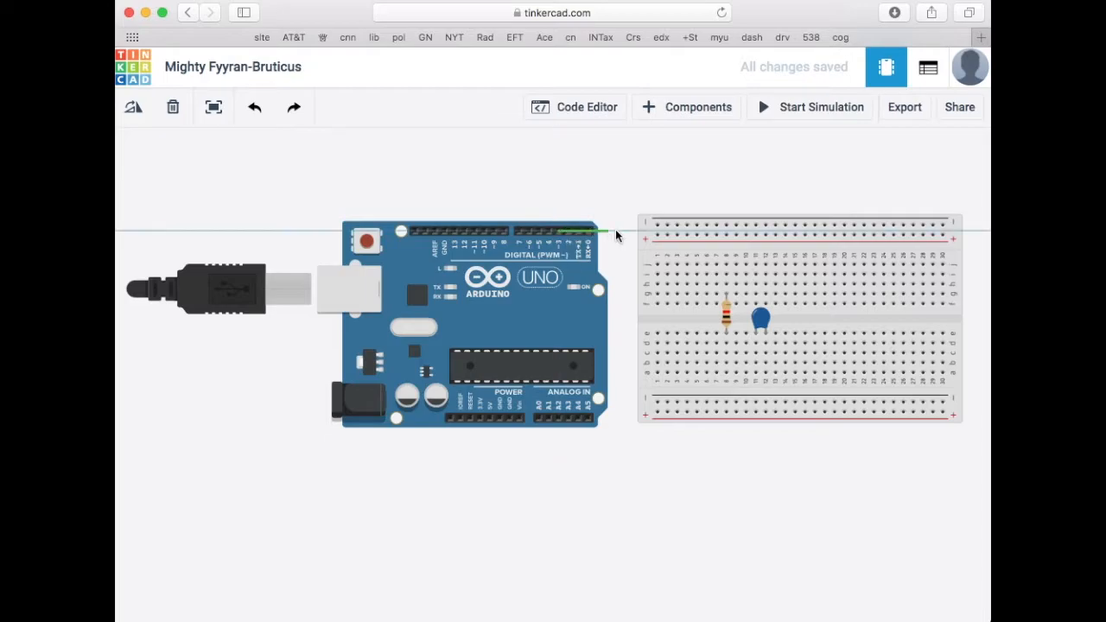
- Run a wire from Arduino pin D3 to the resistor's top row
drag(597, 232, 726, 268)
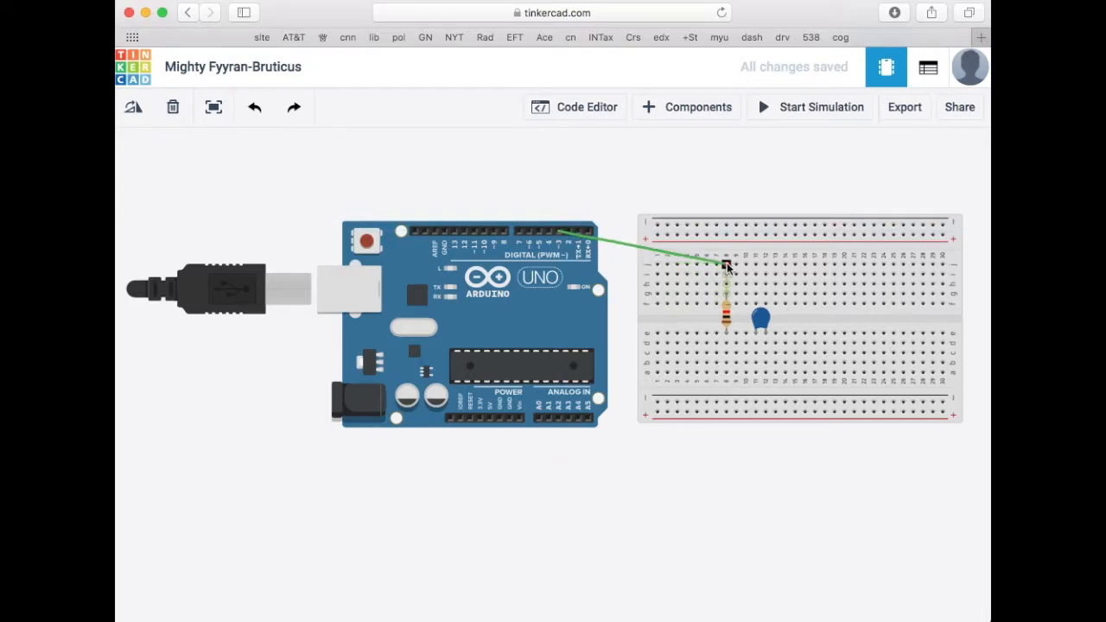
click(726, 266)
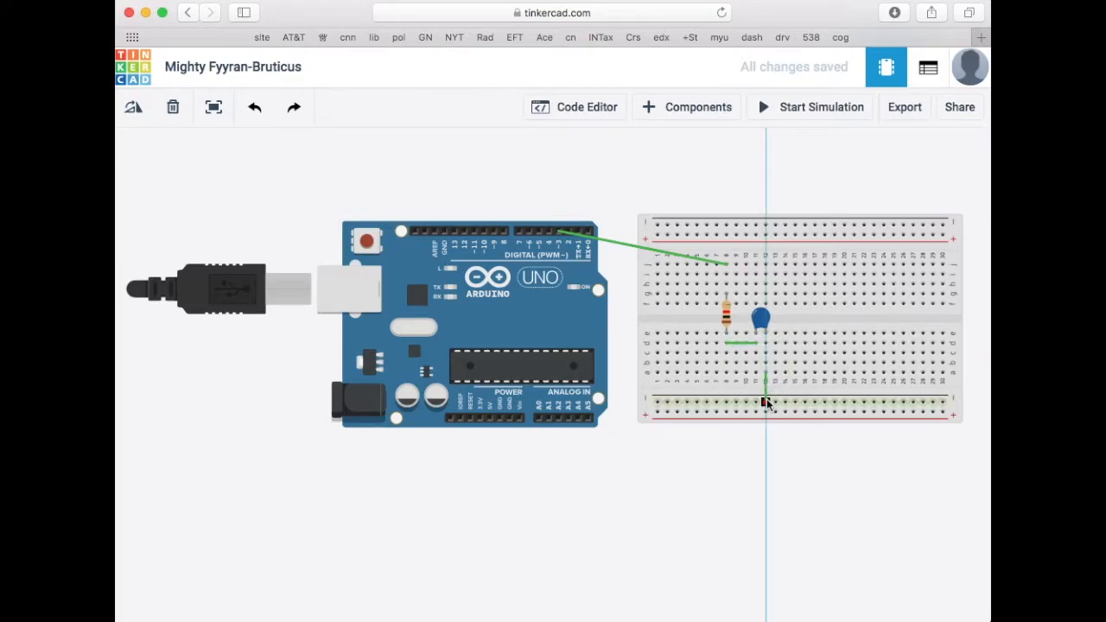
- Finish the capacitor's wire on the bottom rail and ground the rail to Arduino GND
click(766, 402)
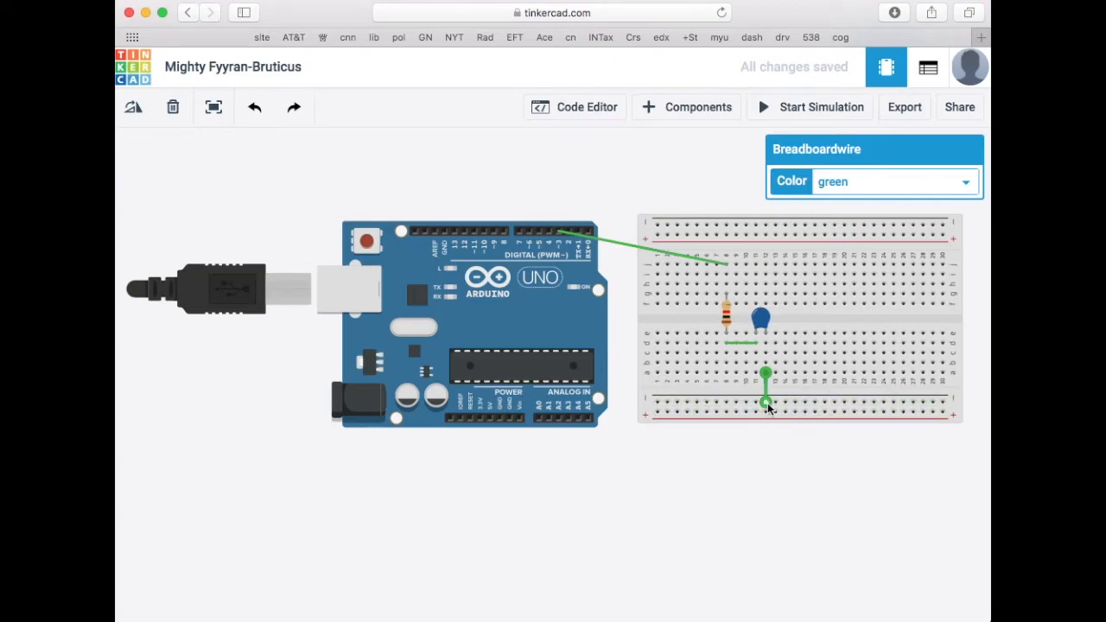
mouse_move(634, 404)
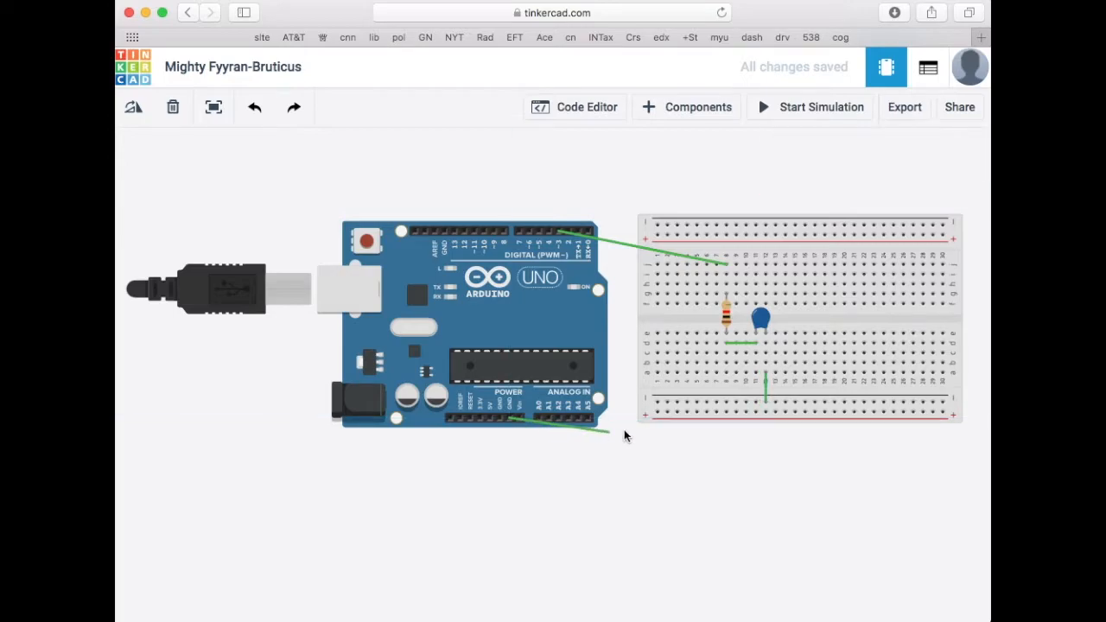
click(656, 402)
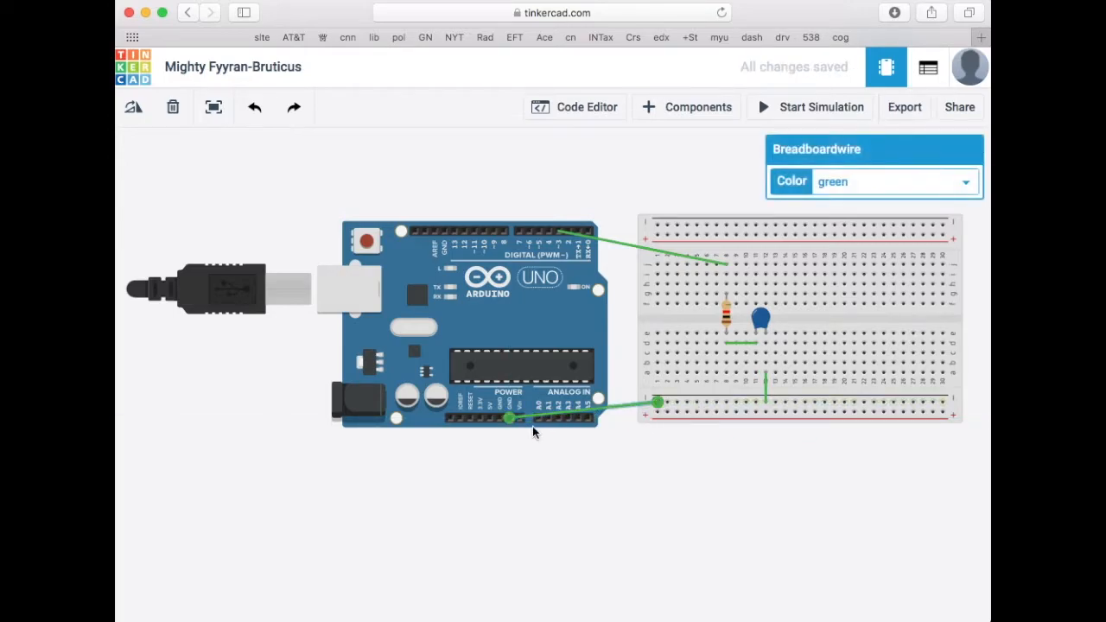
mouse_move(709, 411)
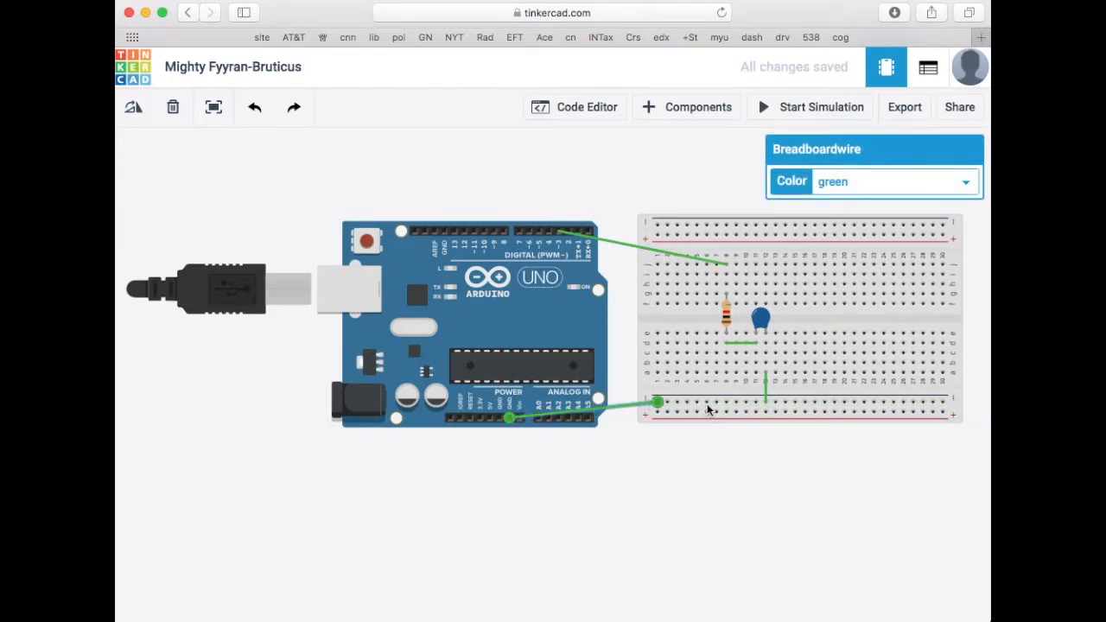
mouse_move(798, 404)
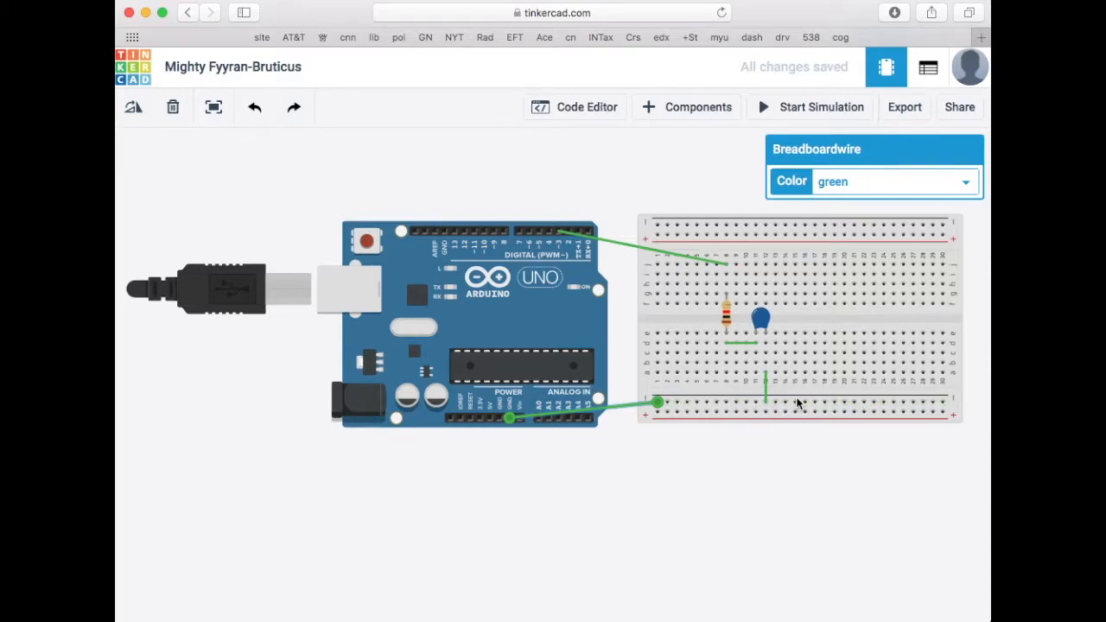
mouse_move(741, 527)
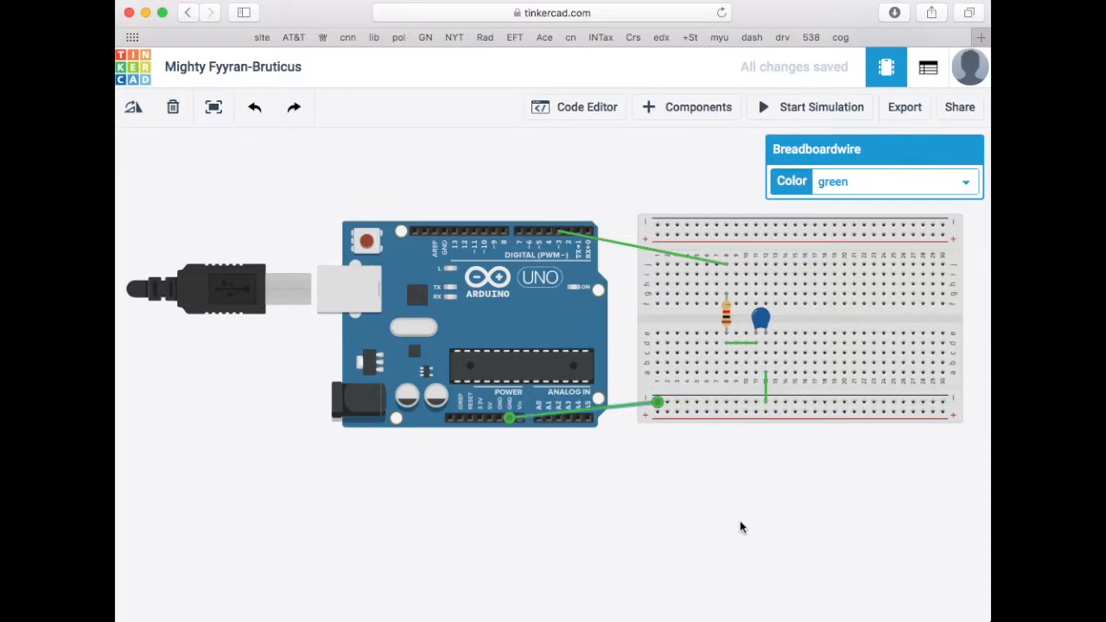
mouse_move(732, 525)
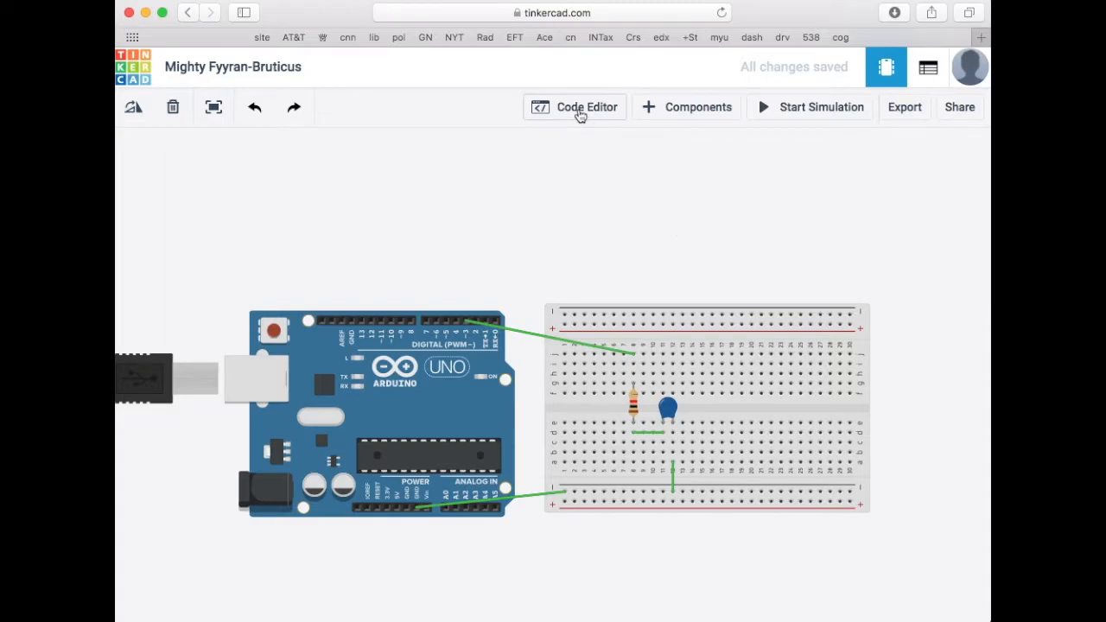
- Show the Arduino's program with its default blink blocks and code
click(575, 106)
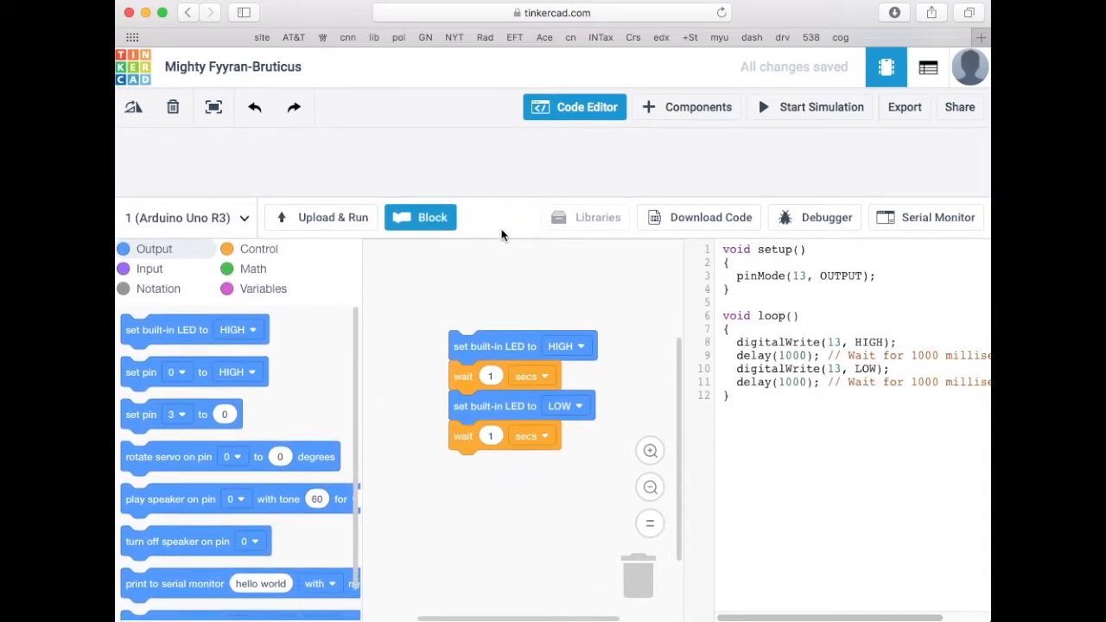
mouse_move(459, 415)
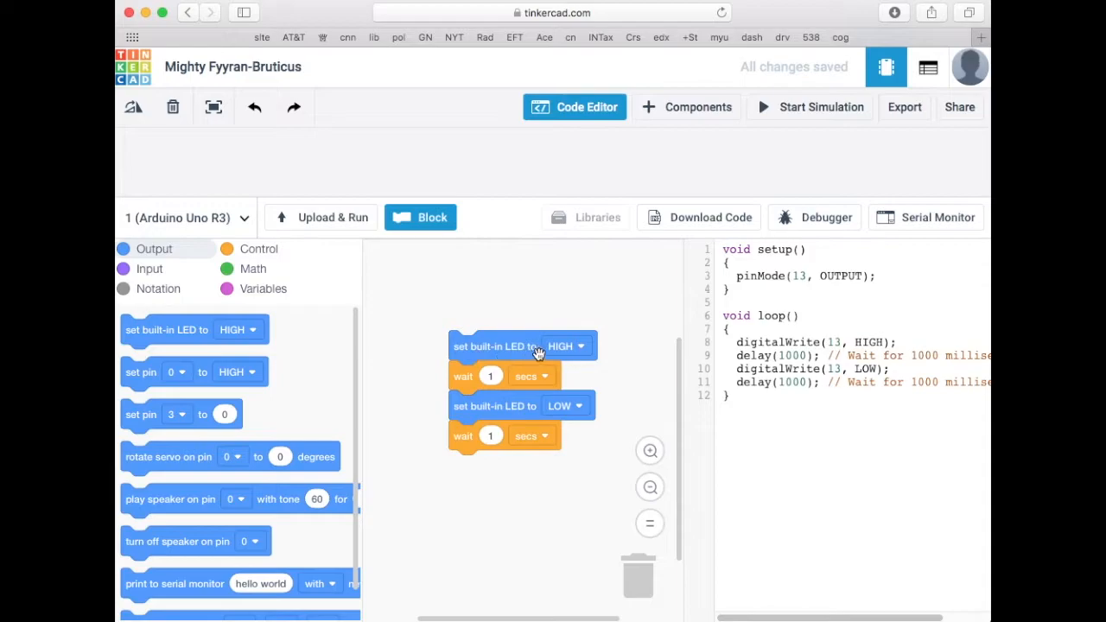
mouse_move(486, 399)
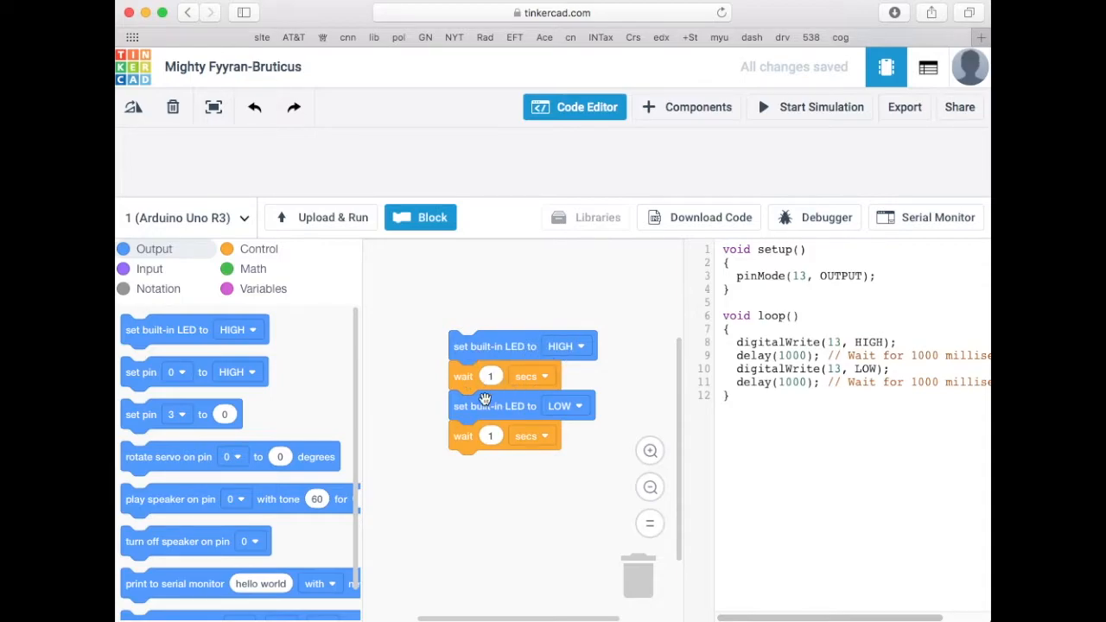
mouse_move(519, 445)
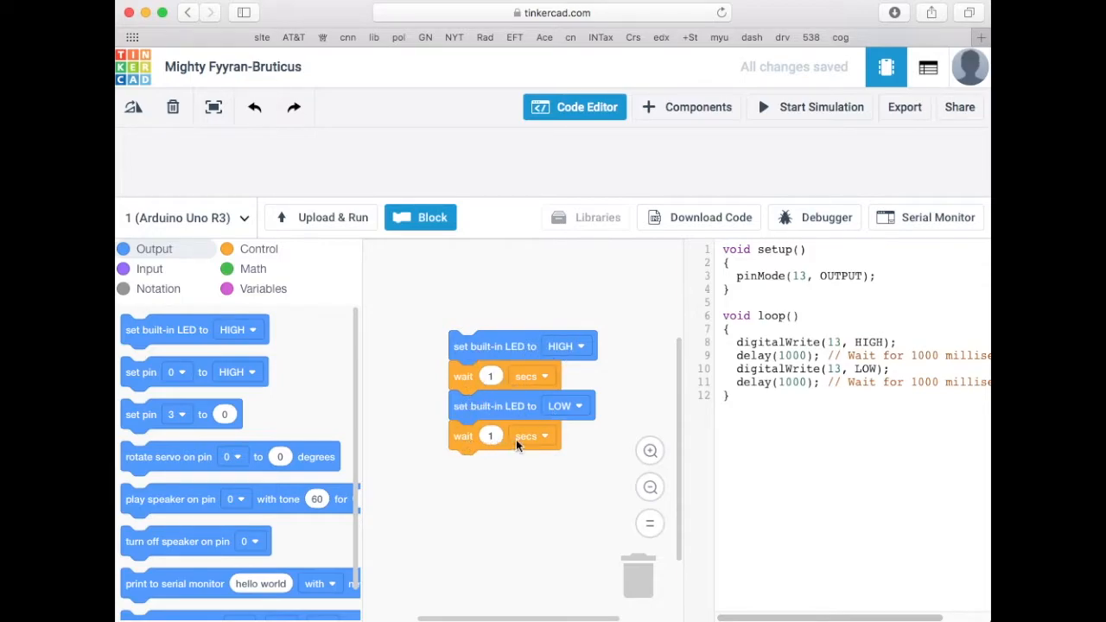
mouse_move(510, 338)
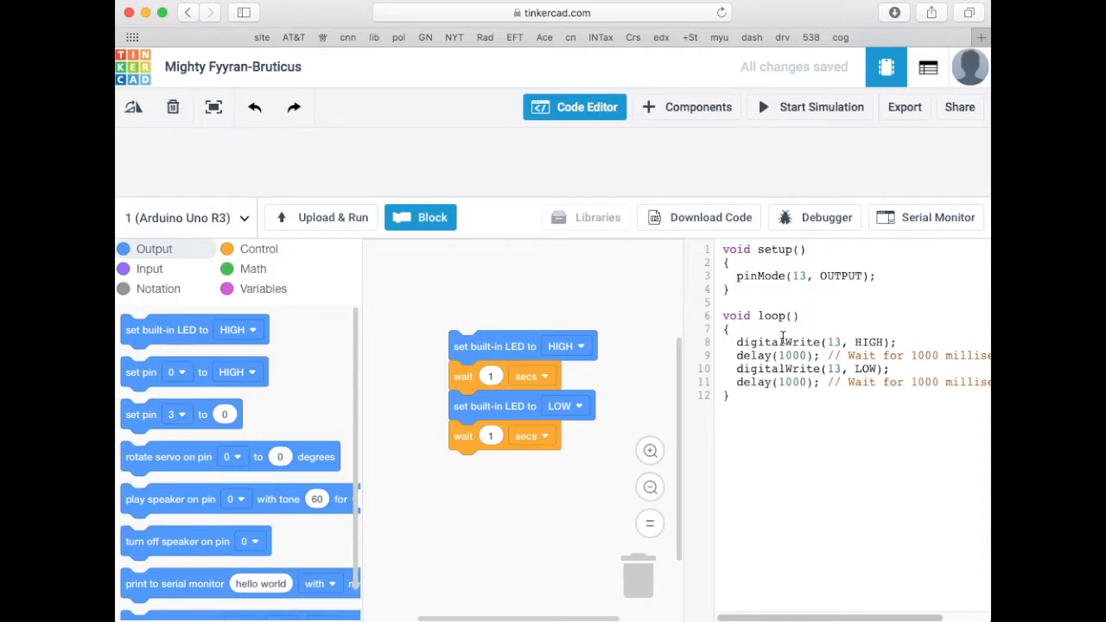
- Switch the program from blocks to text-only code, discarding the blocks
click(432, 217)
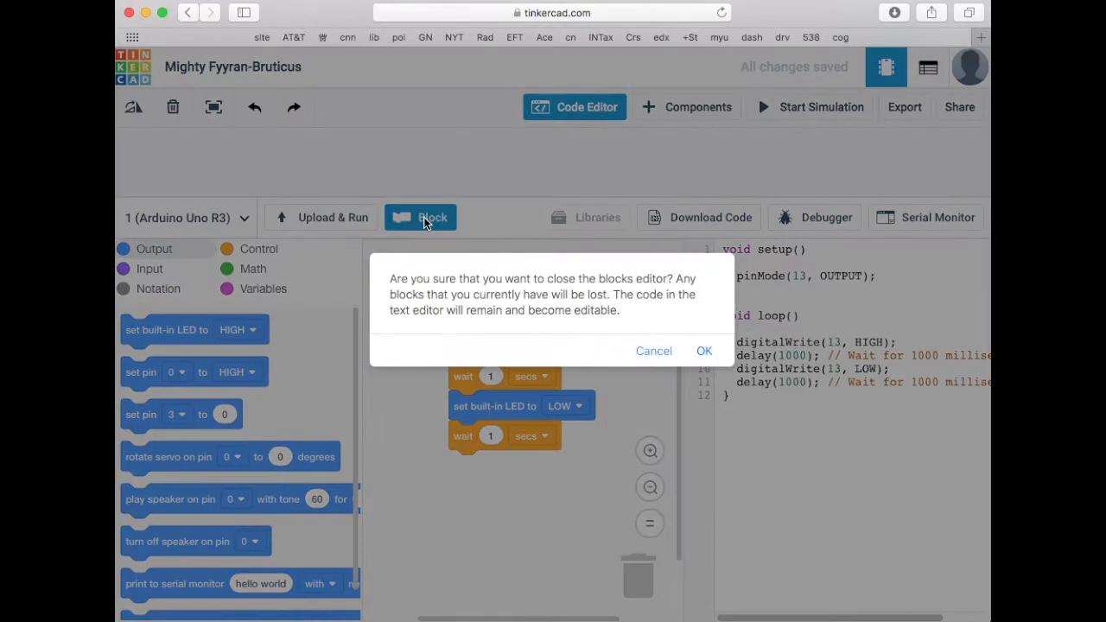
click(703, 351)
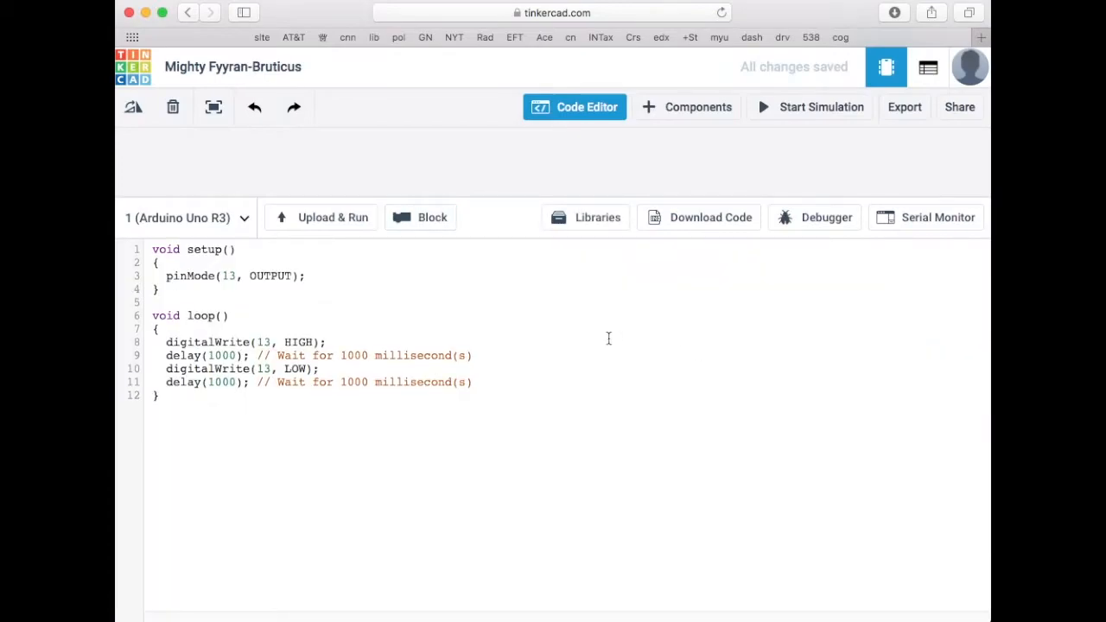
mouse_move(384, 302)
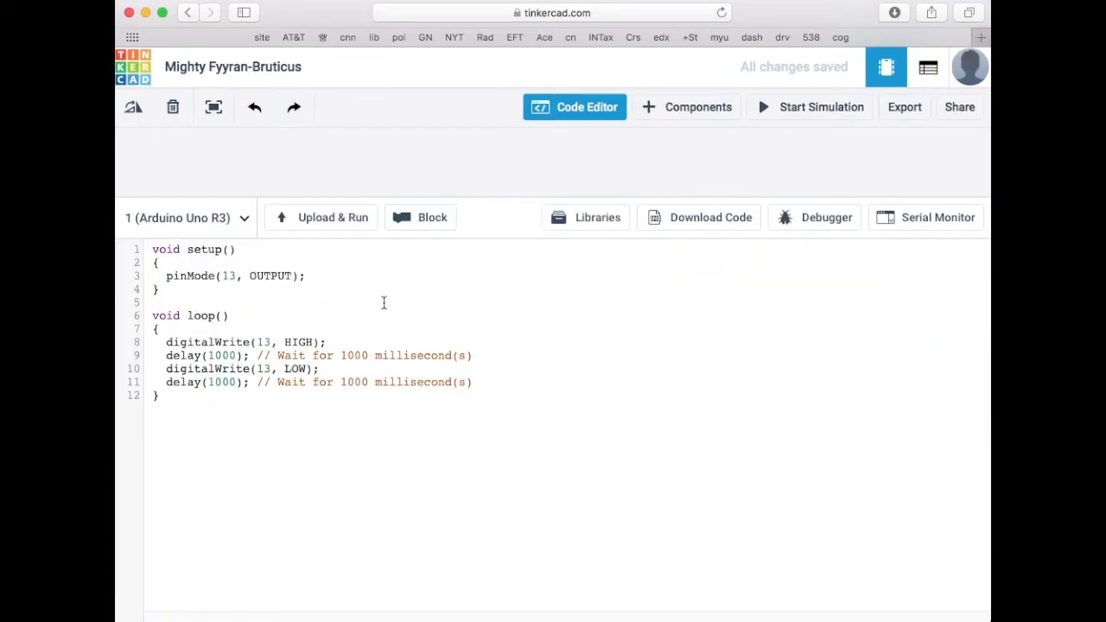
mouse_move(430, 322)
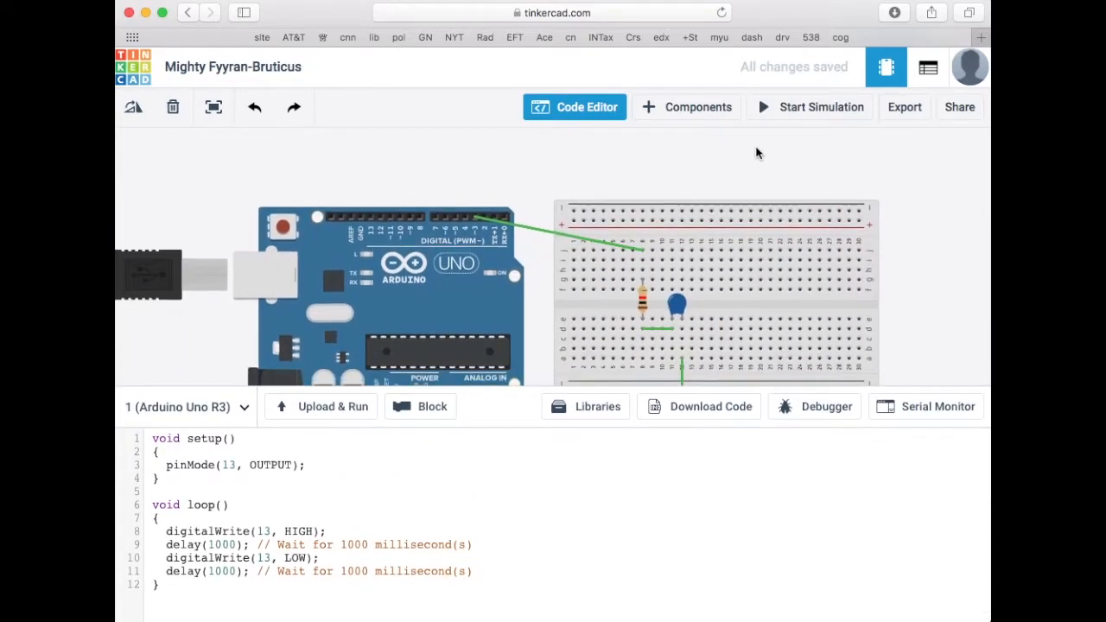
- Run a brief test simulation and stop it
click(810, 107)
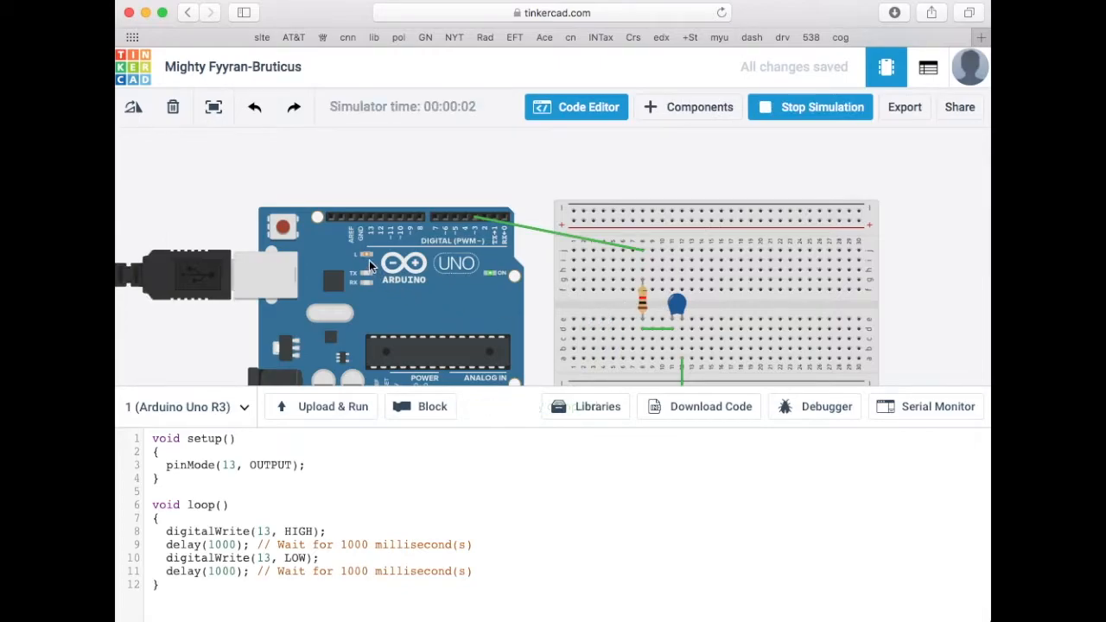
mouse_move(484, 300)
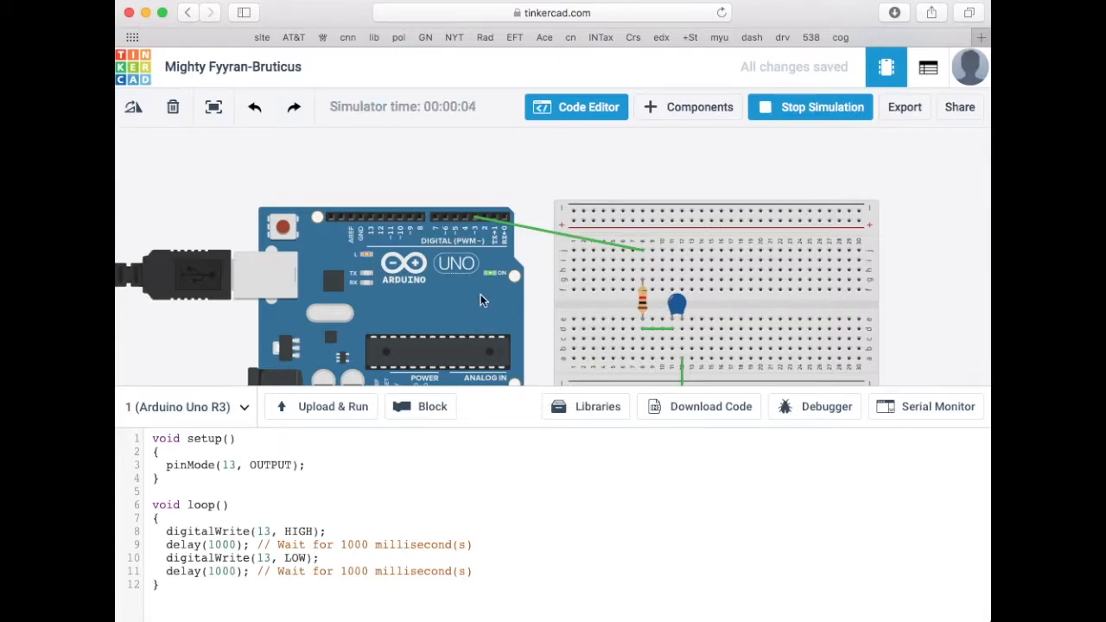
click(810, 106)
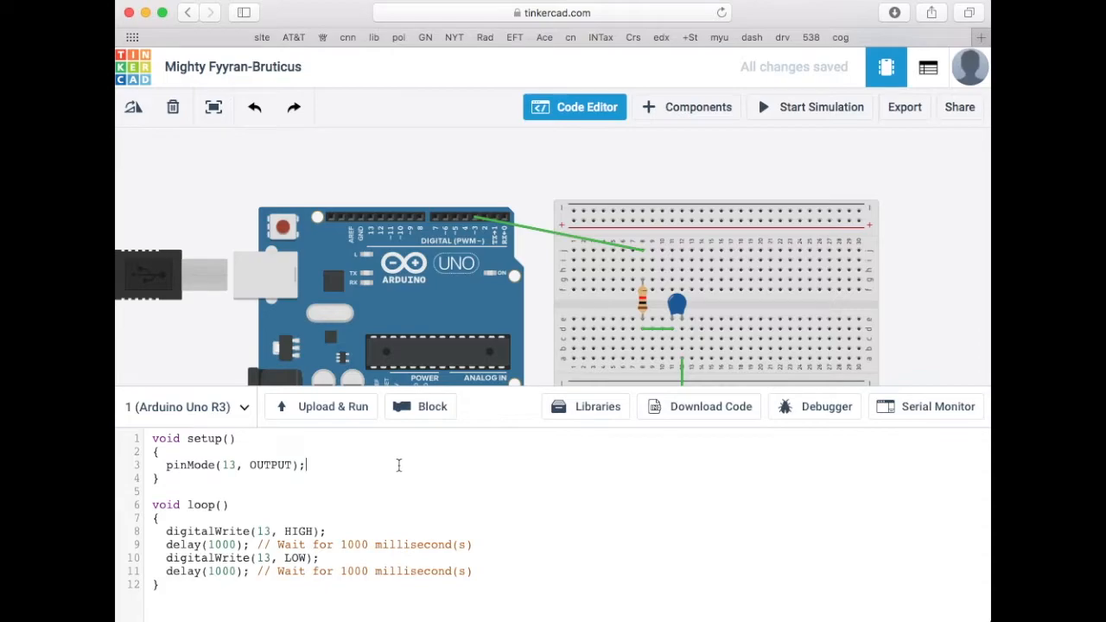
- Add Serial.begin(9660); to setup()
text(Serial)
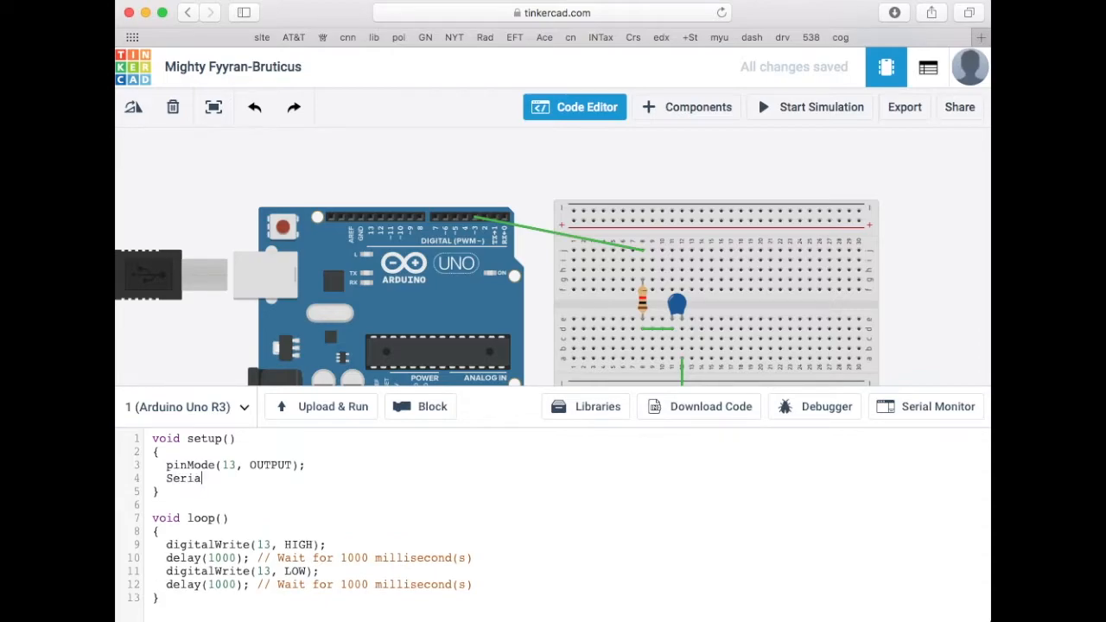
text(.begi)
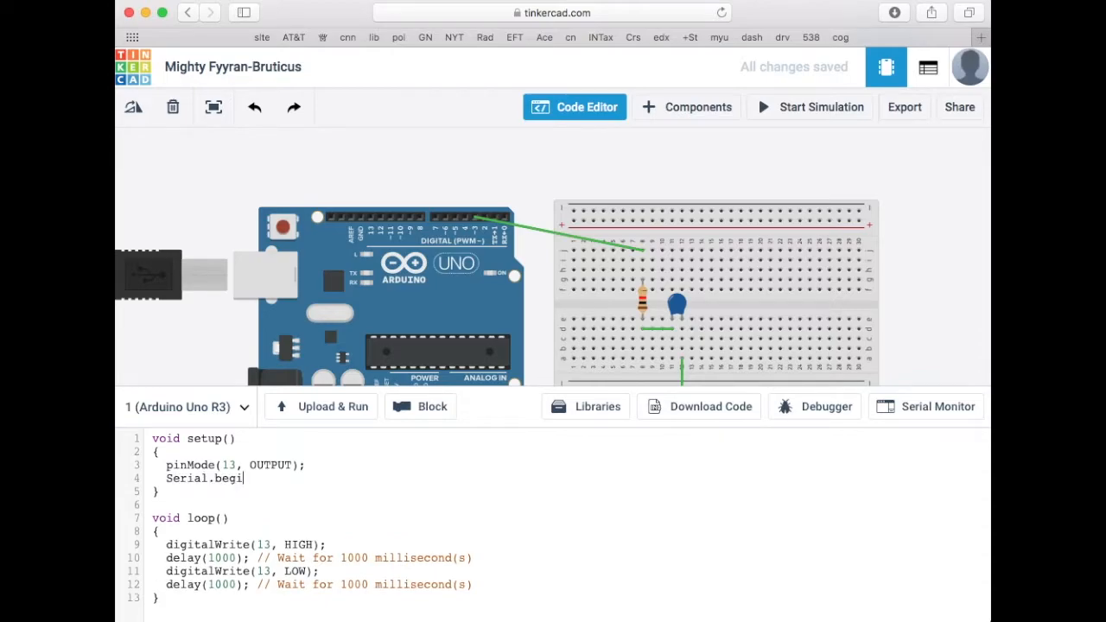
text(n(966)
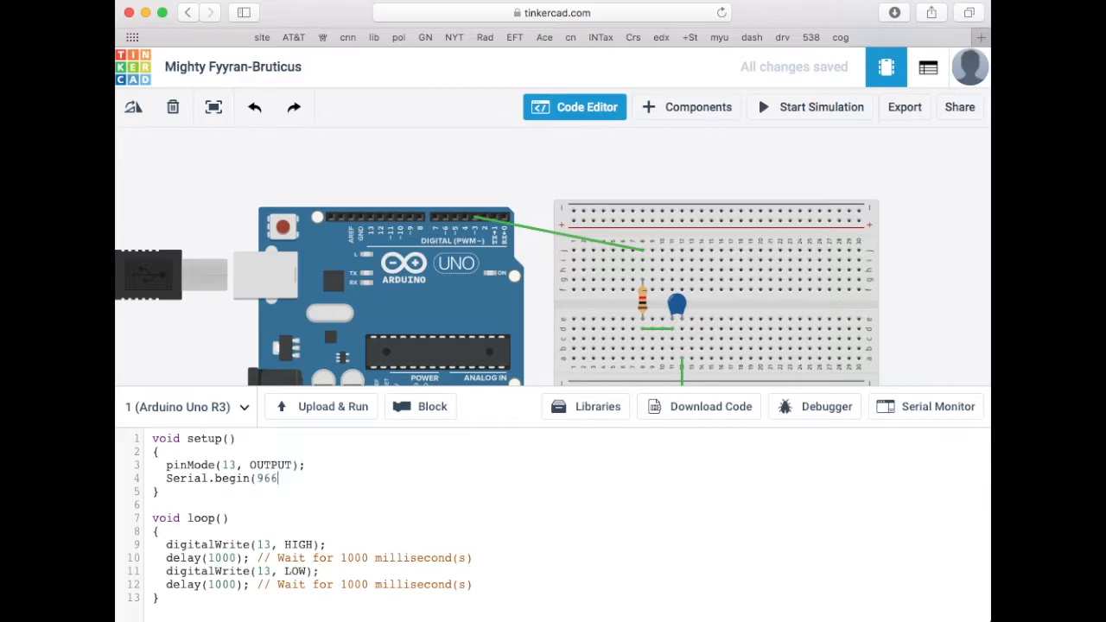
text(0);)
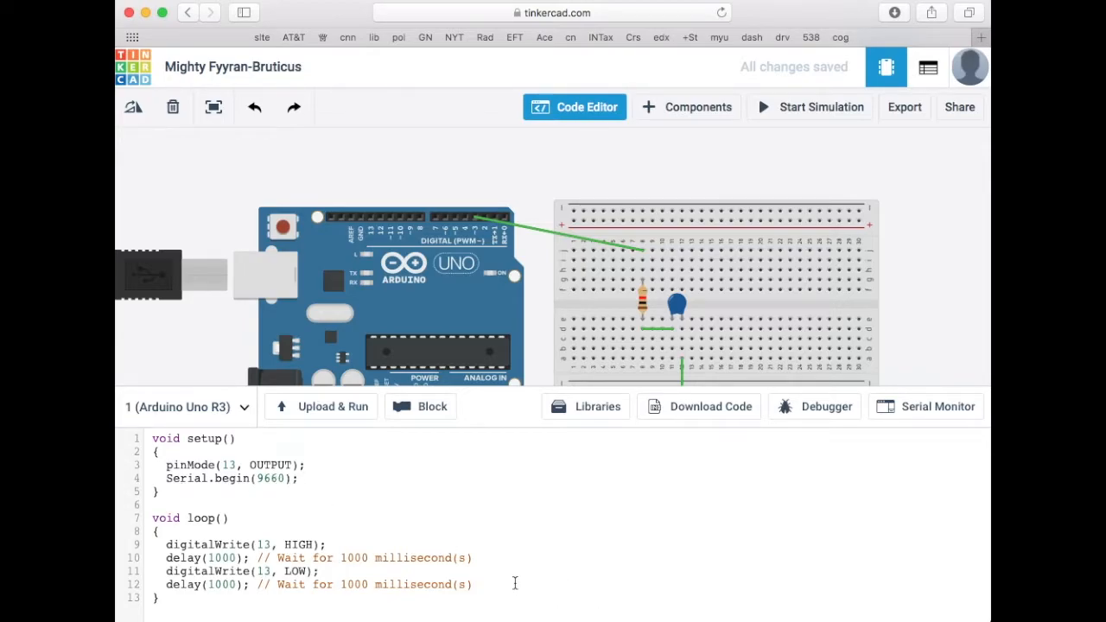
- Add Serial.println("OK!"); at the end of loop()
text(Awe)
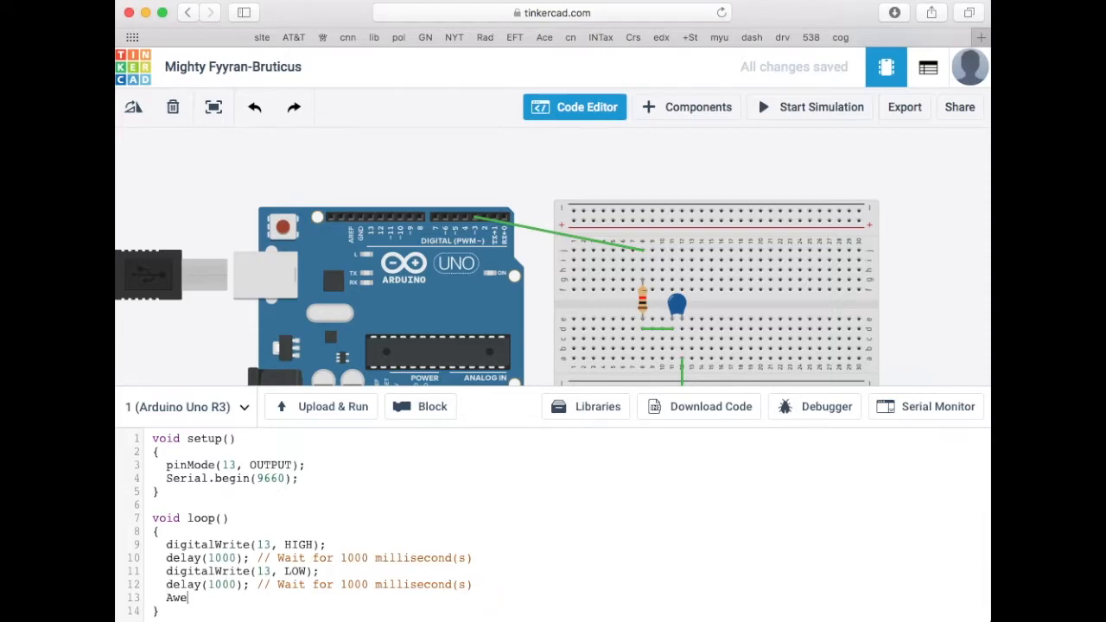
text(Serial)
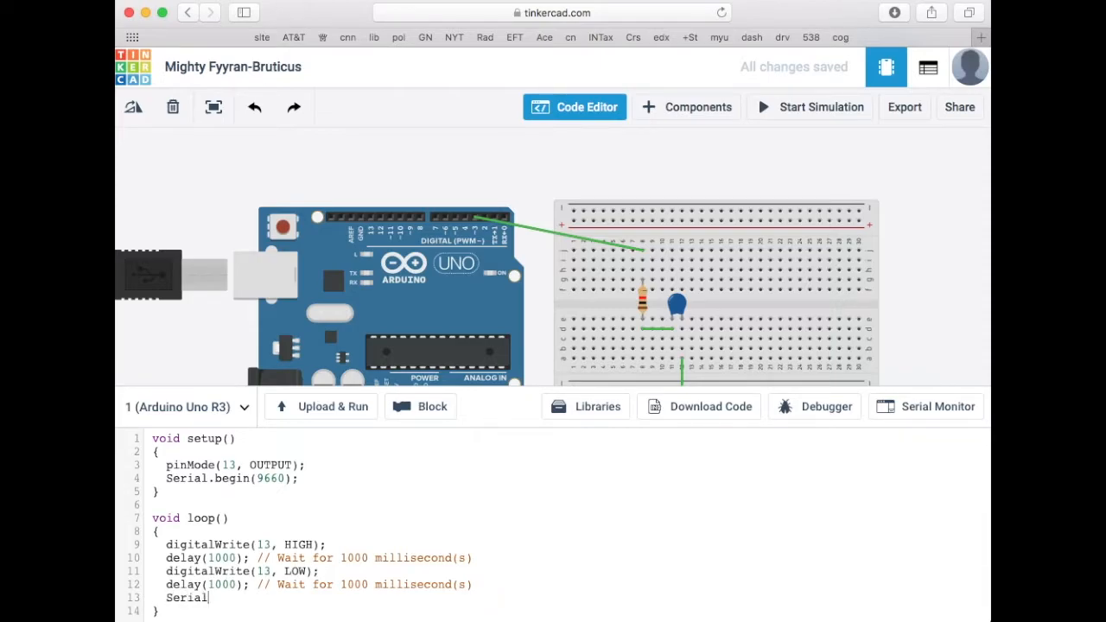
text(.println)
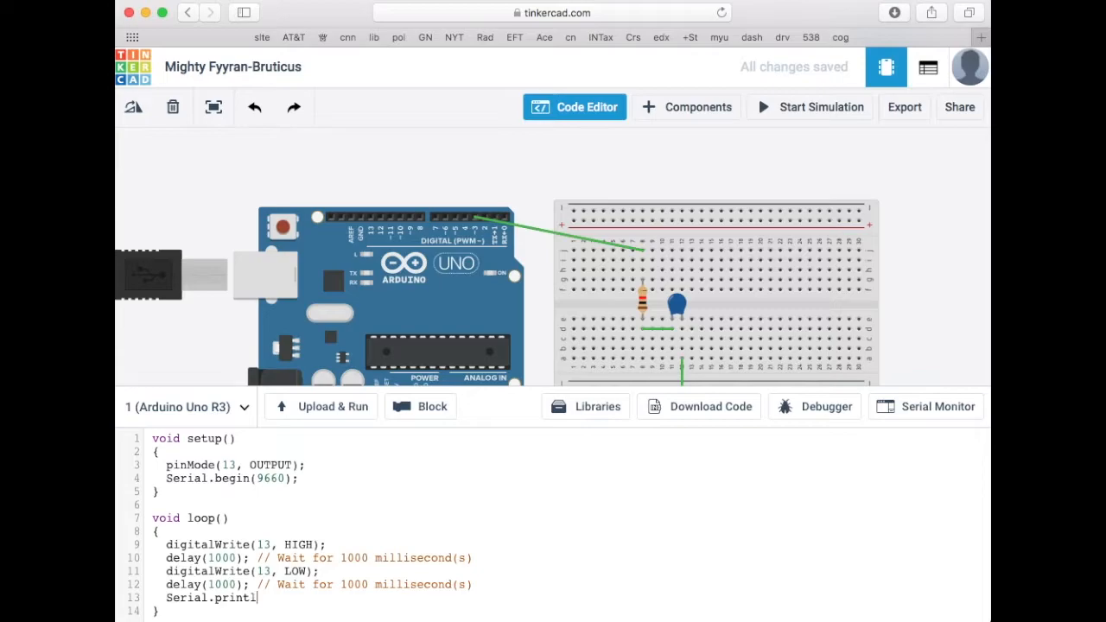
text(n("OK)
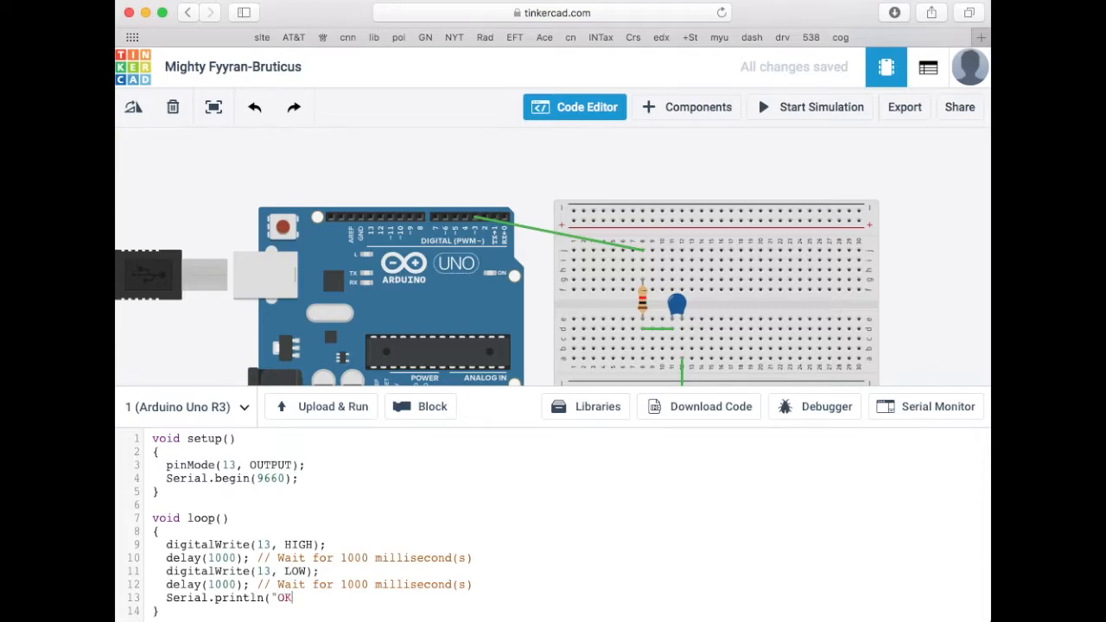
text(!))
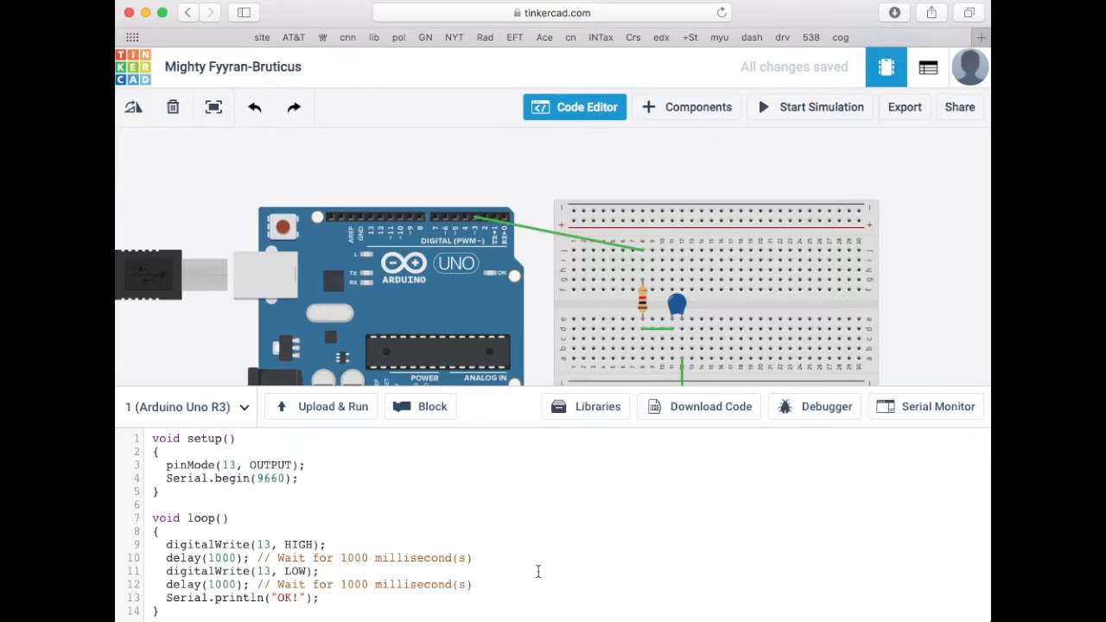
mouse_move(395, 499)
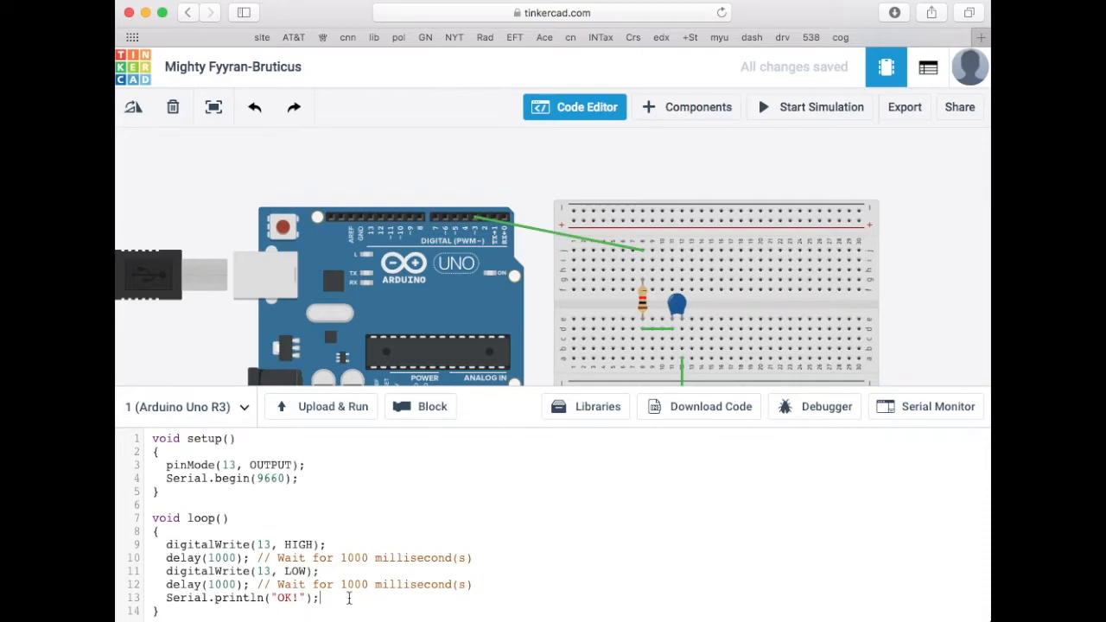
mouse_move(707, 167)
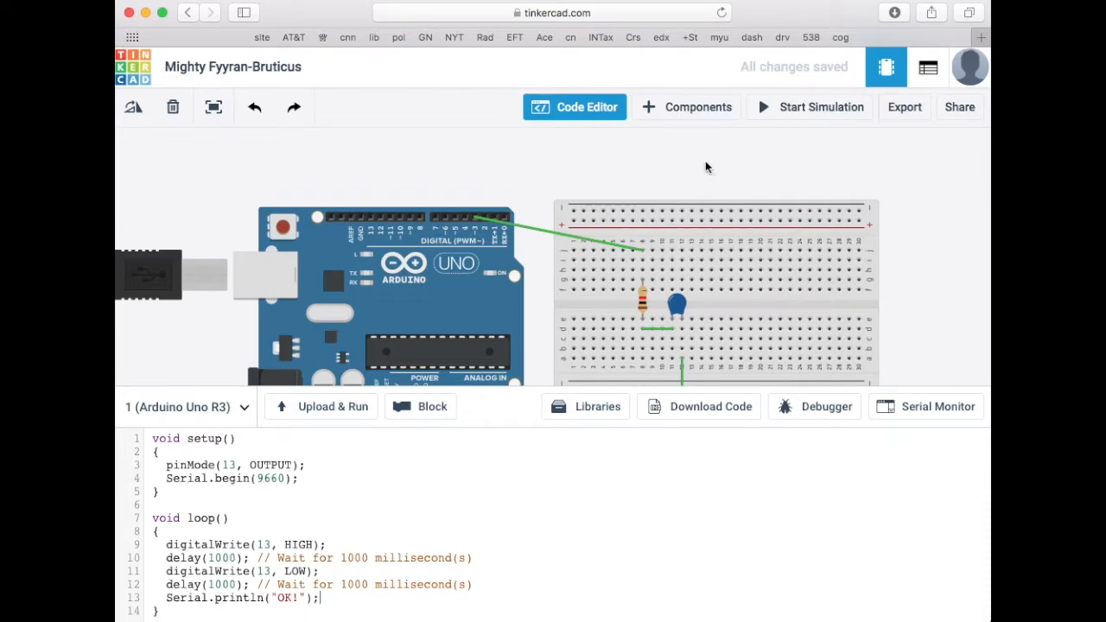
- Run the simulation, watch the Serial Monitor fill with OK! lines, then stop it
click(810, 106)
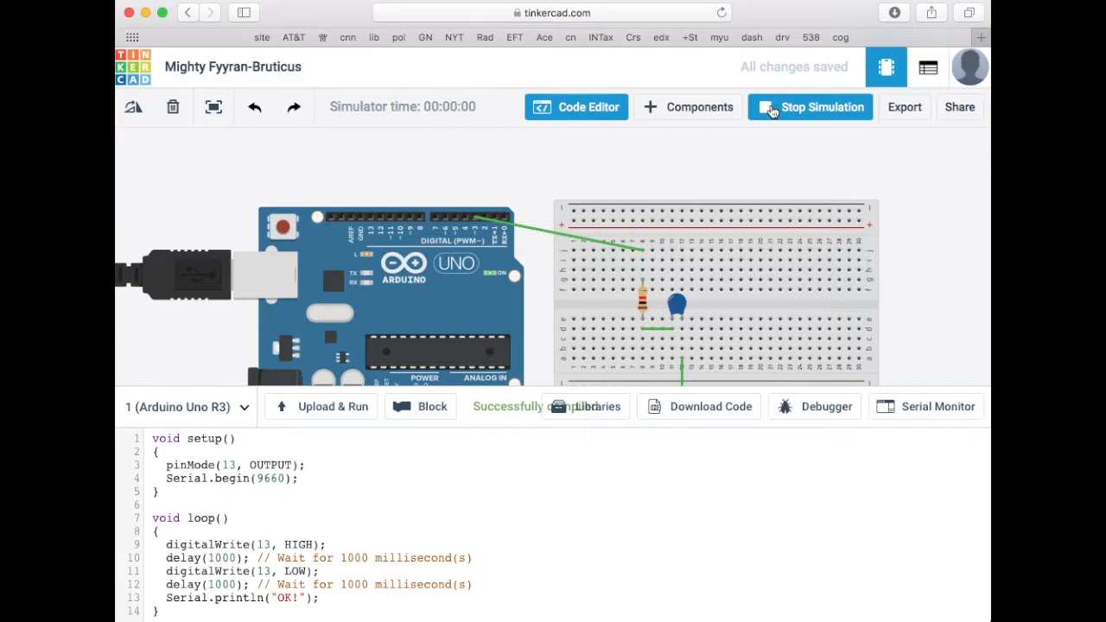
click(924, 407)
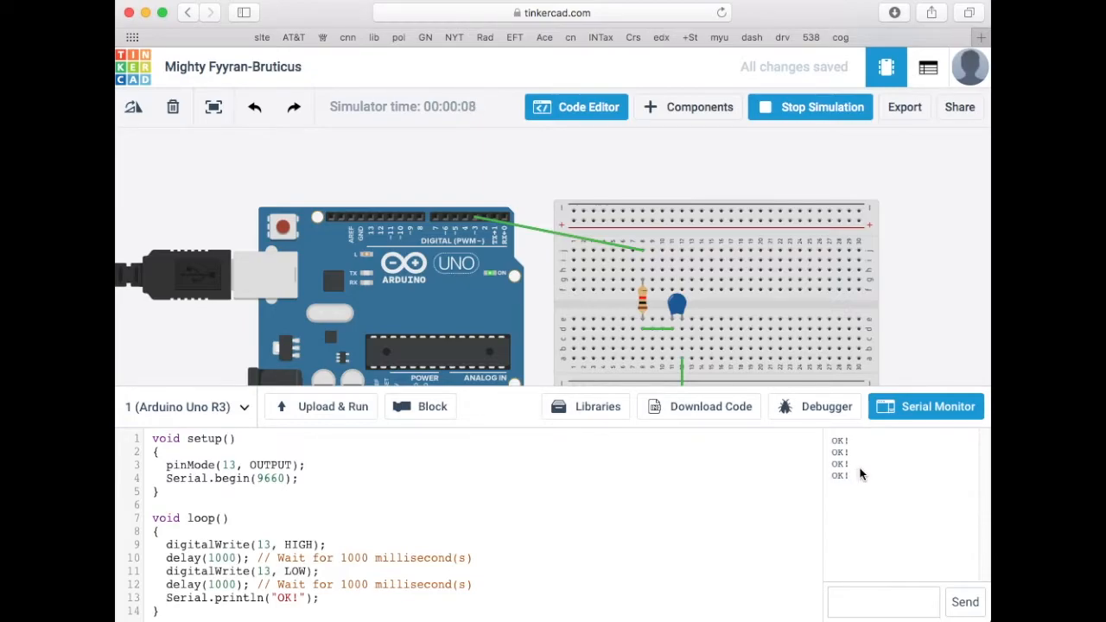
click(810, 107)
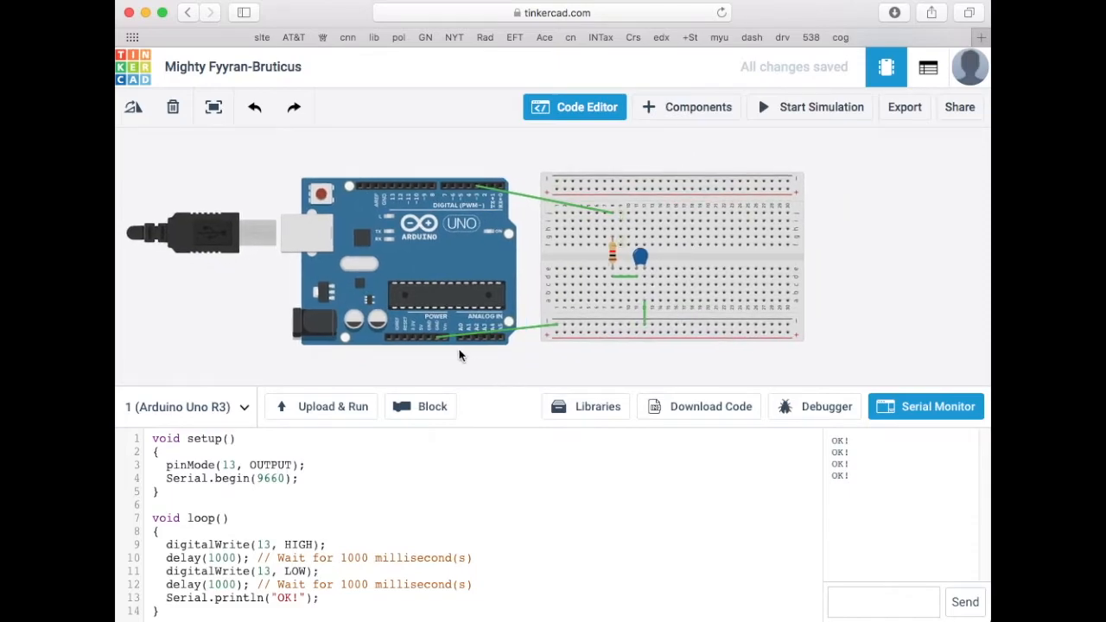
- Hide the code, wire analog pin A0 to the resistor–capacitor junction, and return to the code
click(575, 107)
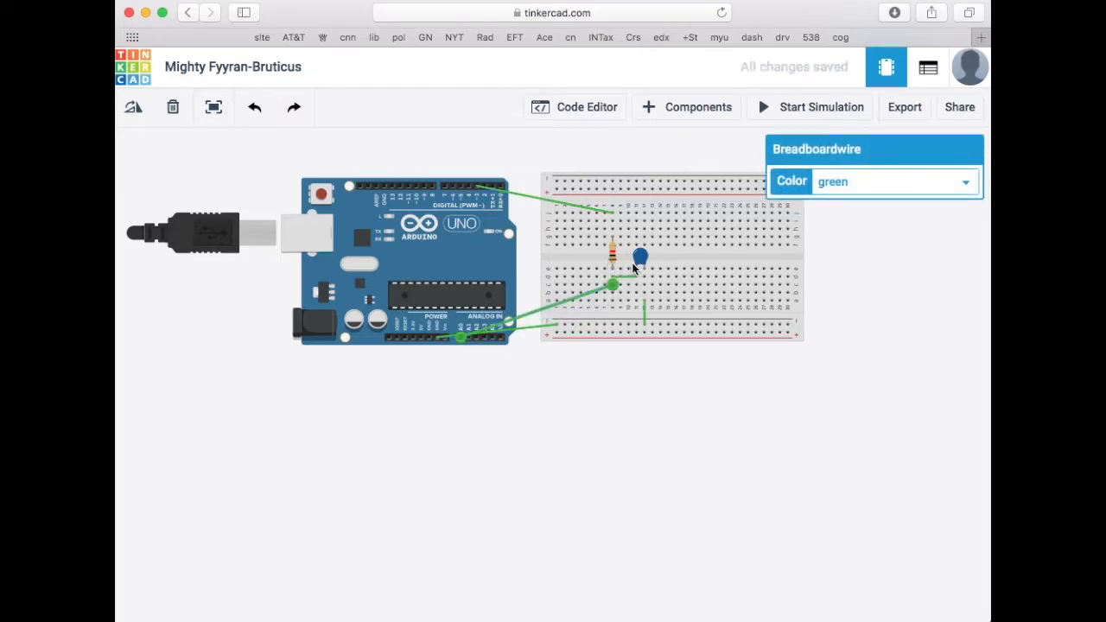
mouse_move(640, 260)
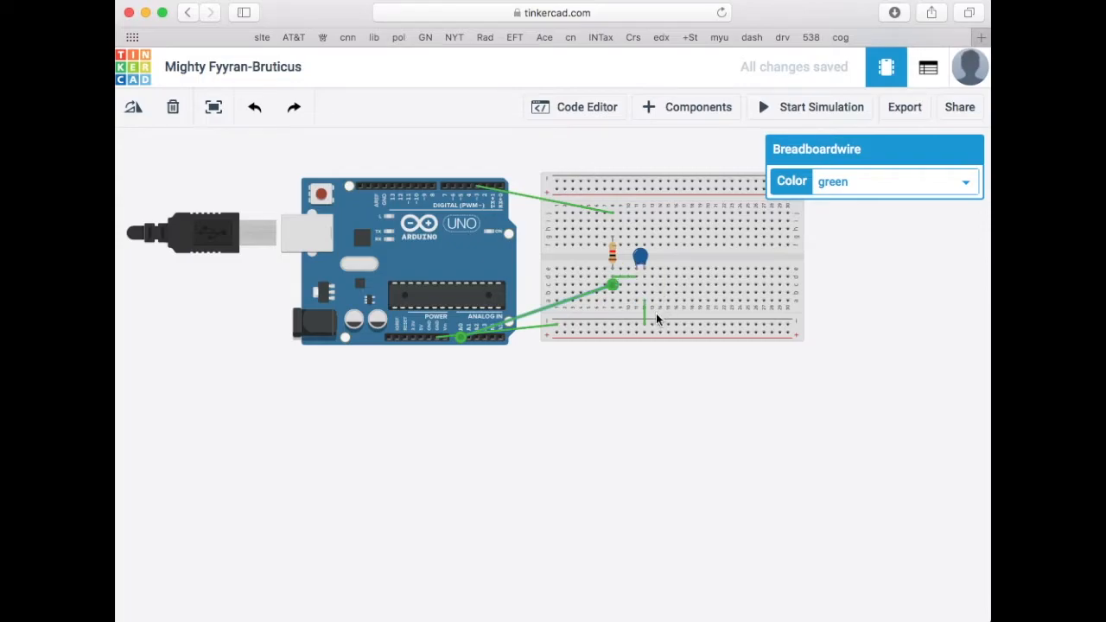
mouse_move(726, 299)
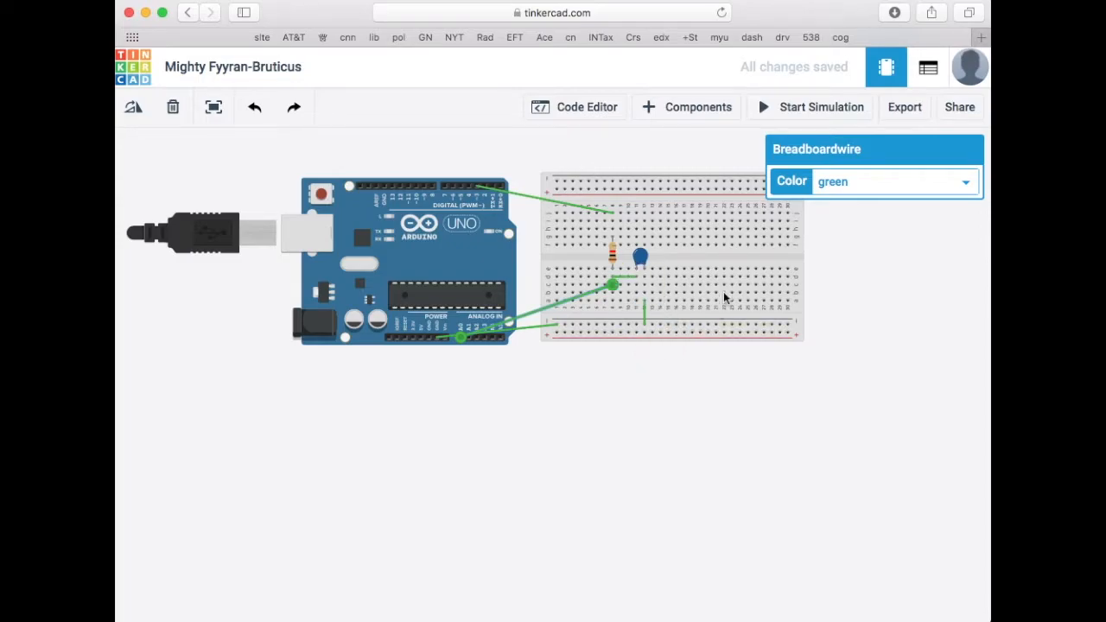
click(574, 106)
text(i)
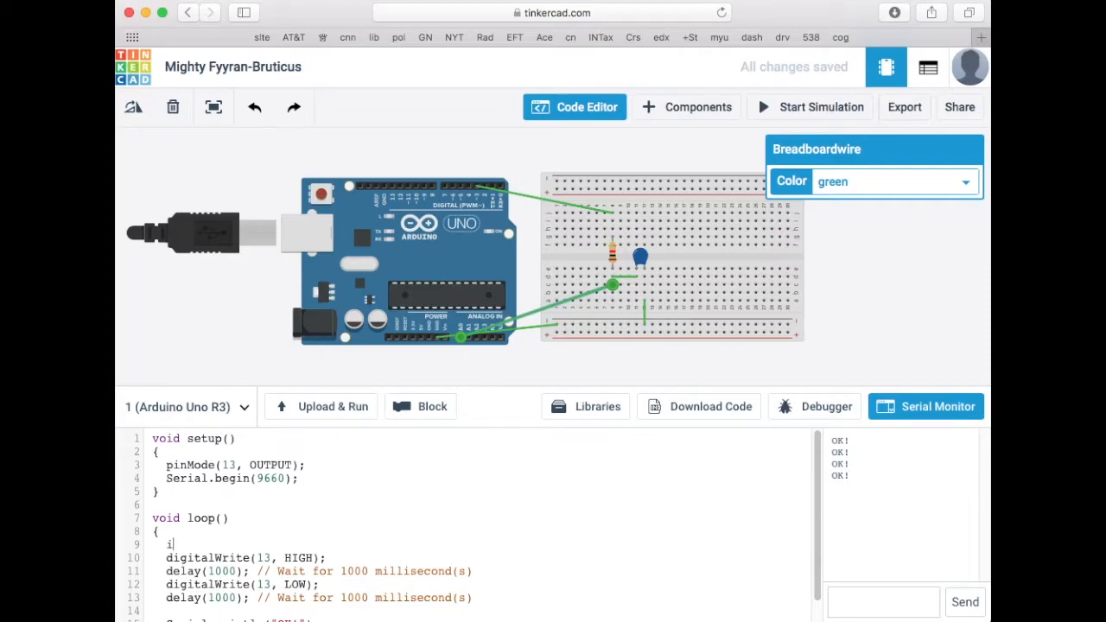
- Declare int value, assign value = analogRead(0) in loop, and print value instead of "OK!"
text(nt value;)
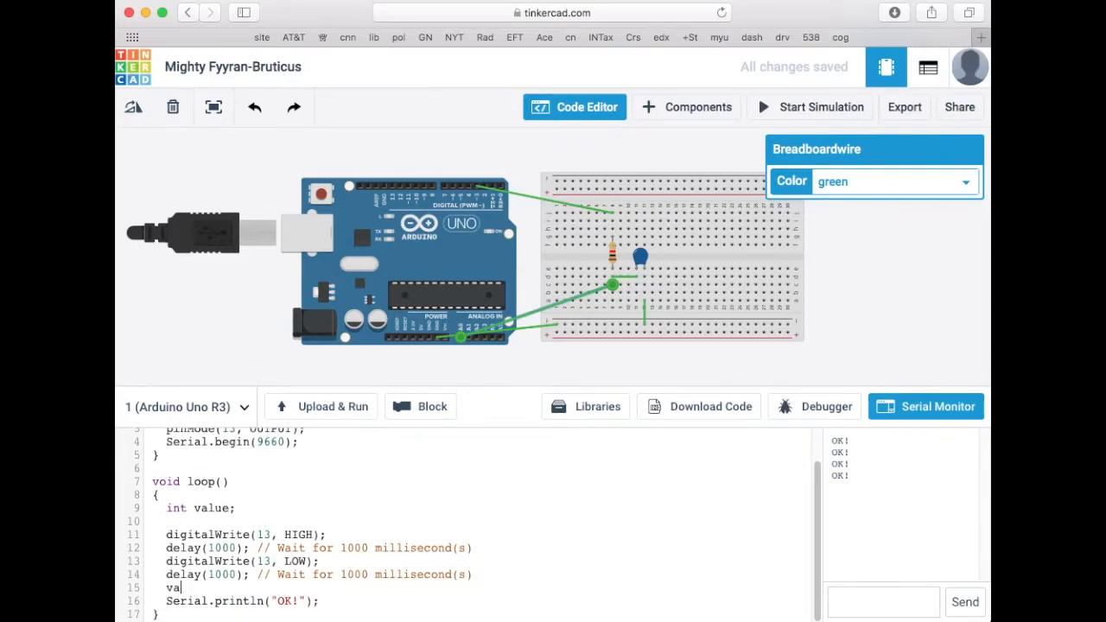
text(lue =)
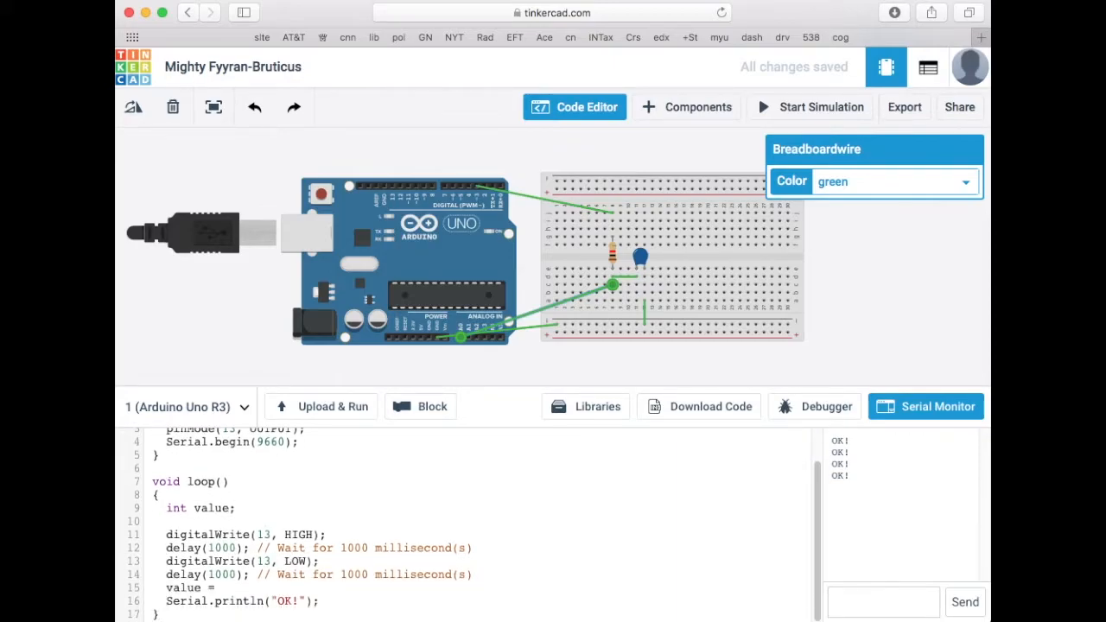
text(AnalogRead(0)
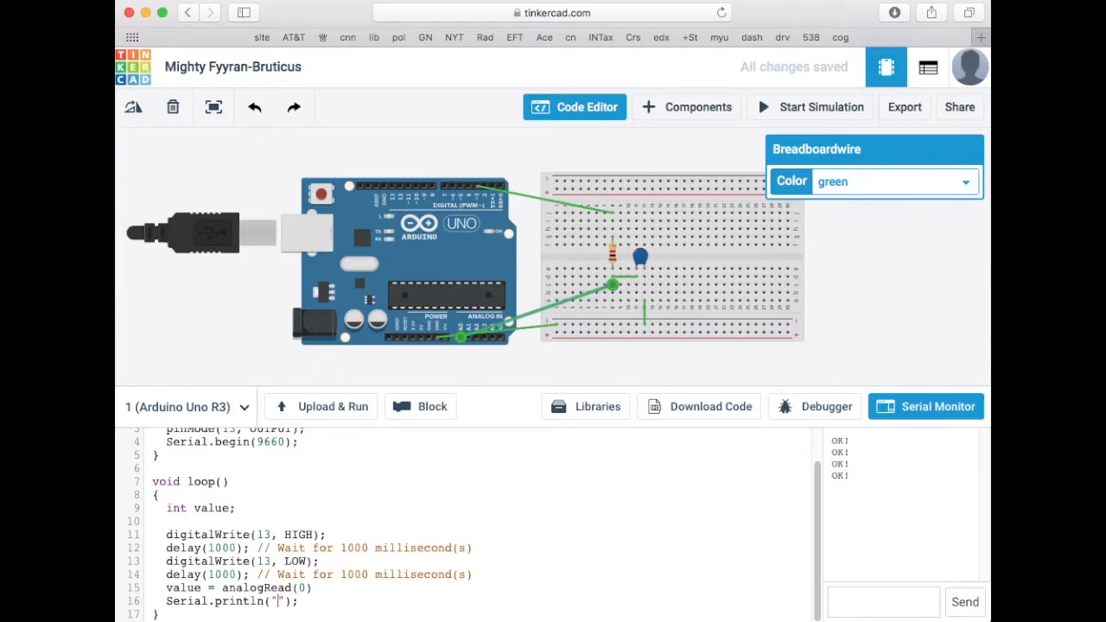
text(value)
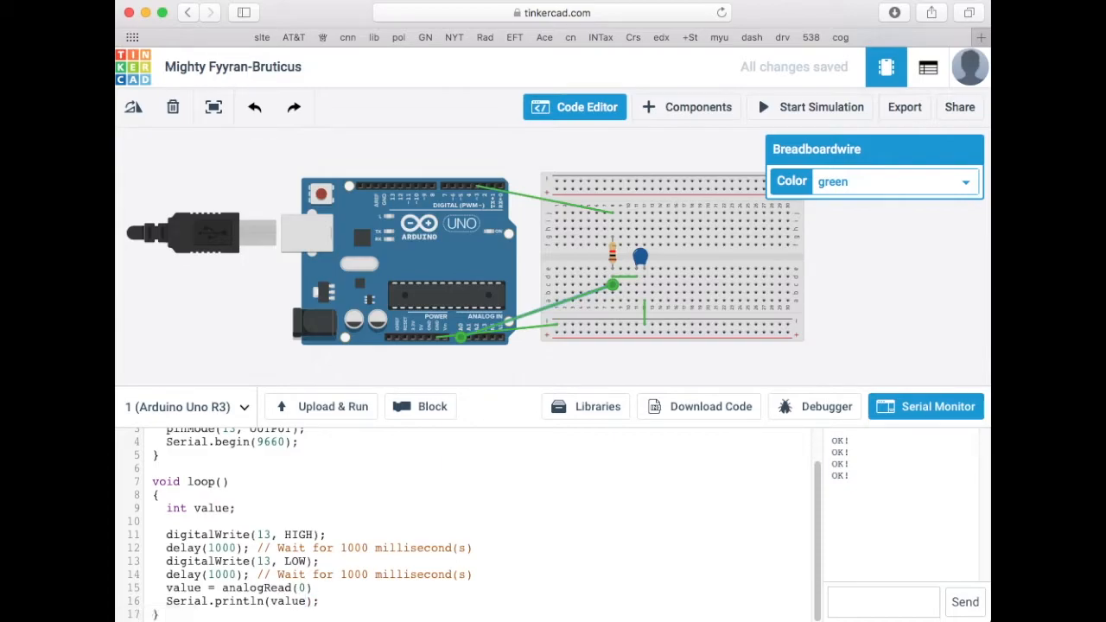
mouse_move(764, 98)
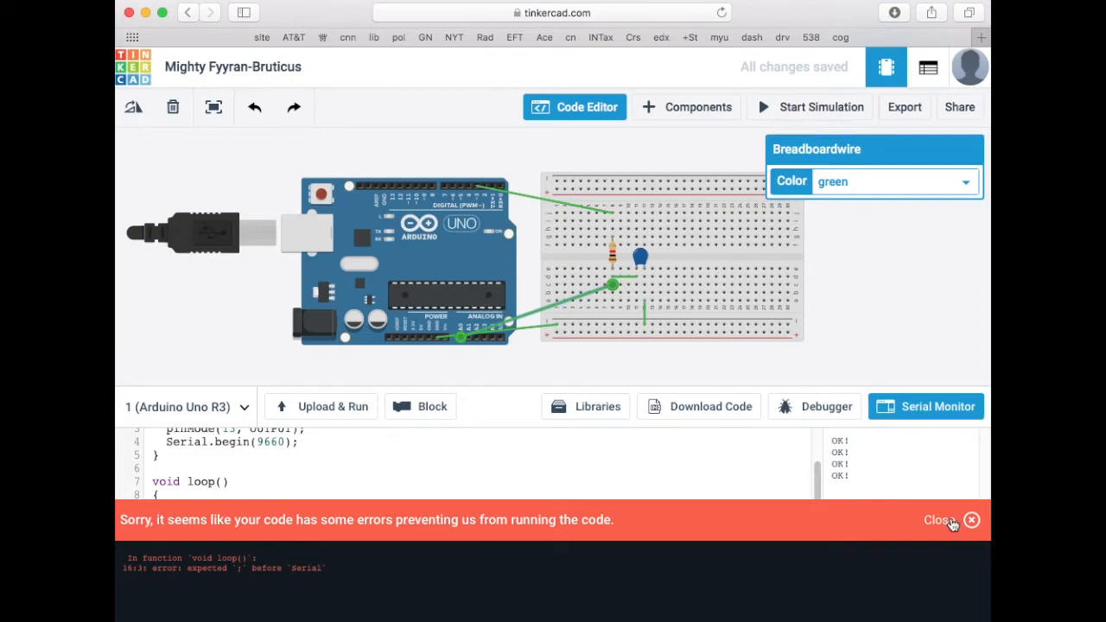
mouse_move(768, 479)
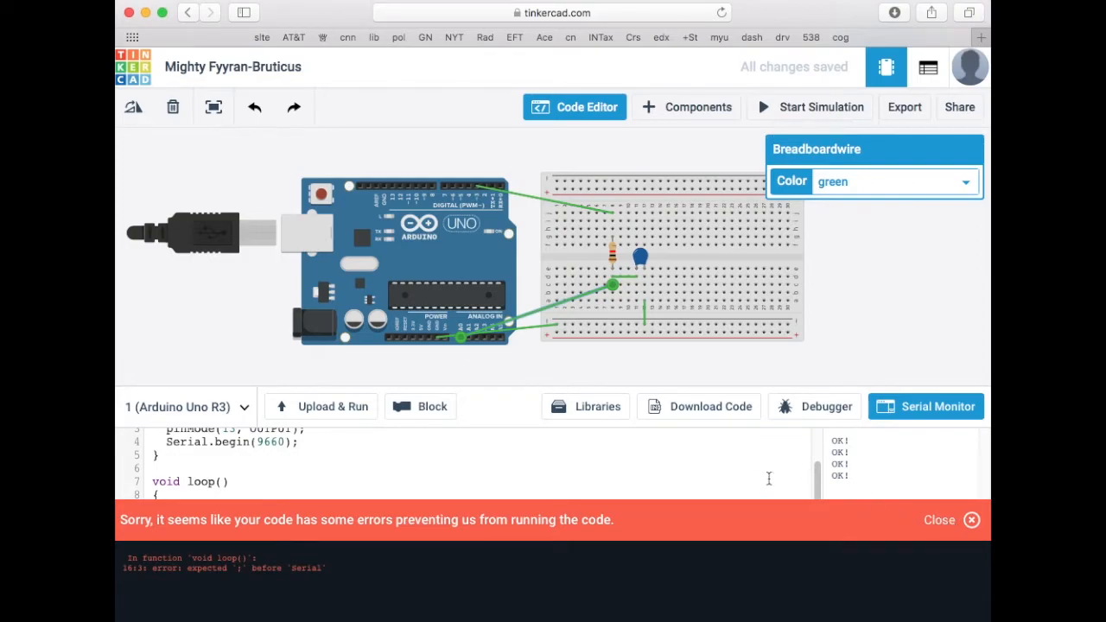
- Dismiss the compile error, add the semicolon after analogRead(0), run to see zeros, then stop
click(940, 520)
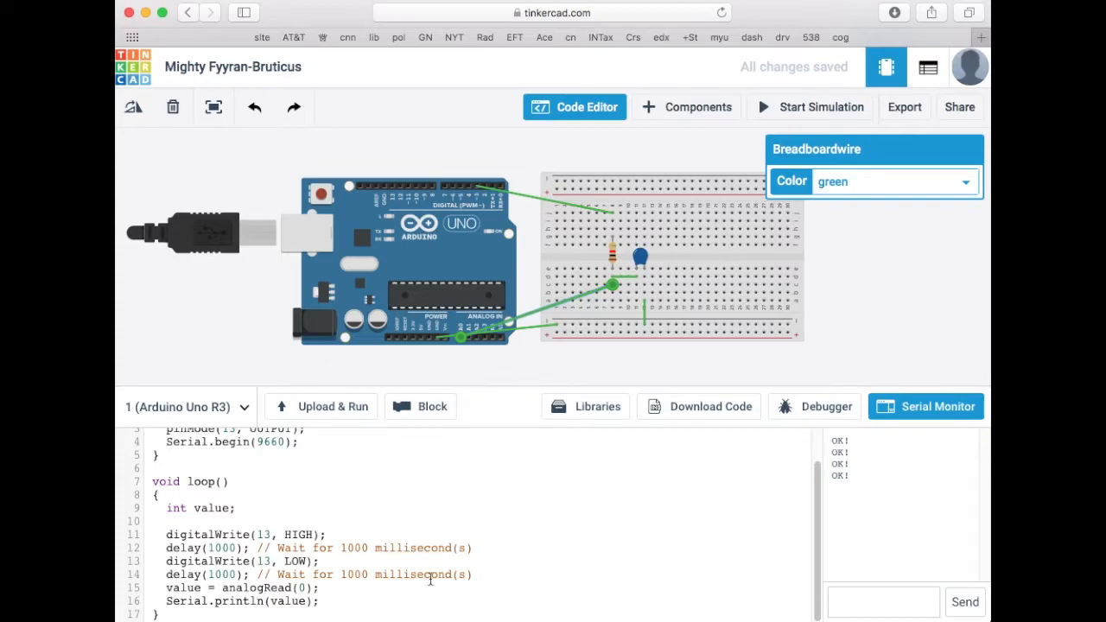
click(811, 106)
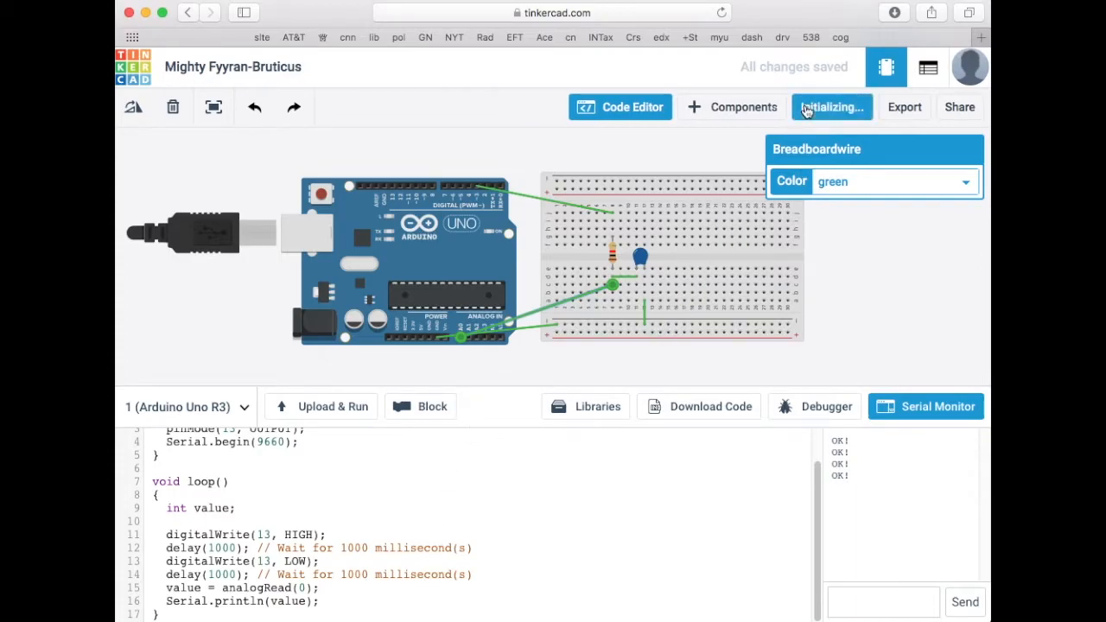
click(832, 106)
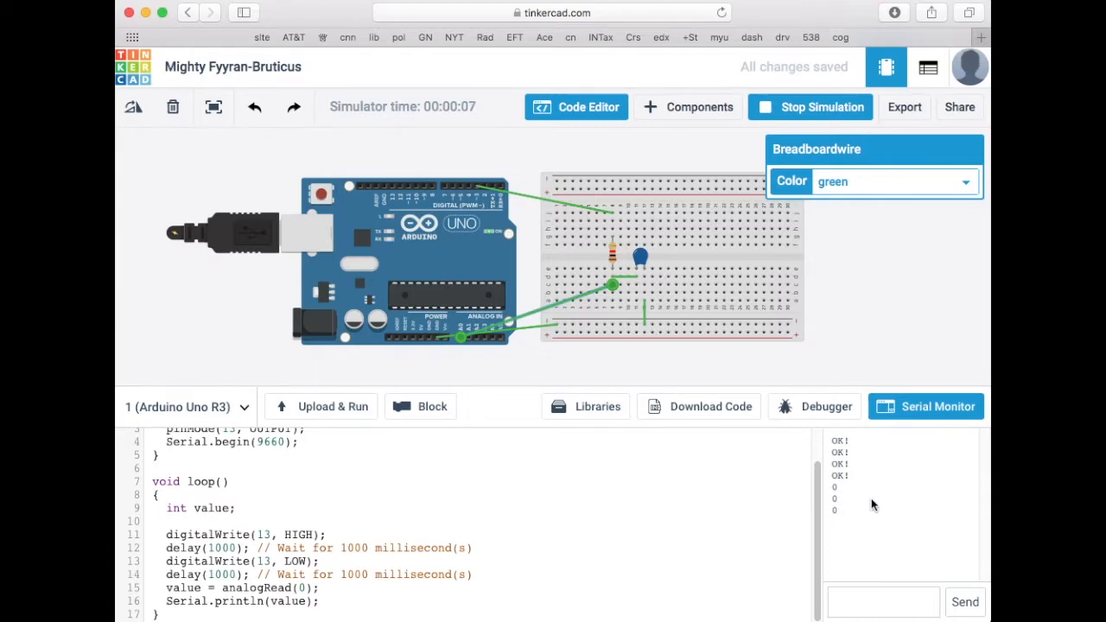
mouse_move(788, 107)
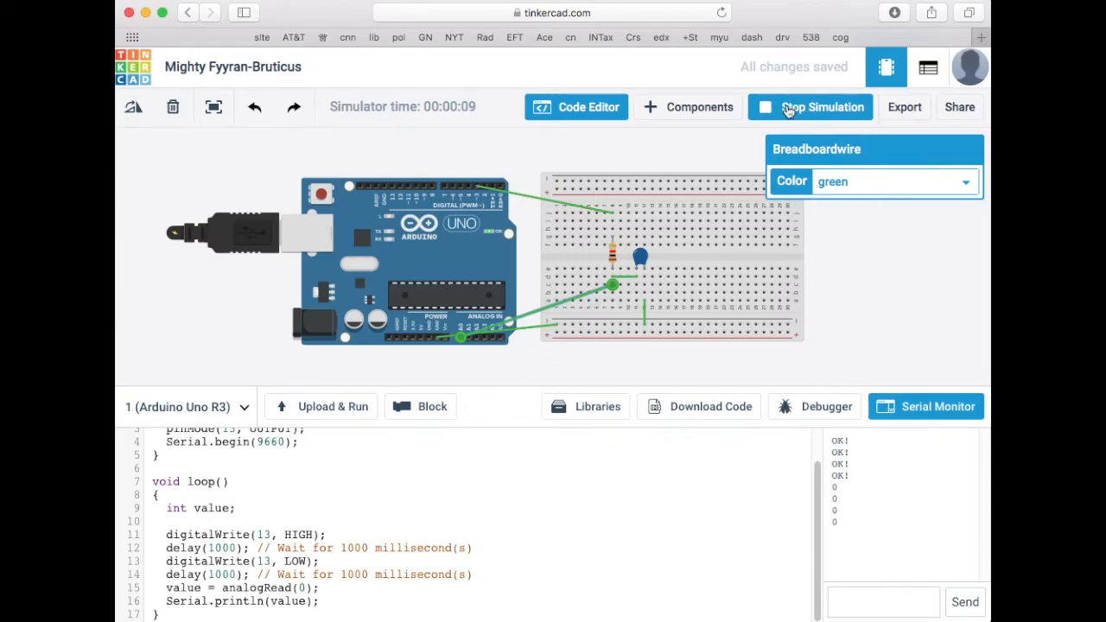
click(811, 106)
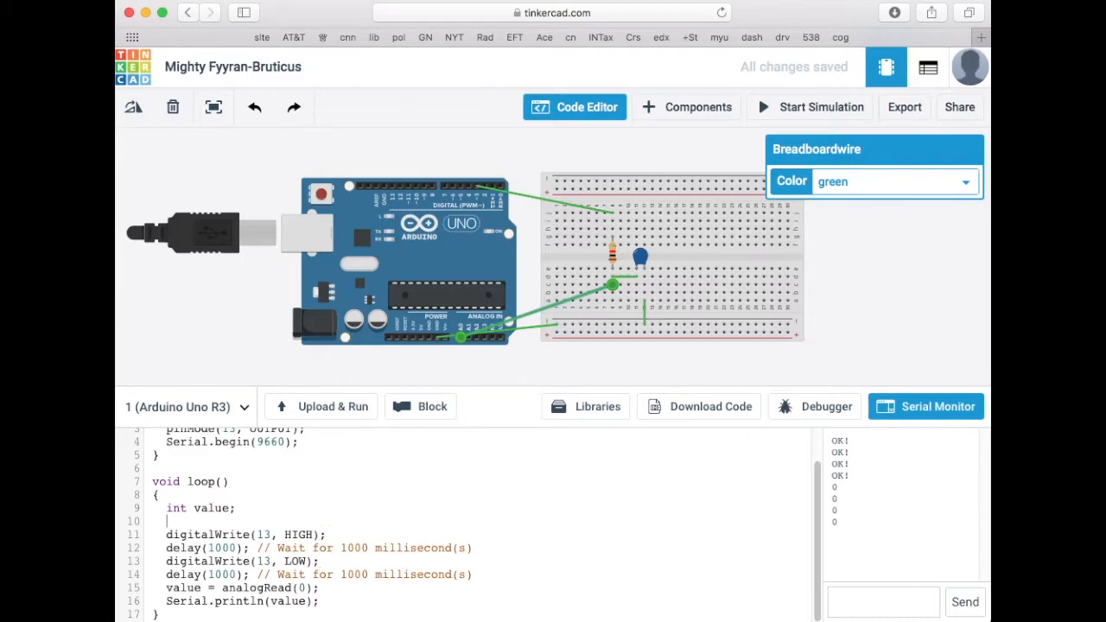
- Declare a long vTime variable at the top of the sketch
text(int t)
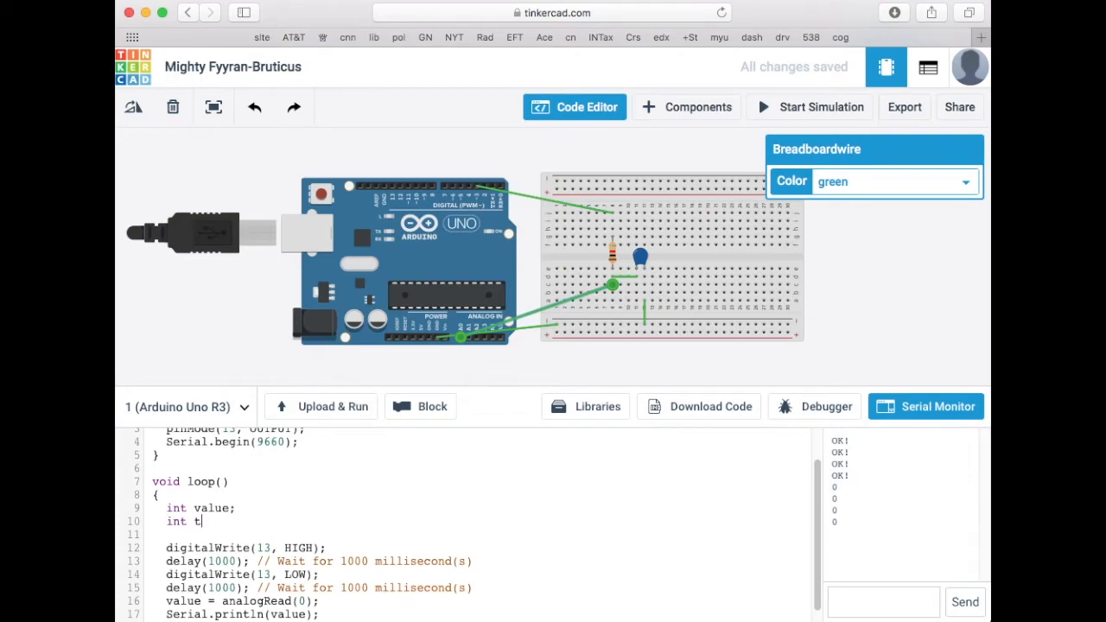
text(ime;)
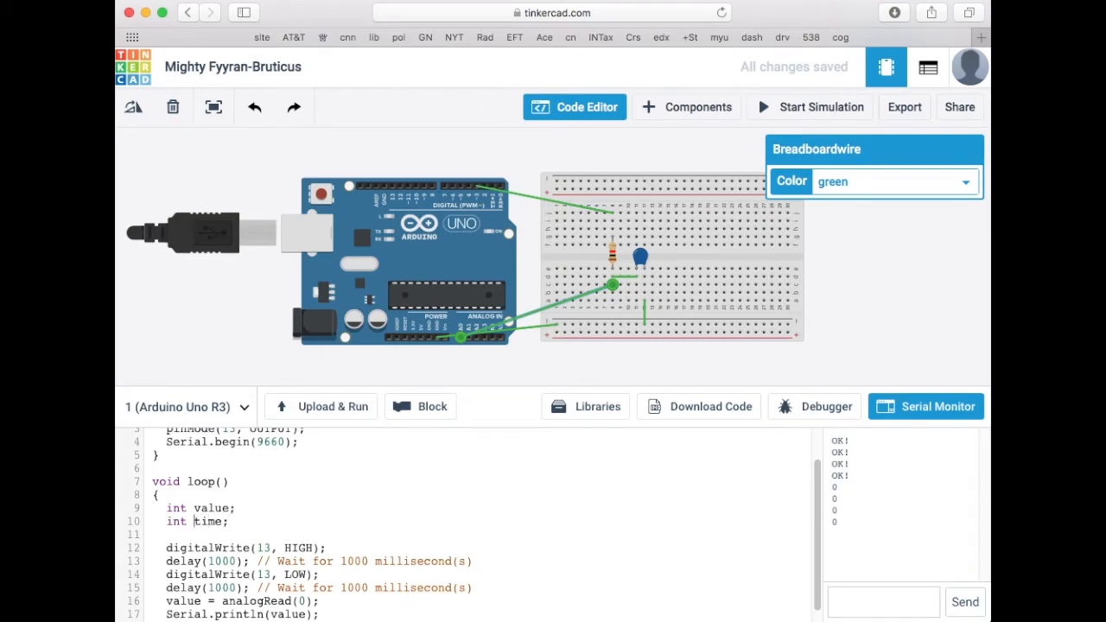
text(long)
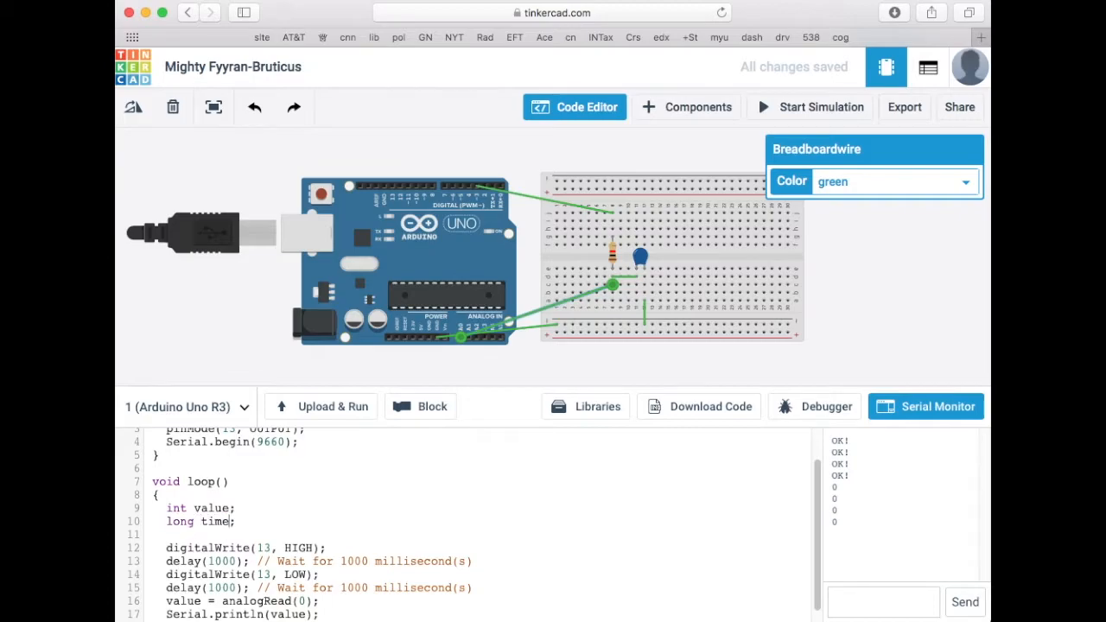
scroll(down, 3)
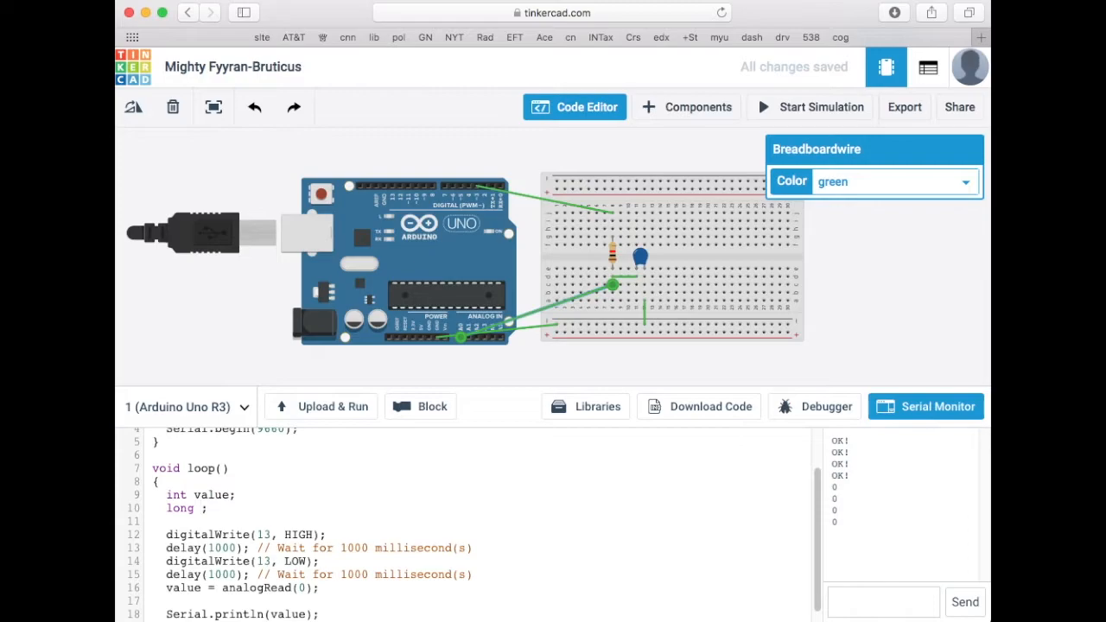
text(v)
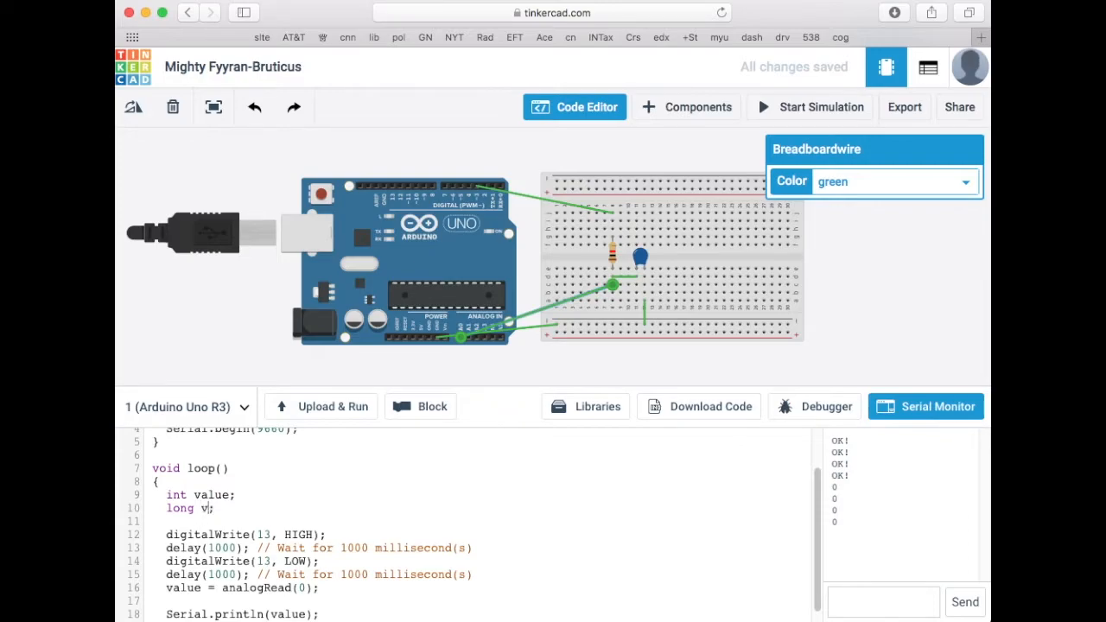
text(Time)
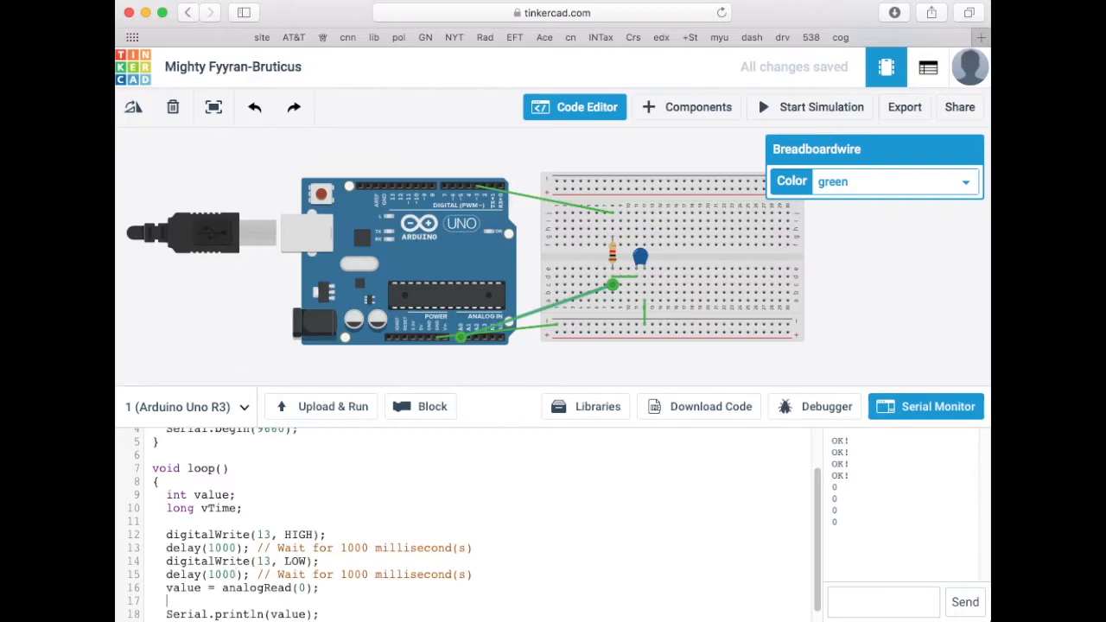
- Assign vTime = millis() and print vTime followed by a comma before the value line
text(vTime =)
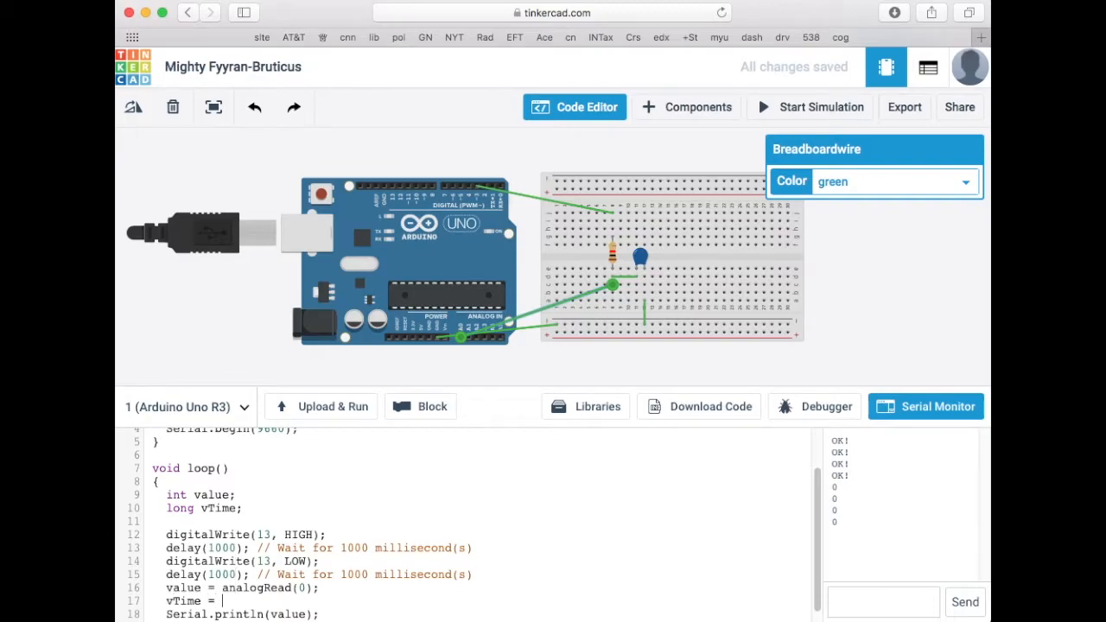
text(time();)
text(Se)
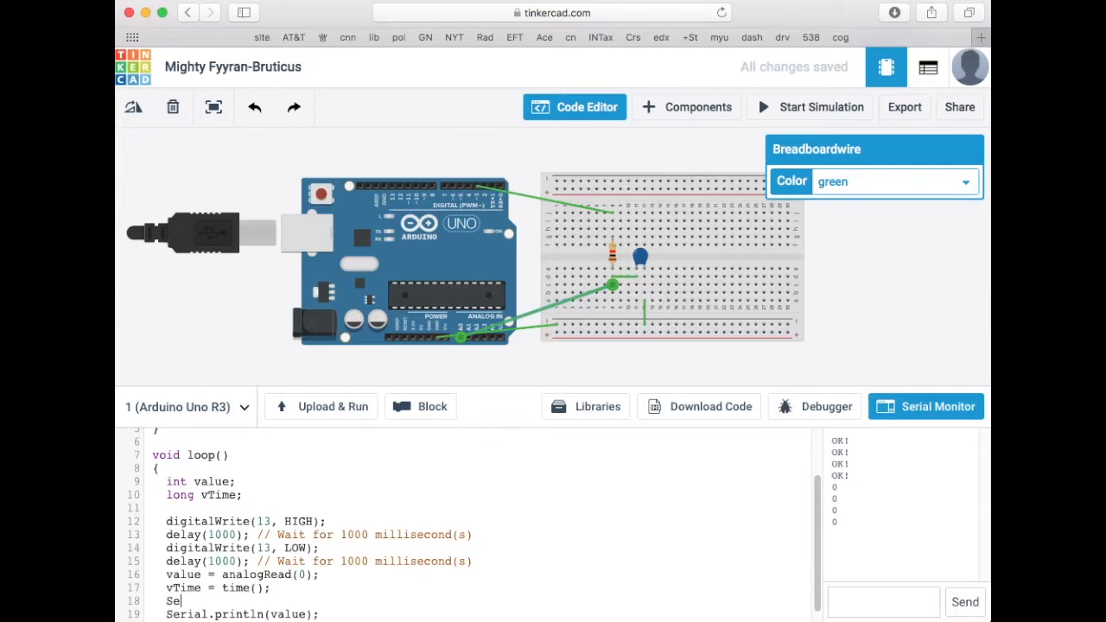
text(ra)
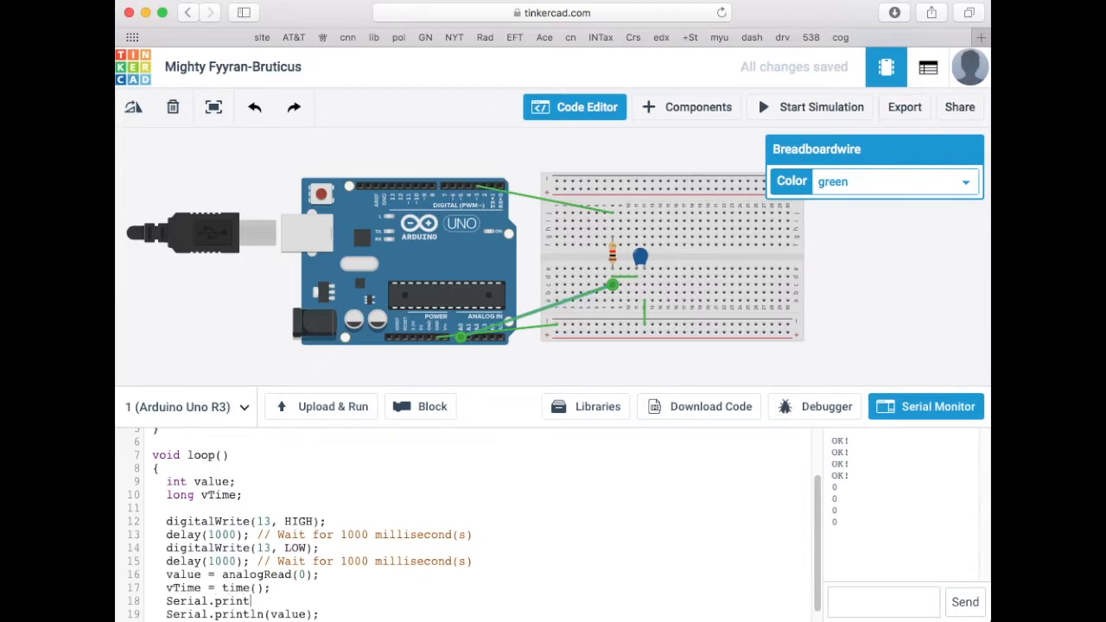
text((vTime);)
text(Serial)
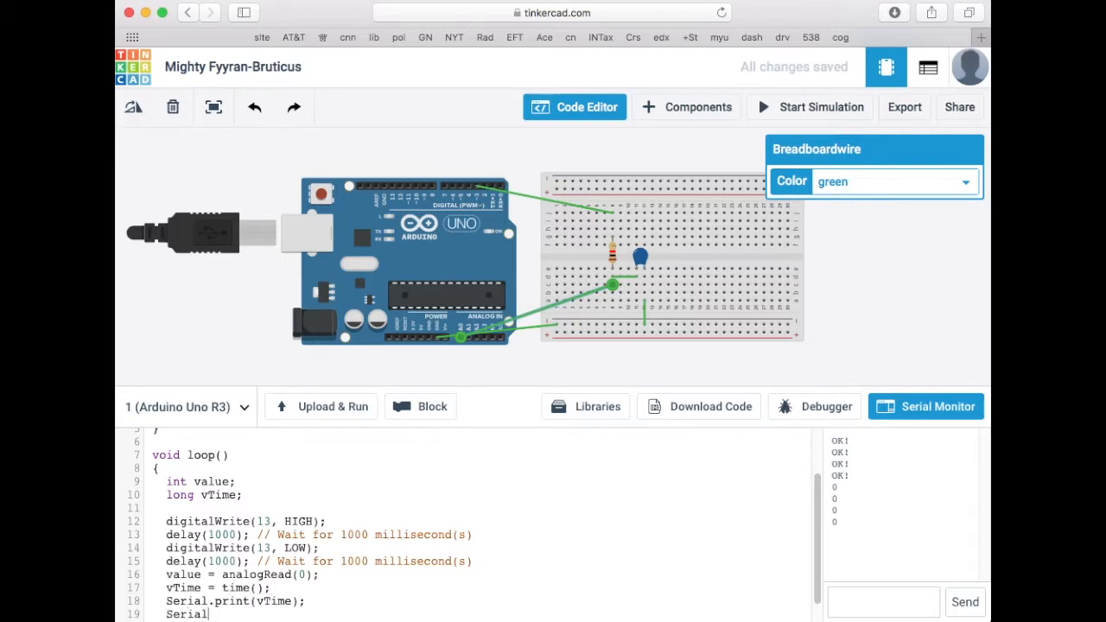
text(.print(")
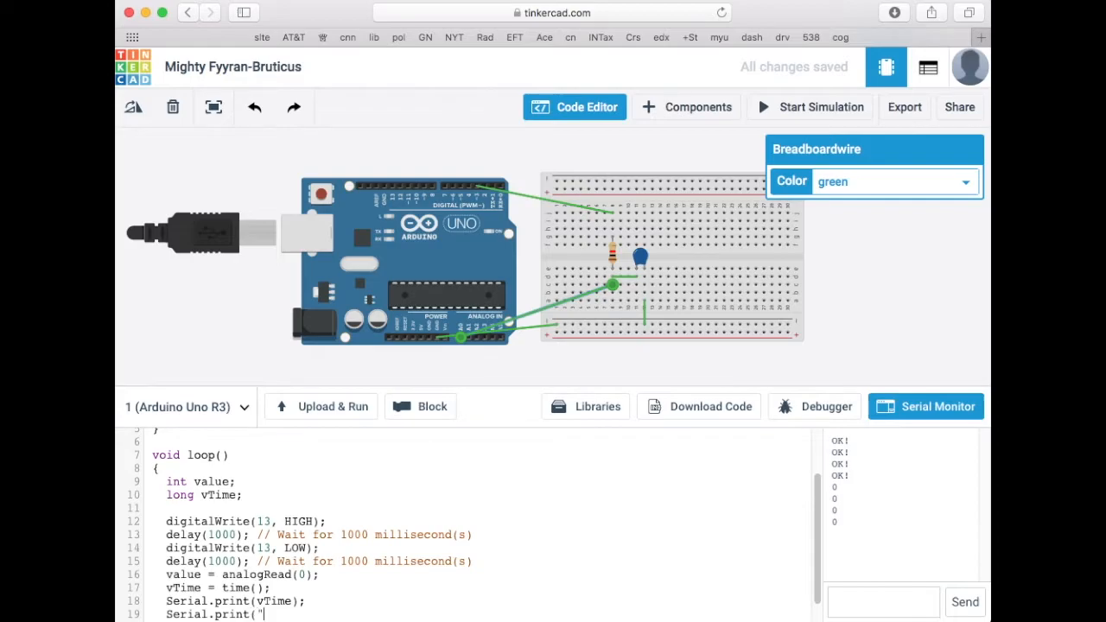
text(,");)
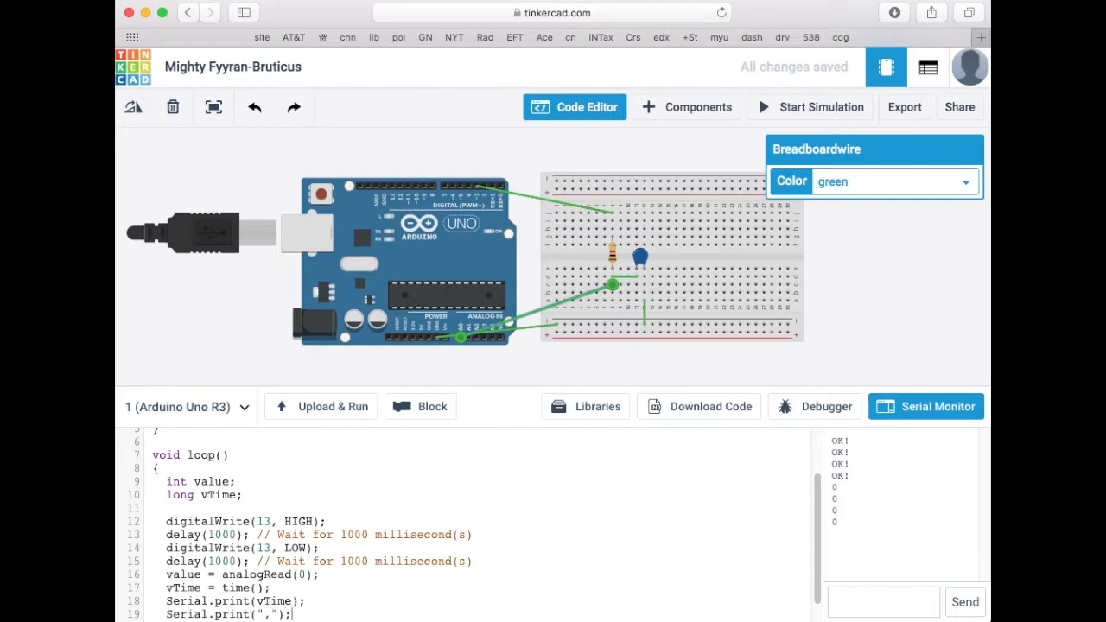
scroll(down, 3)
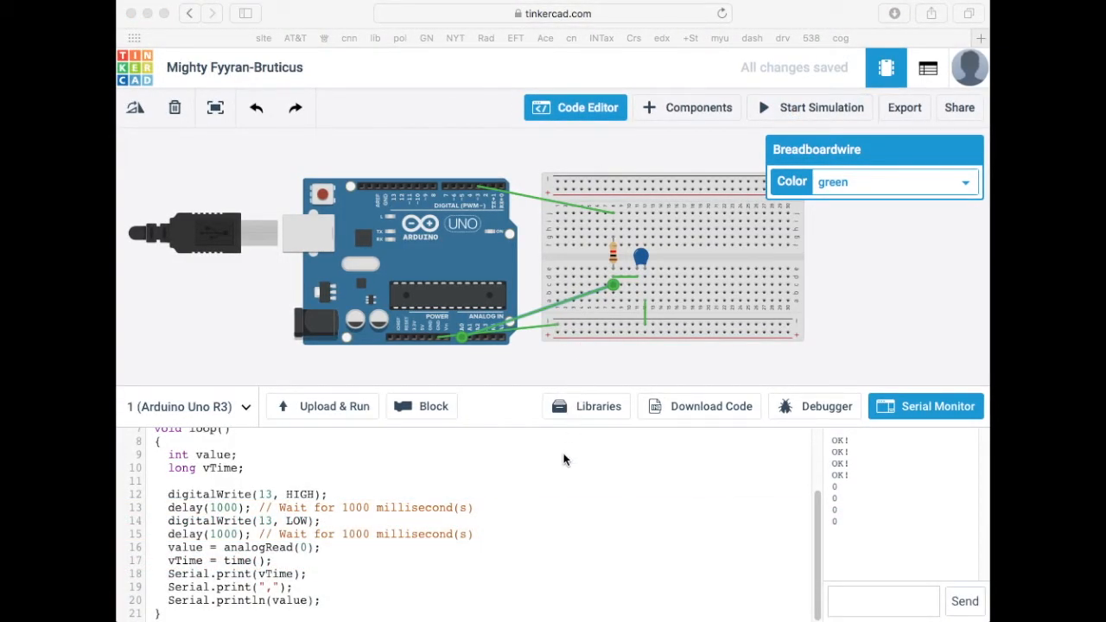
double_click(236, 561)
text(millis)
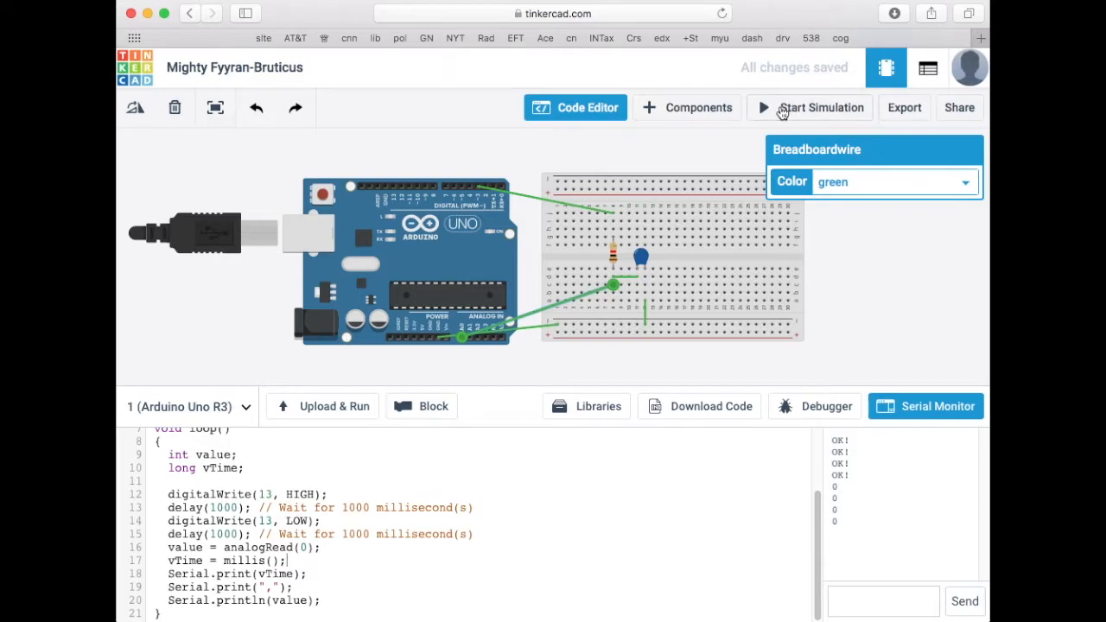
- Run the sketch to see lines like 2000,0 and 22012,0, then stop the simulation
click(810, 107)
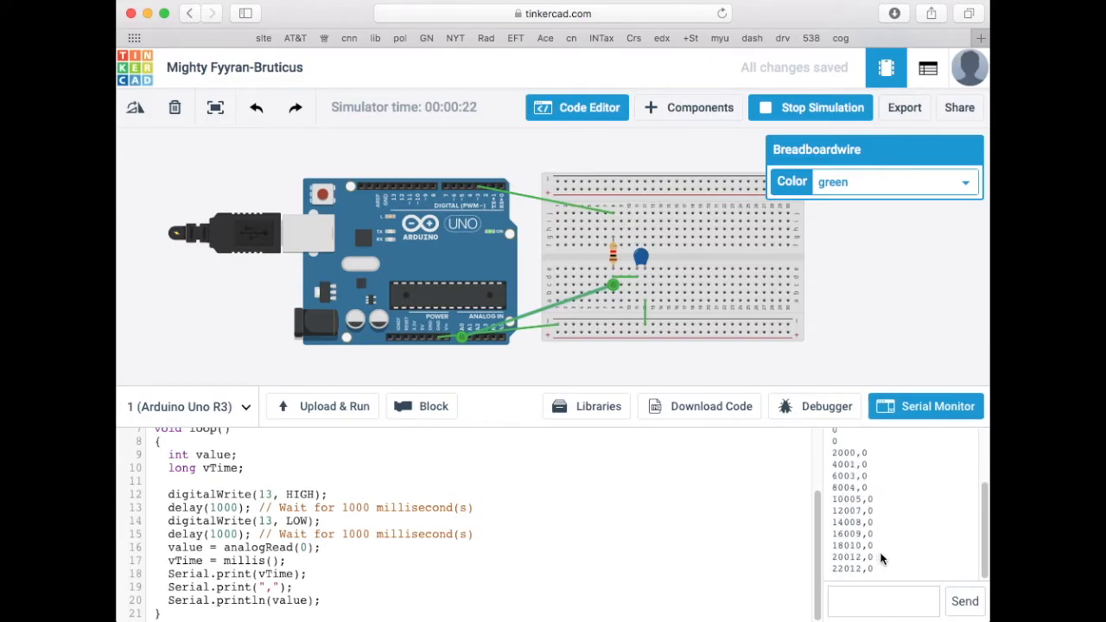
click(811, 107)
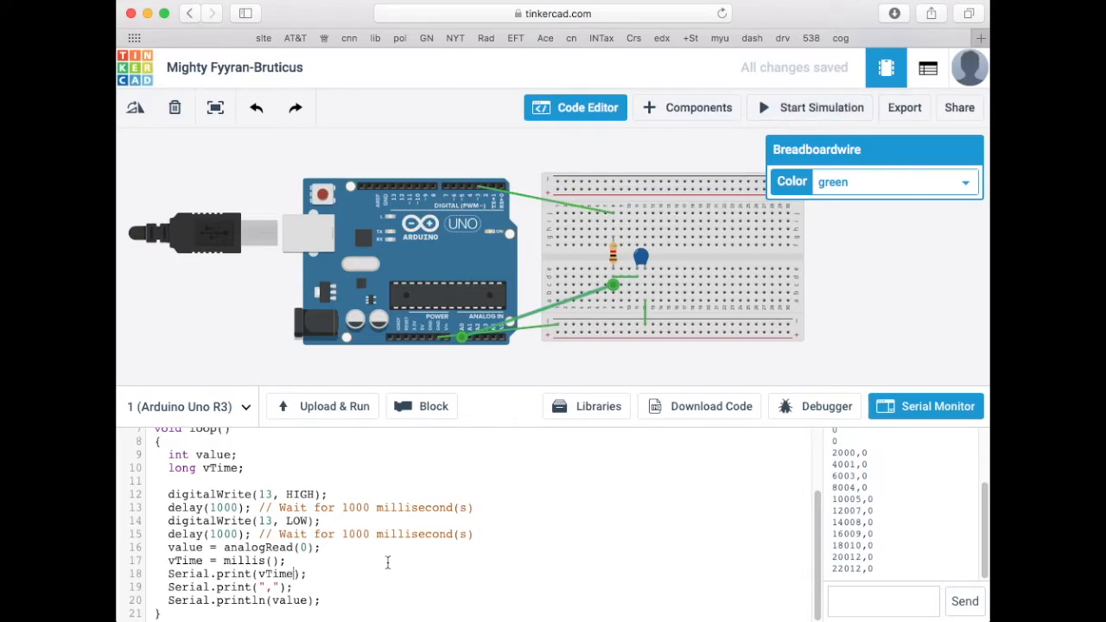
- Print vTime/1000.0 for seconds, rerun to see 2.00,0 and 4.00,0, then stop
text(/1)
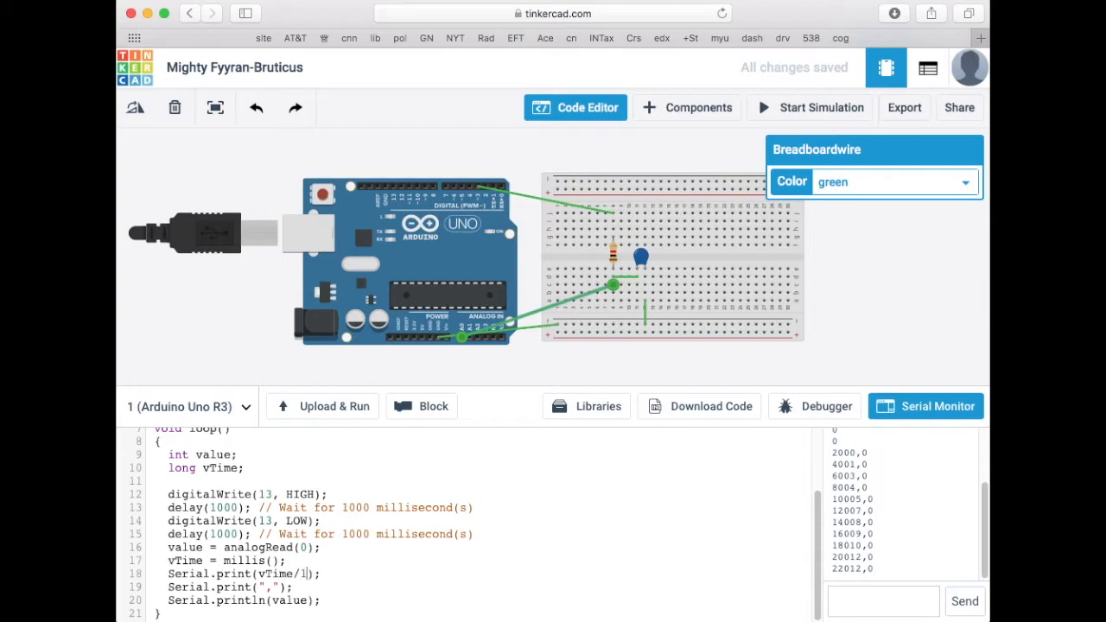
text(000.0)
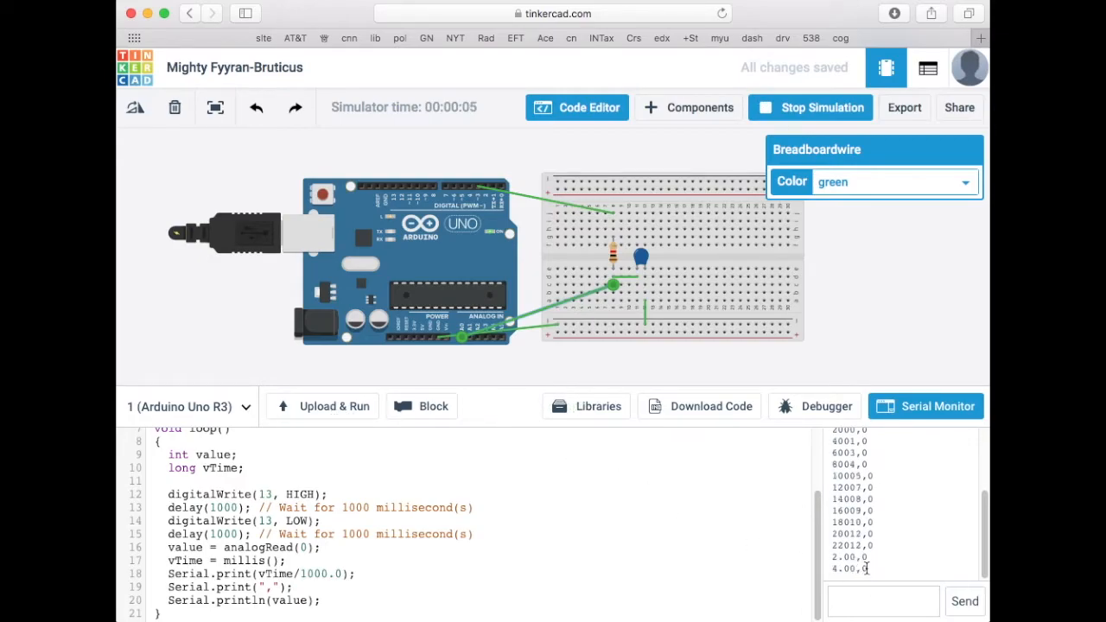
click(810, 107)
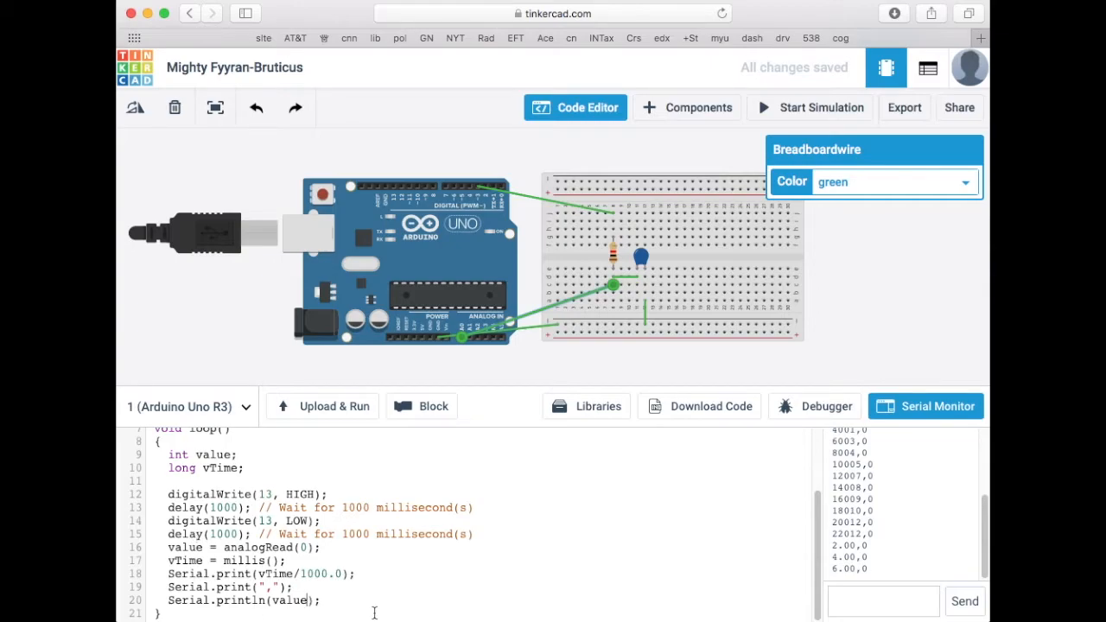
- Print value*5.0/1023 as volts, rerun to see 2.00,0.00 and 4.00,0.00, then stop
text(*5)
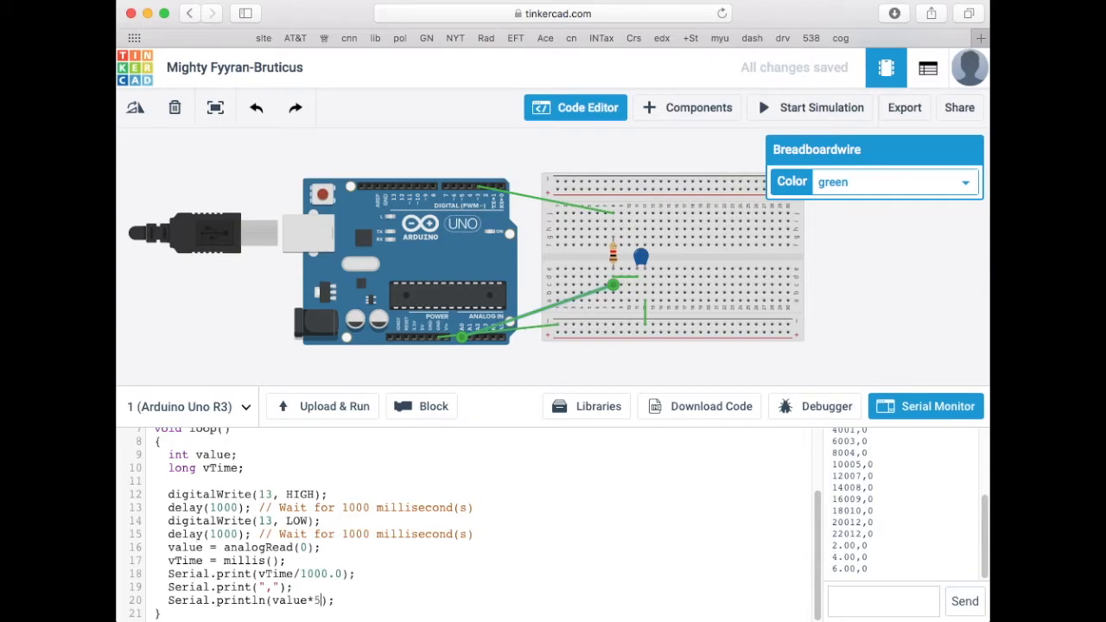
text(.0/1)
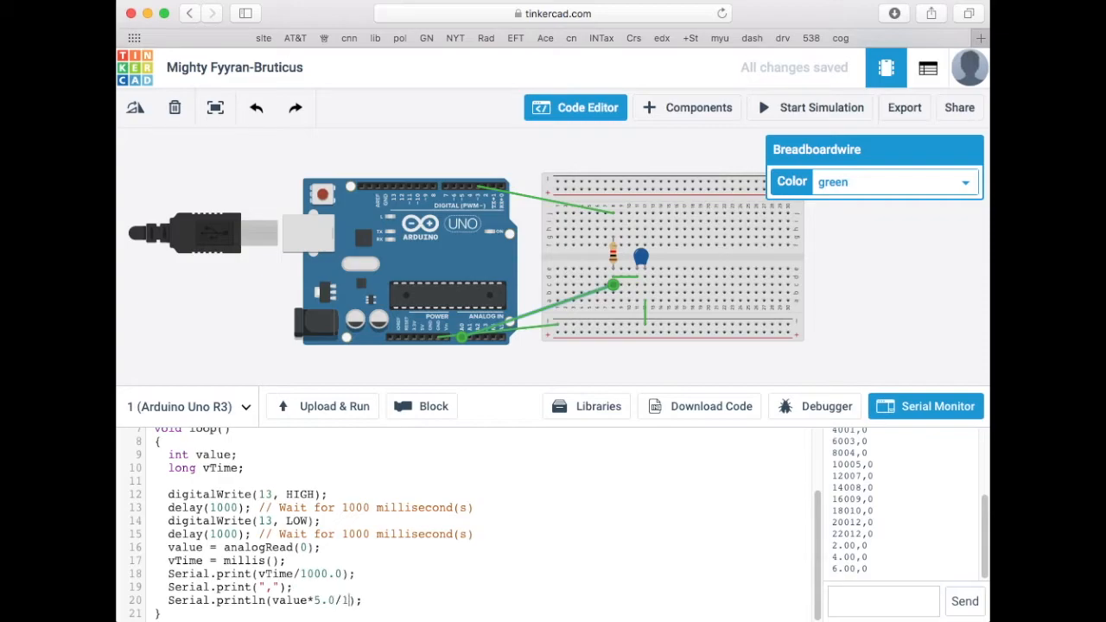
text(023)
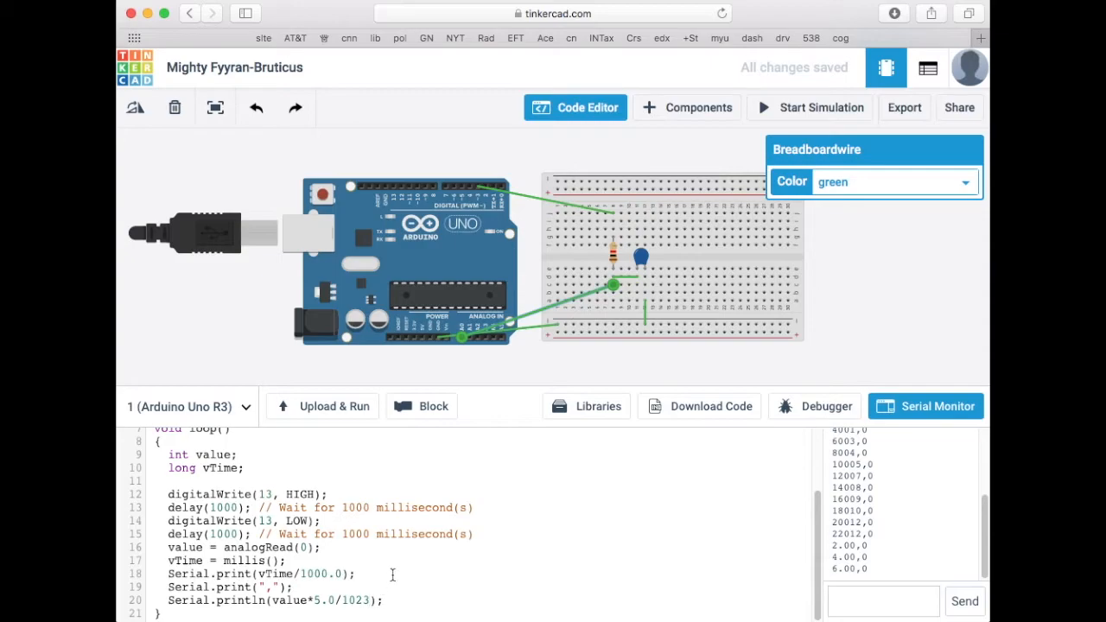
click(810, 107)
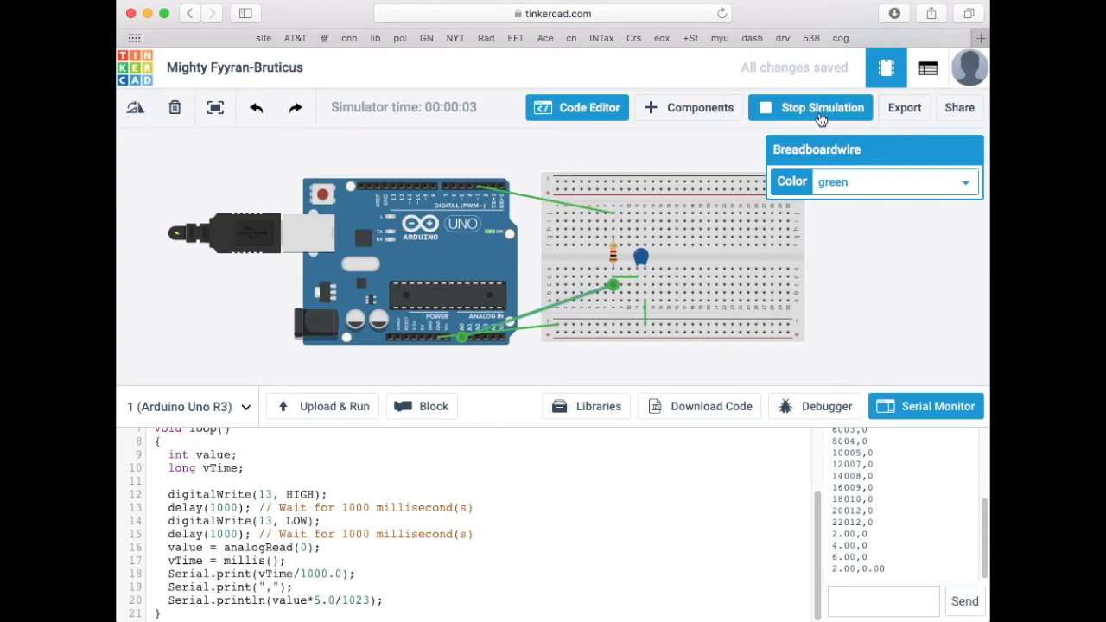
click(811, 107)
text(anal)
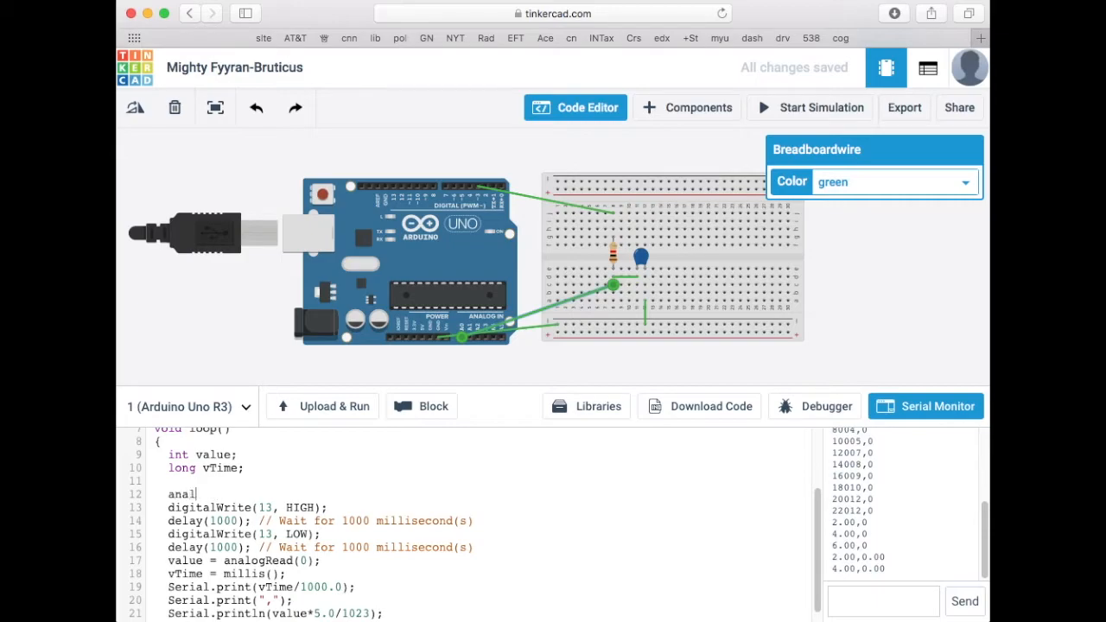
- Add analogWrite(3,127) at the top of loop, run to see varying voltages, then stop
text(ogWrite()
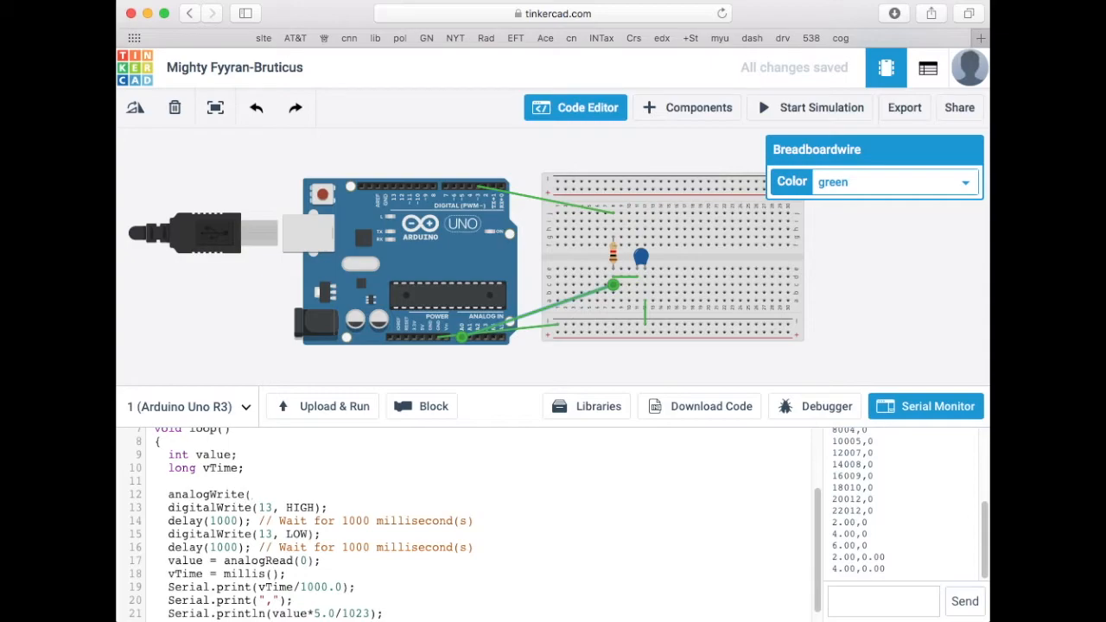
text(3,)
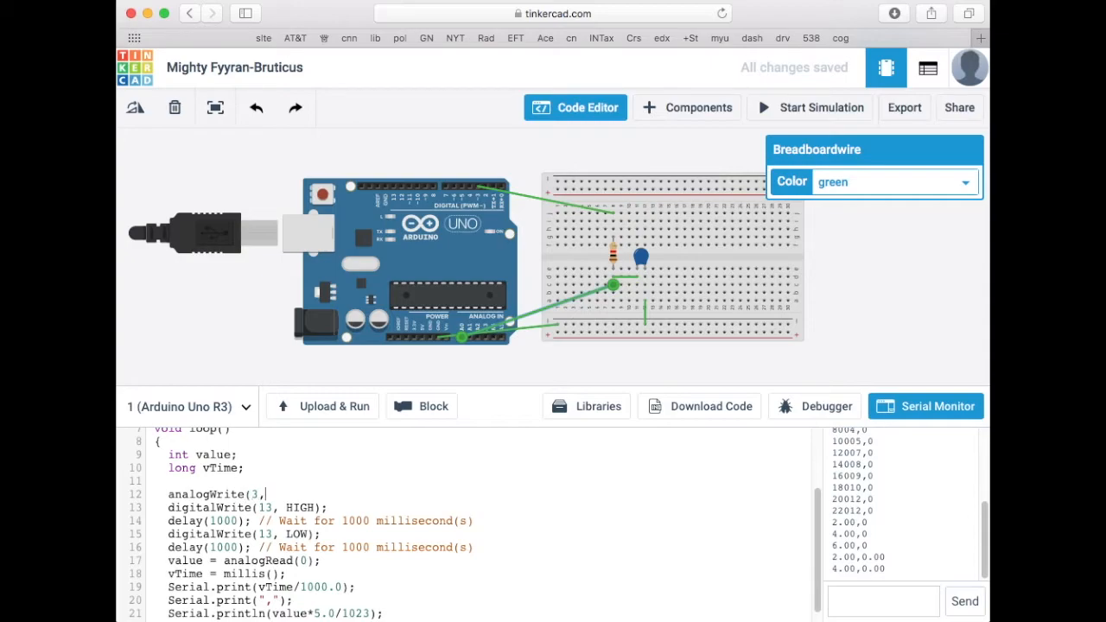
text(127);)
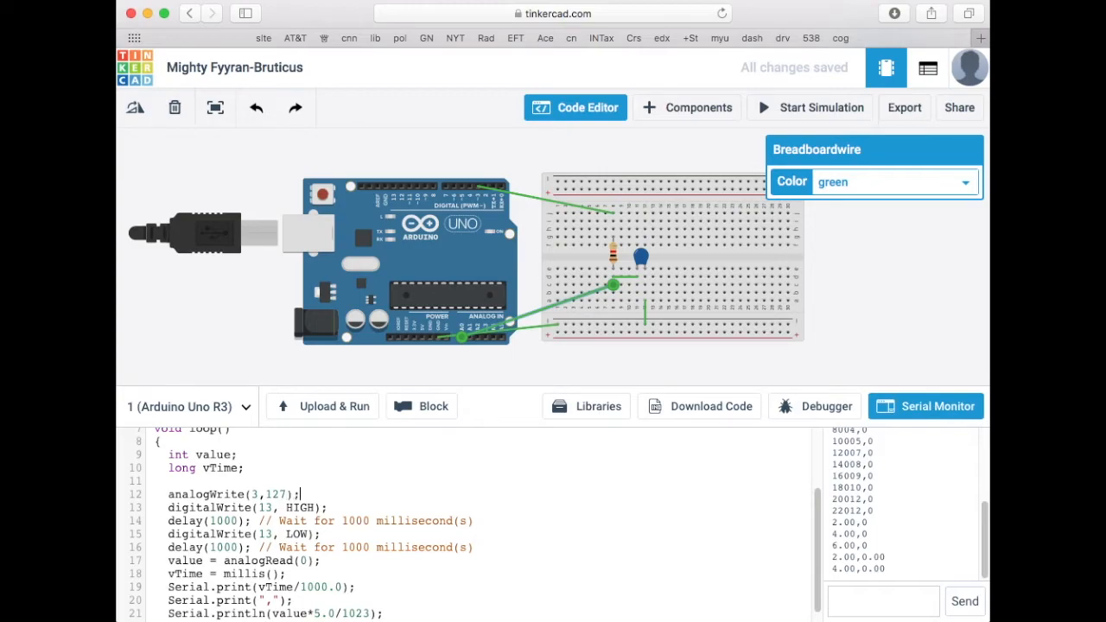
mouse_move(564, 482)
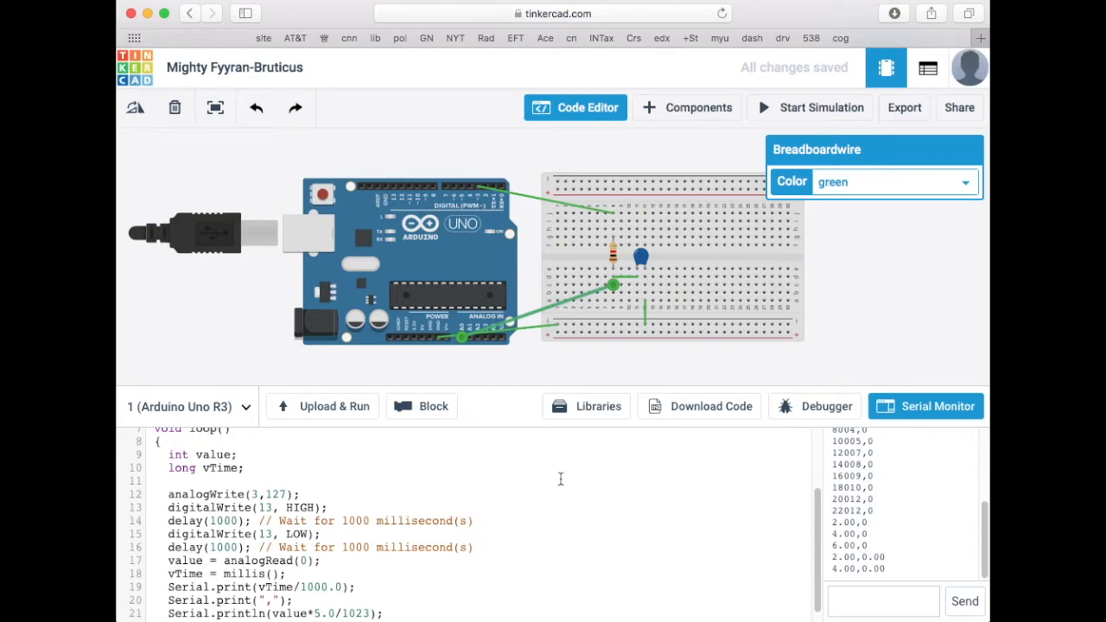
click(810, 107)
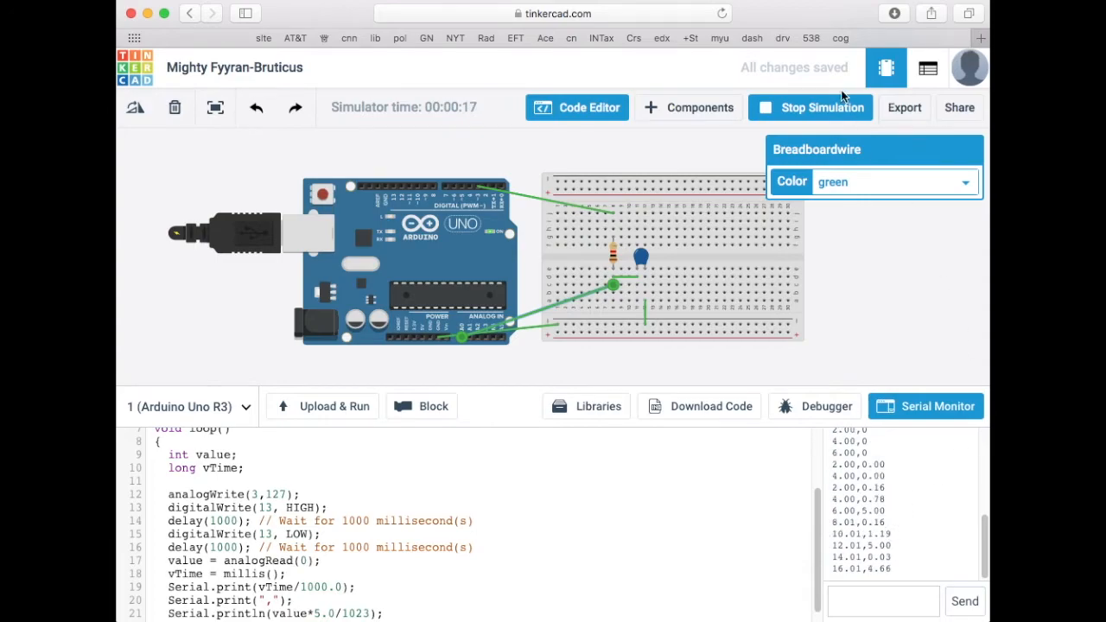
click(810, 107)
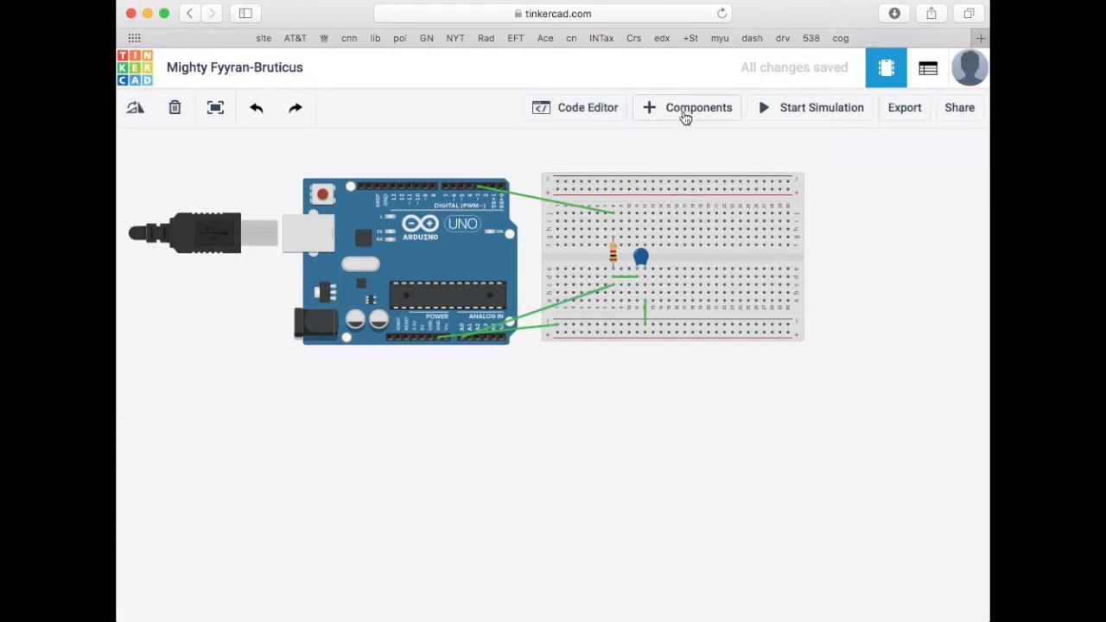
- Find the Oscilloscope in All Components and place it above the breadboard, then close the library
click(687, 107)
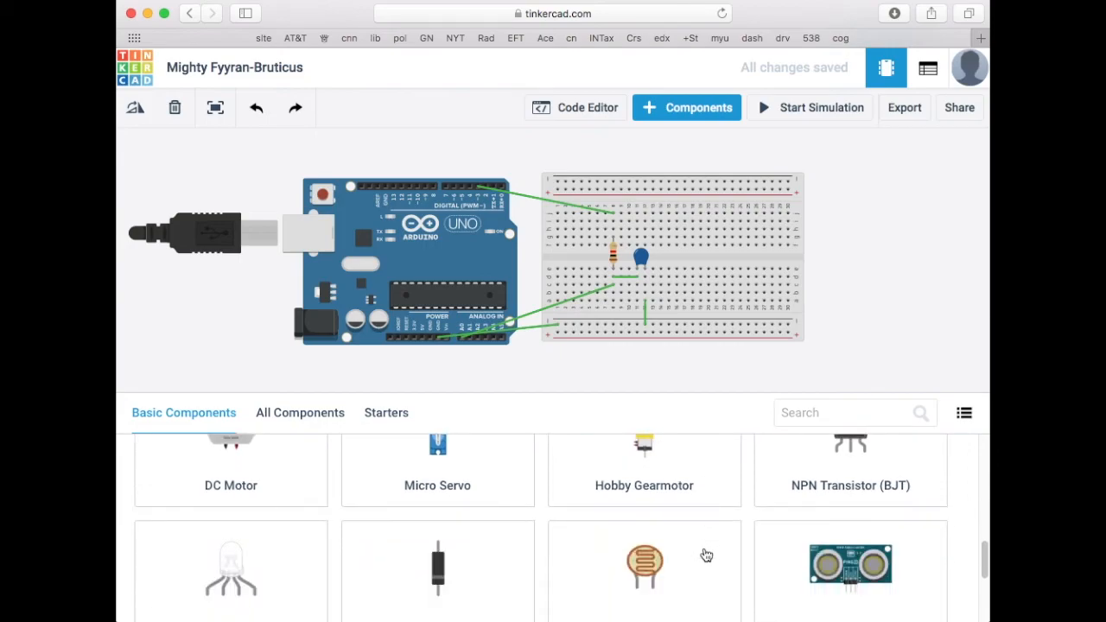
scroll(up, 3)
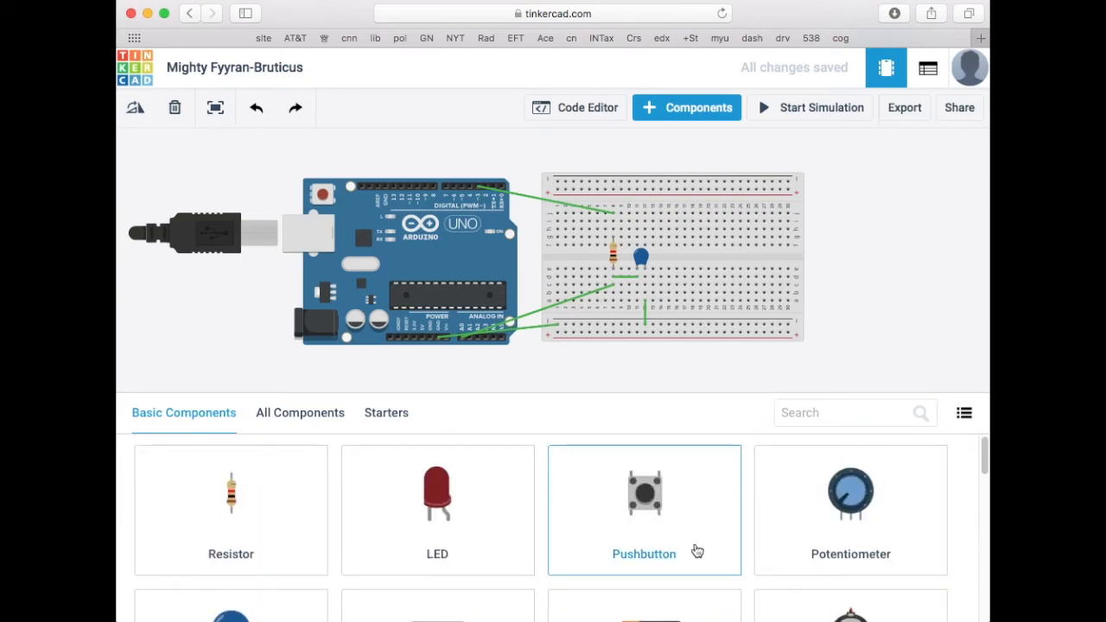
click(300, 412)
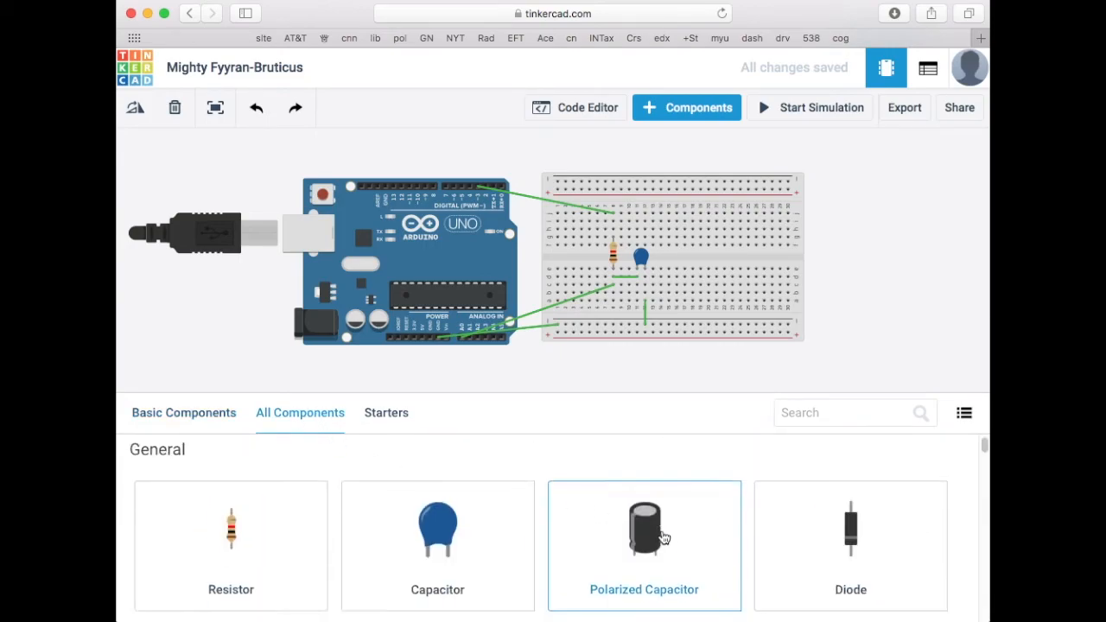
scroll(down, 3)
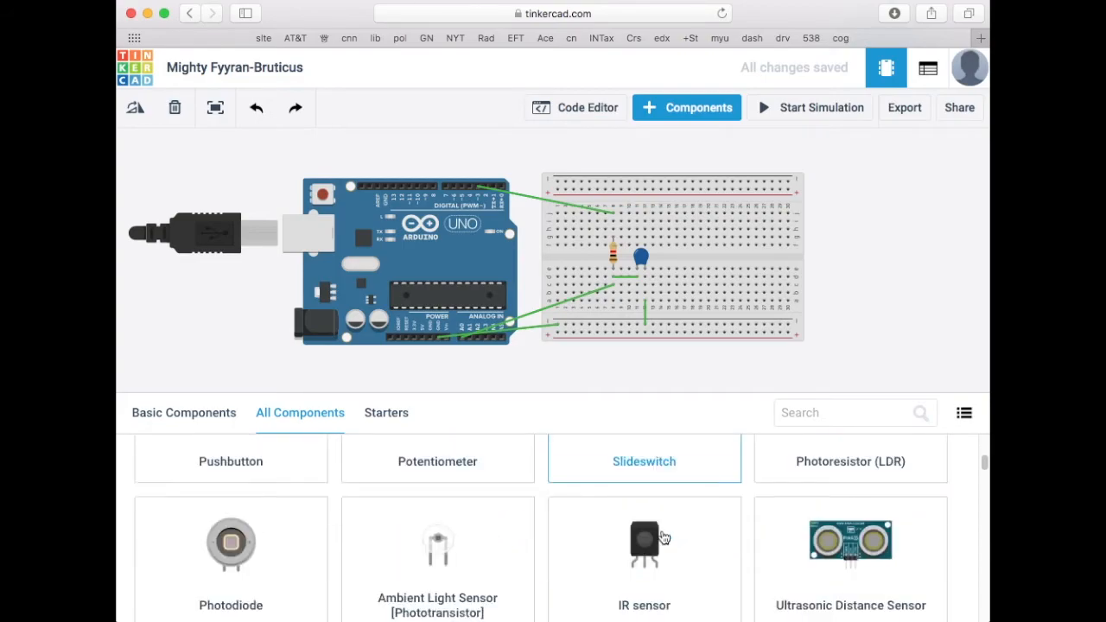
scroll(up, 3)
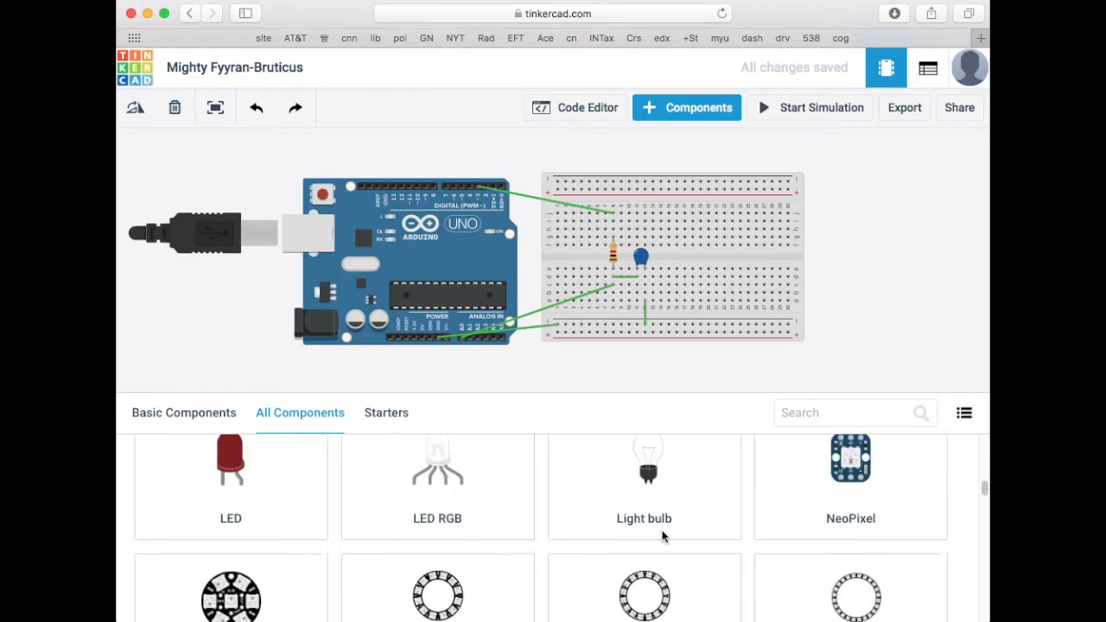
scroll(up, 3)
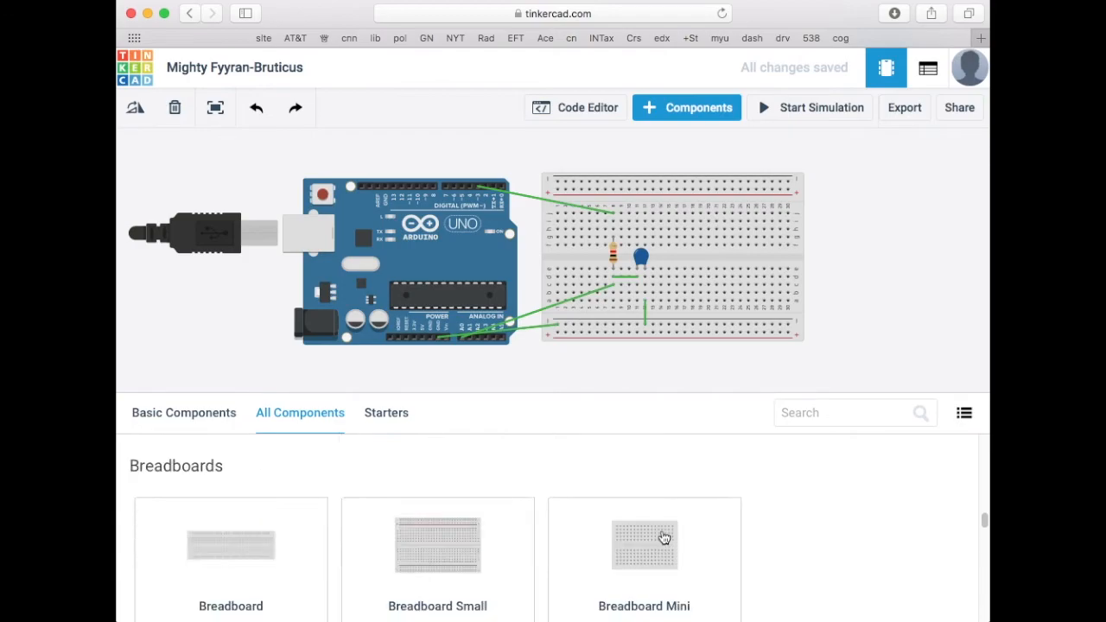
scroll(down, 3)
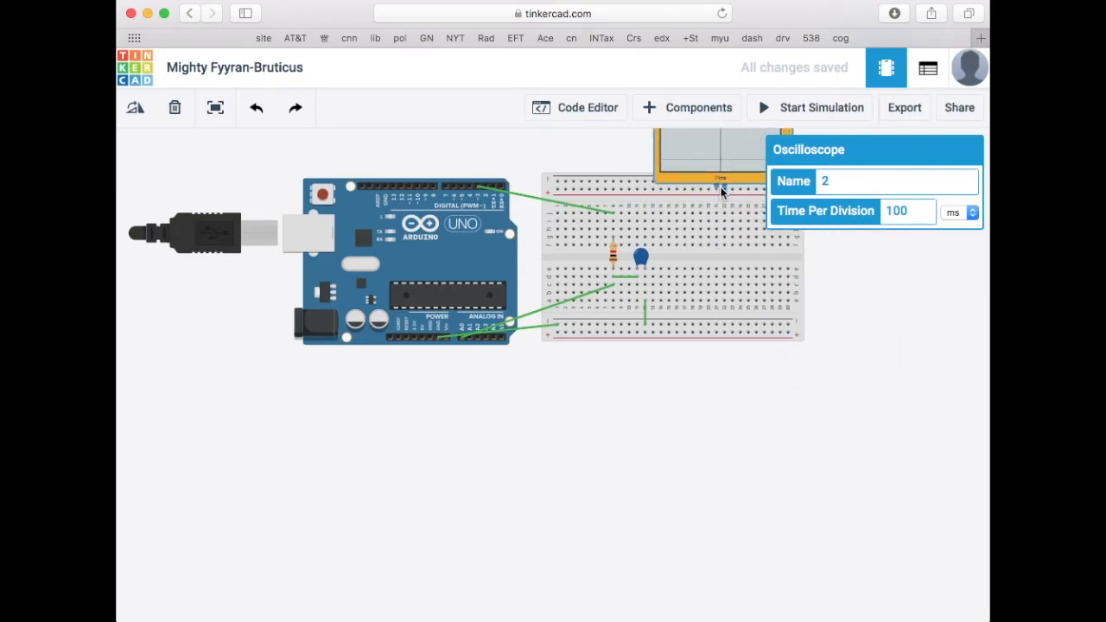
click(687, 107)
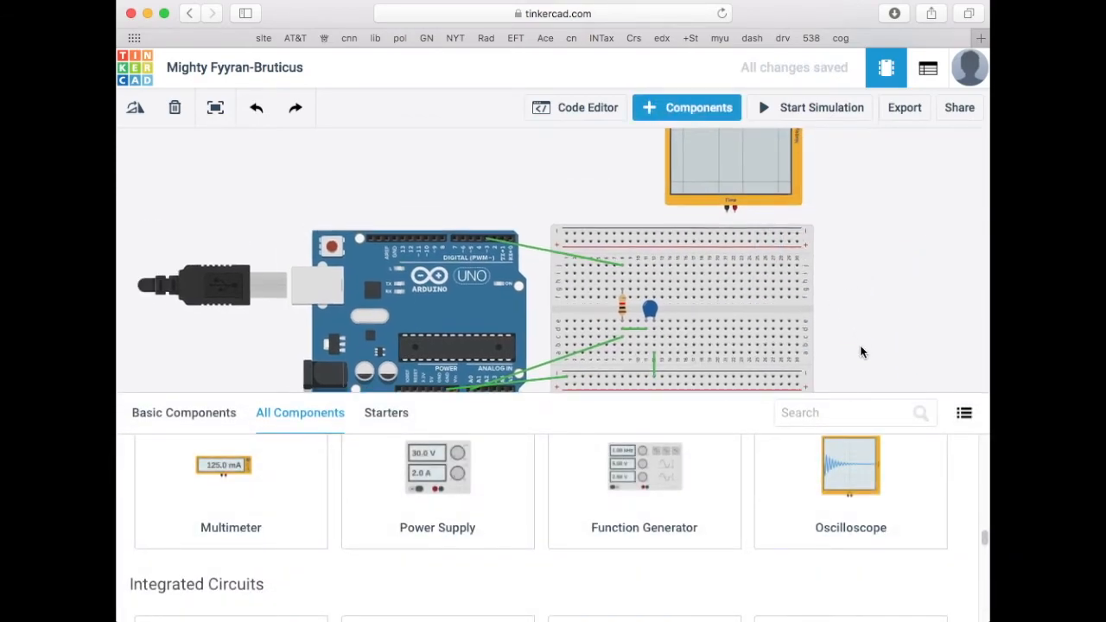
click(687, 107)
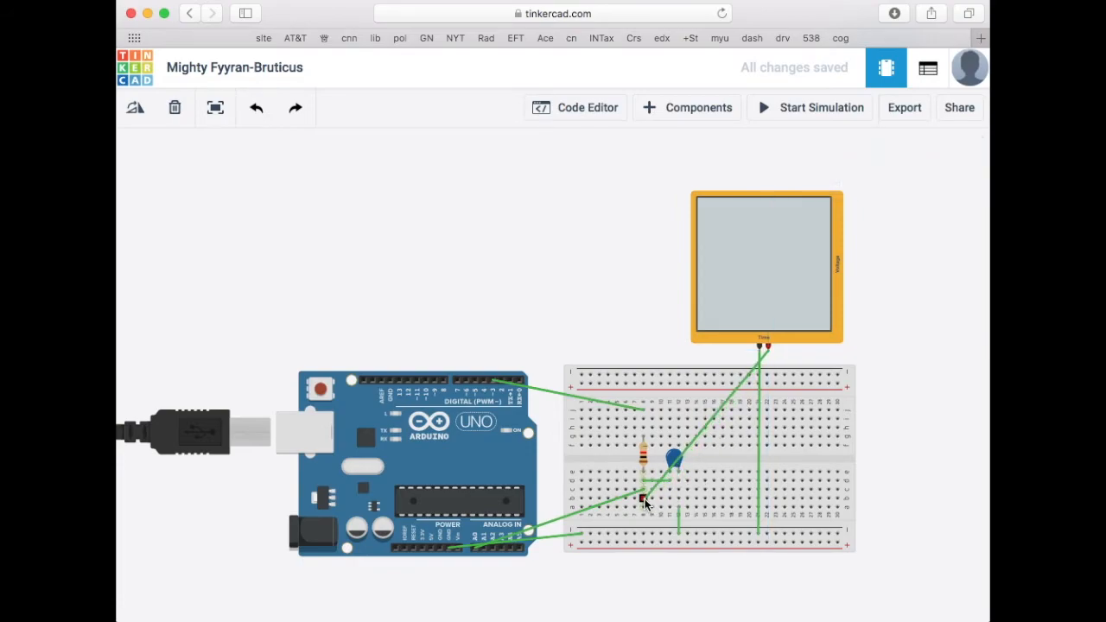
- Connect an oscilloscope lead to the resistor–capacitor junction with a green wire
click(644, 500)
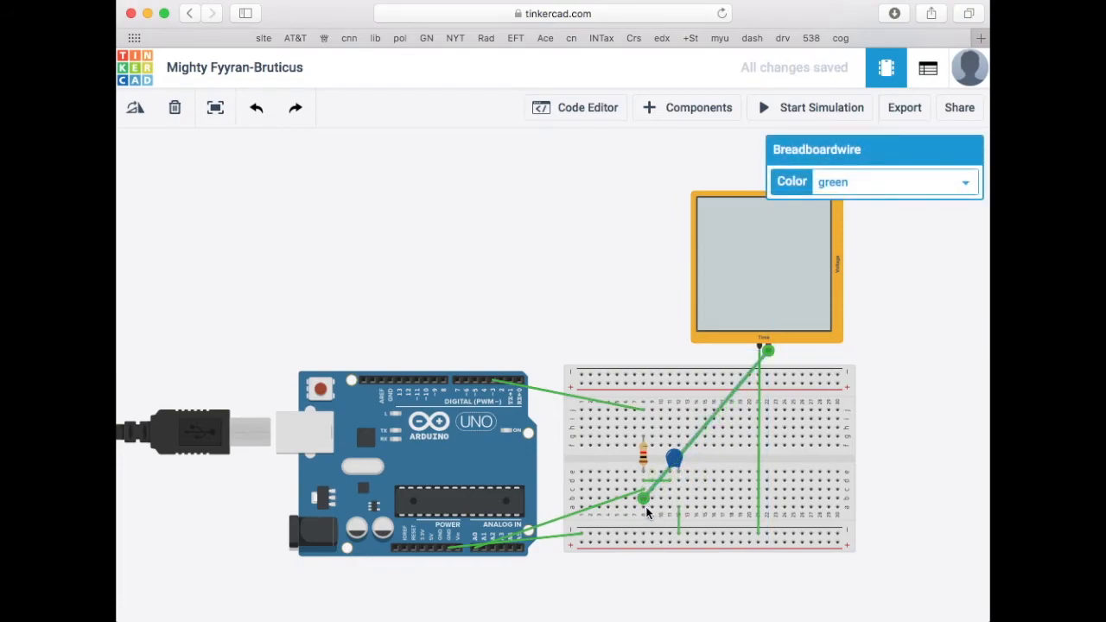
mouse_move(790, 123)
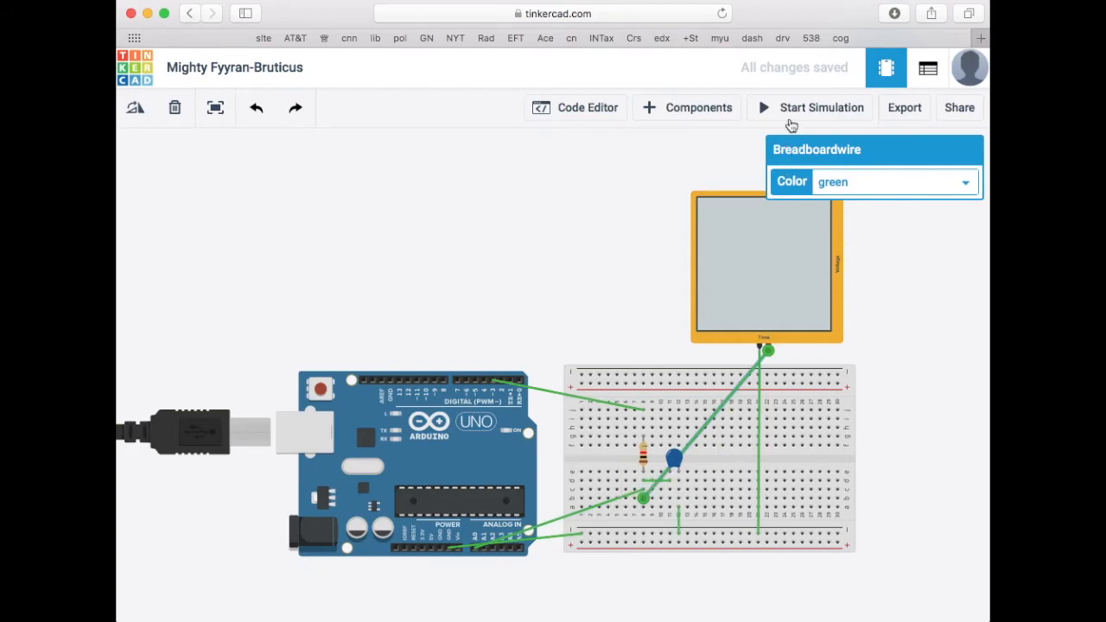
- Start the simulation and set the oscilloscope's Time Per Division to 1000 with its units chosen
click(811, 107)
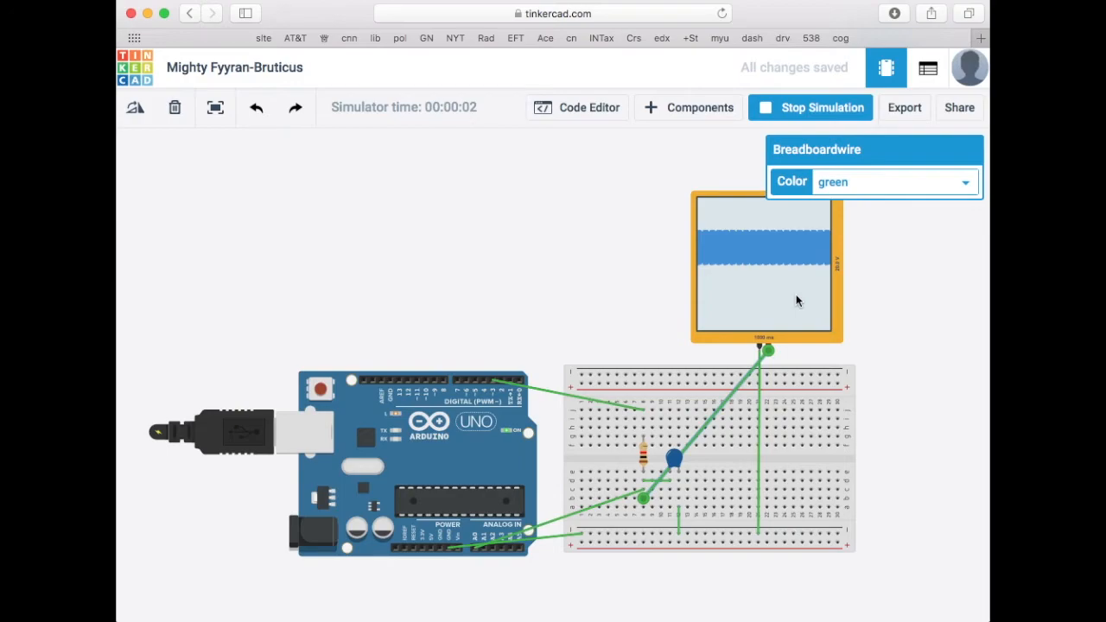
click(765, 260)
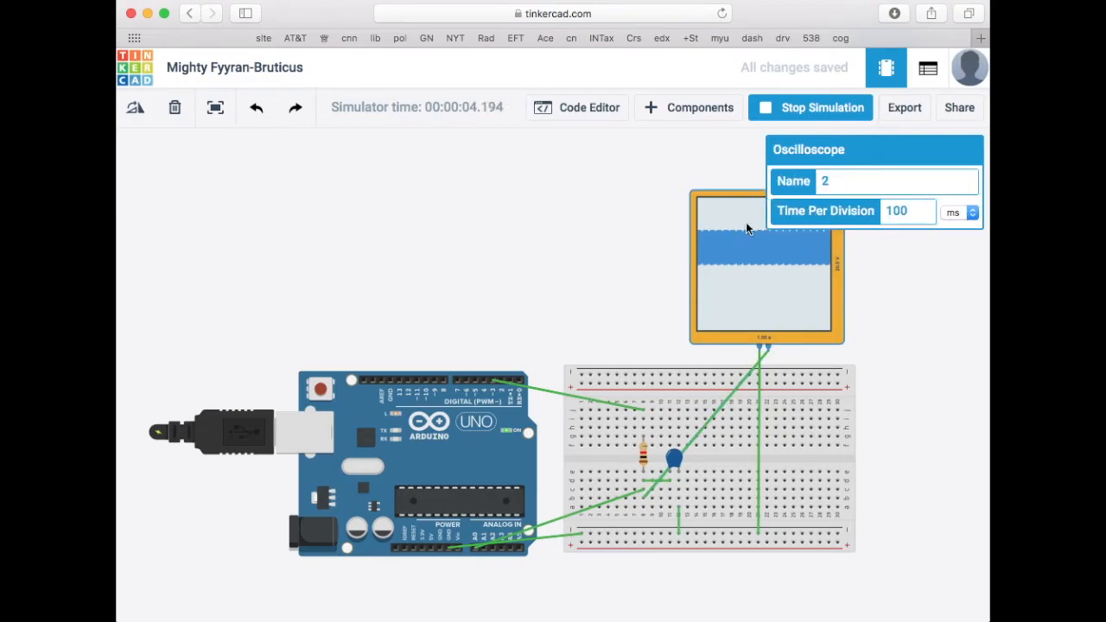
click(958, 212)
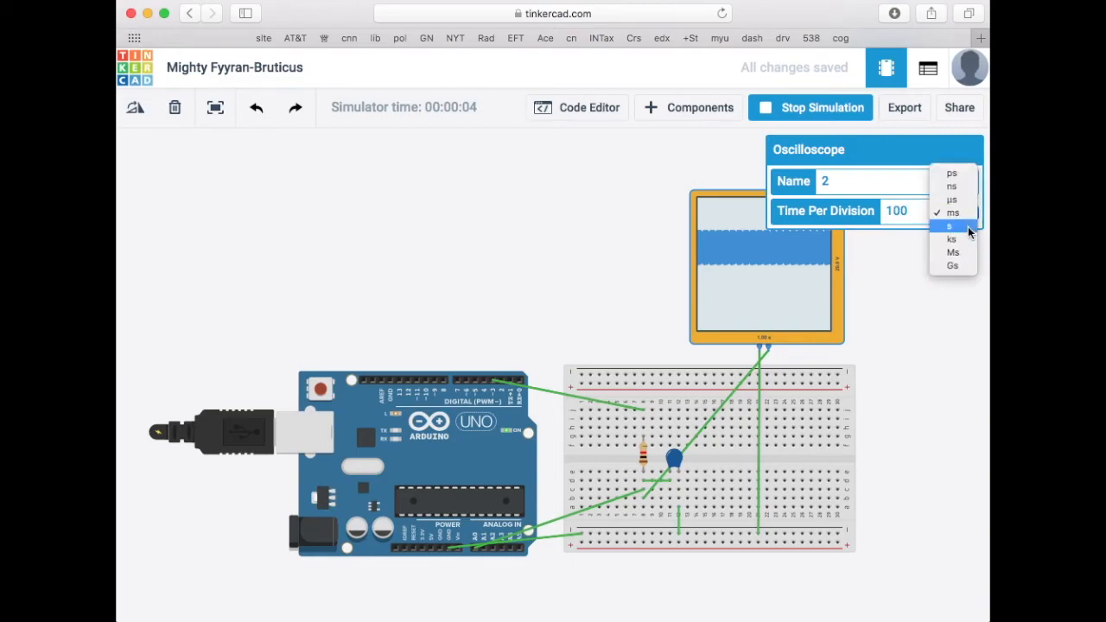
click(952, 200)
text(0)
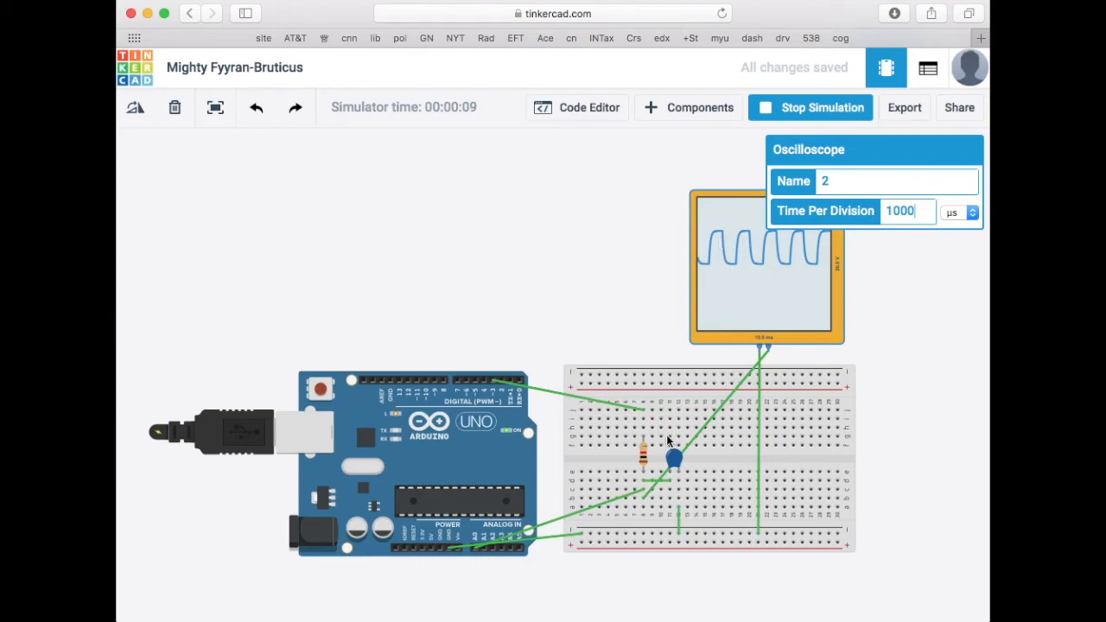
mouse_move(757, 262)
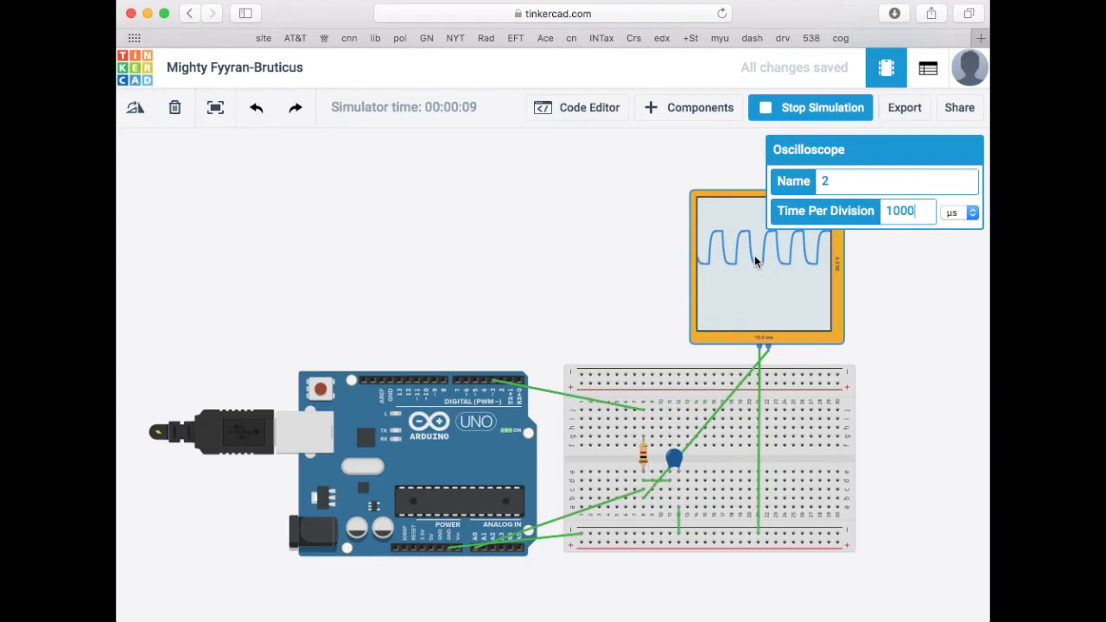
mouse_move(802, 242)
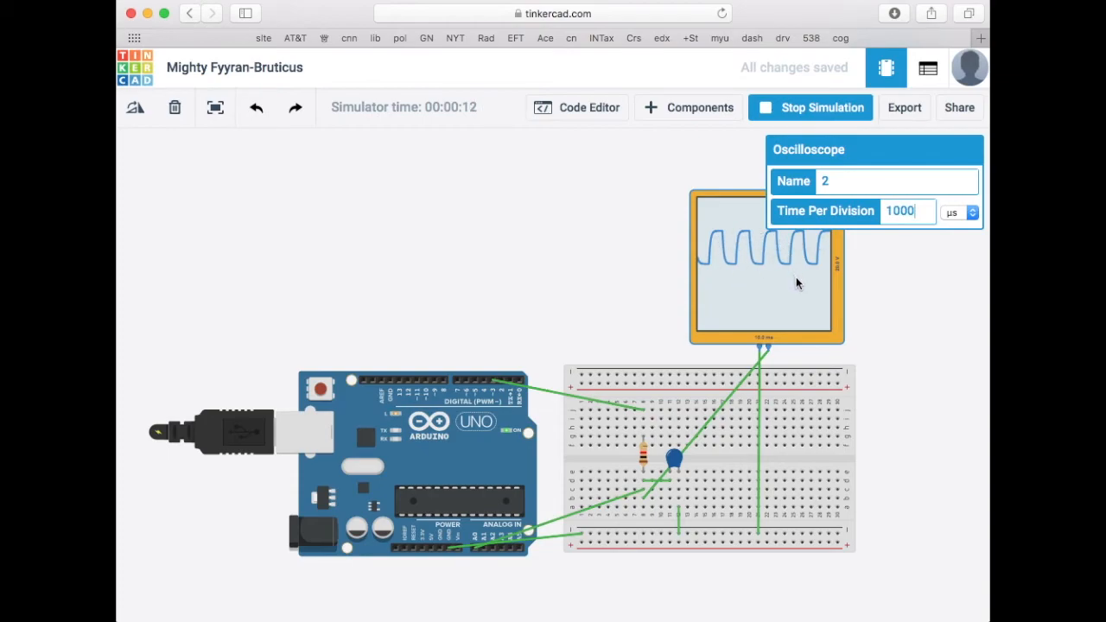
mouse_move(713, 255)
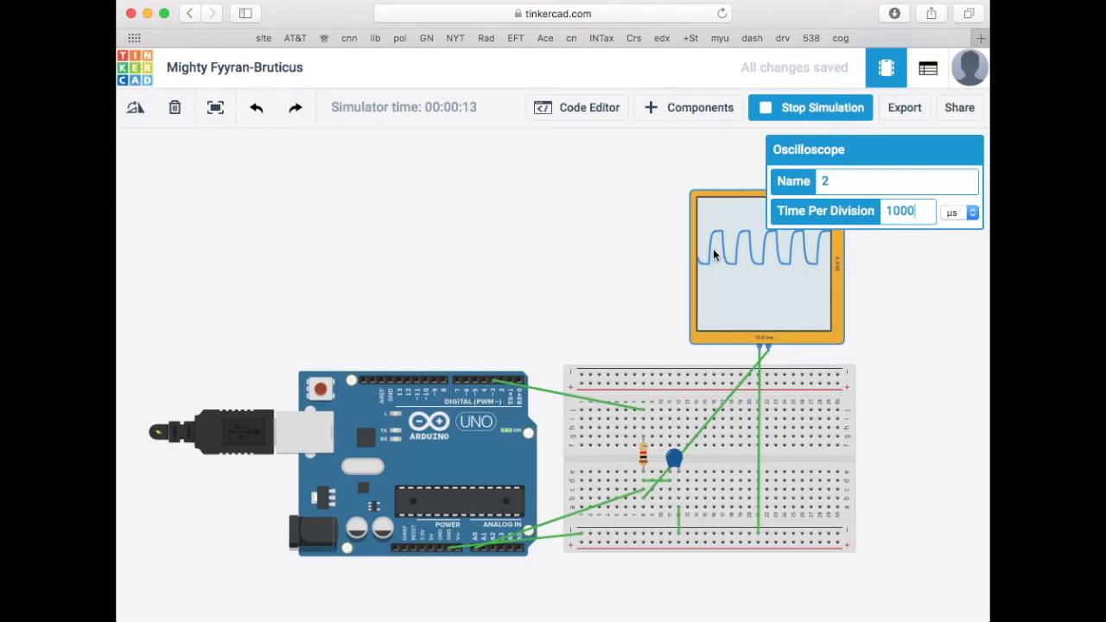
mouse_move(788, 318)
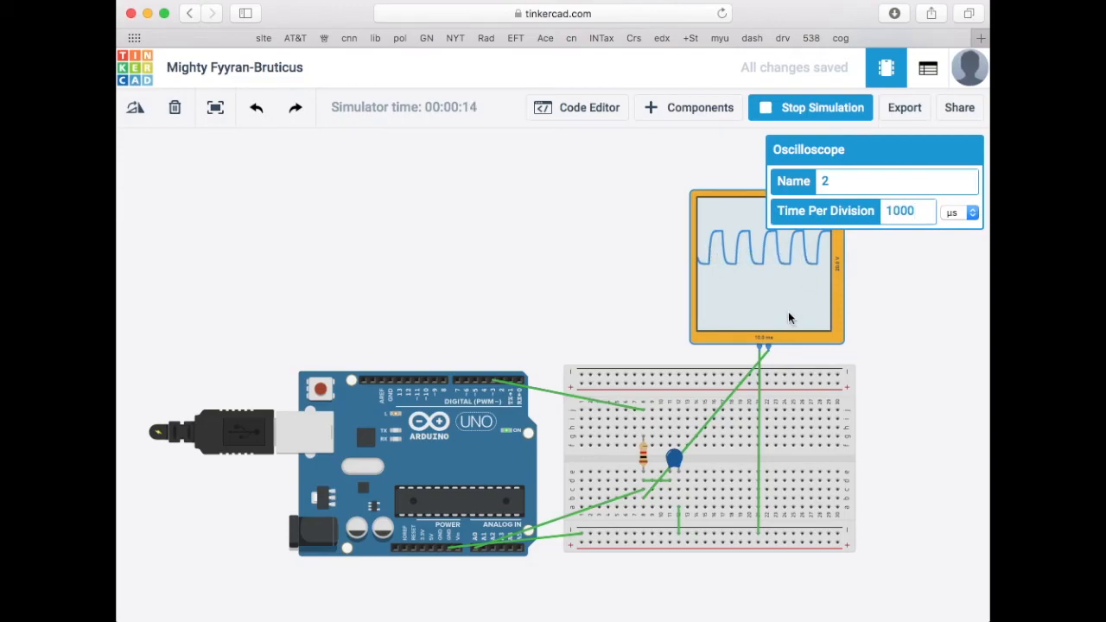
mouse_move(644, 456)
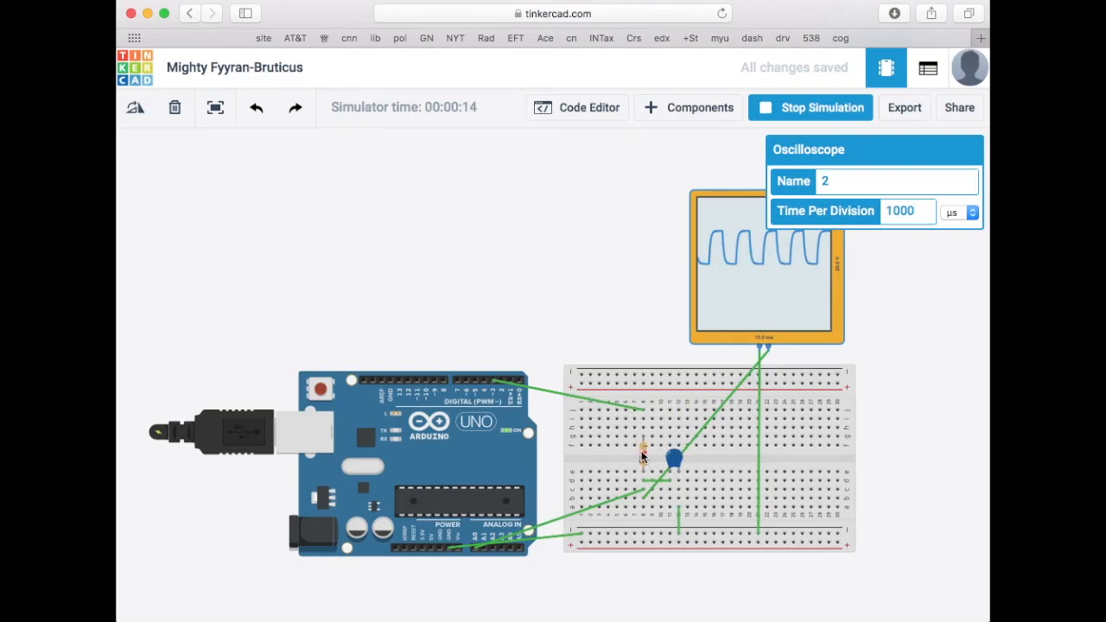
- Set the resistor to 100 kΩ and the capacitor to 100 nF, flattening the trace
click(644, 454)
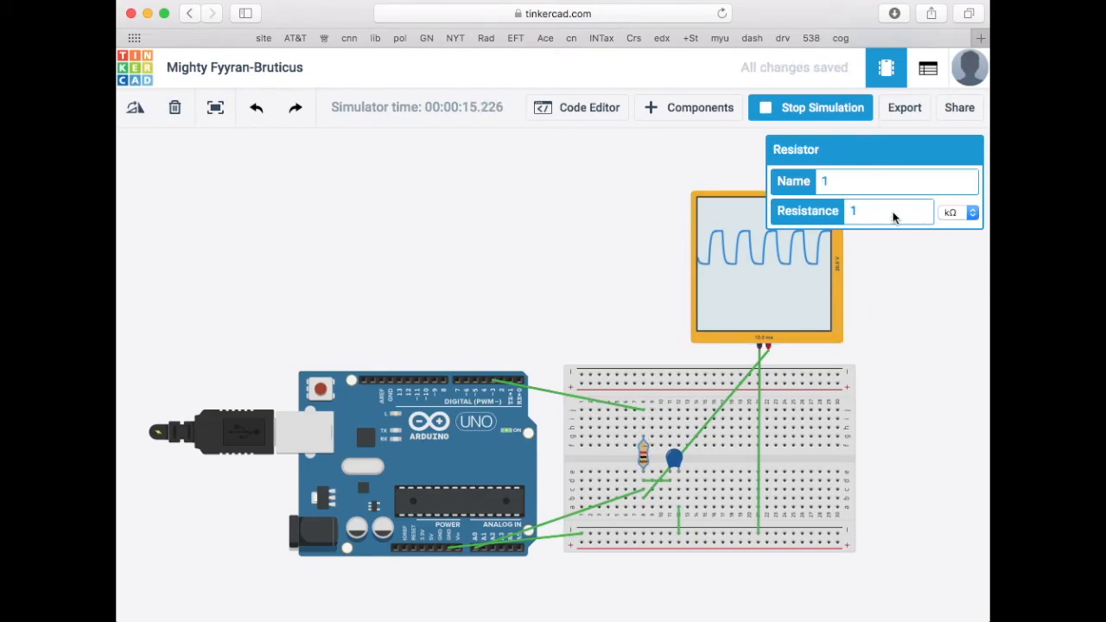
text(00)
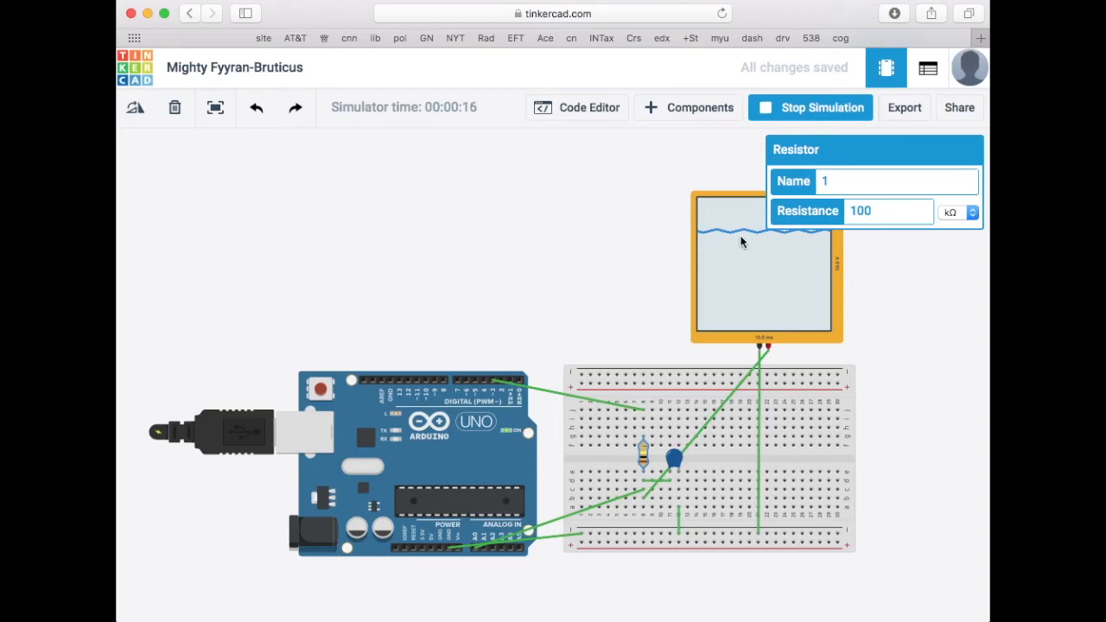
click(674, 458)
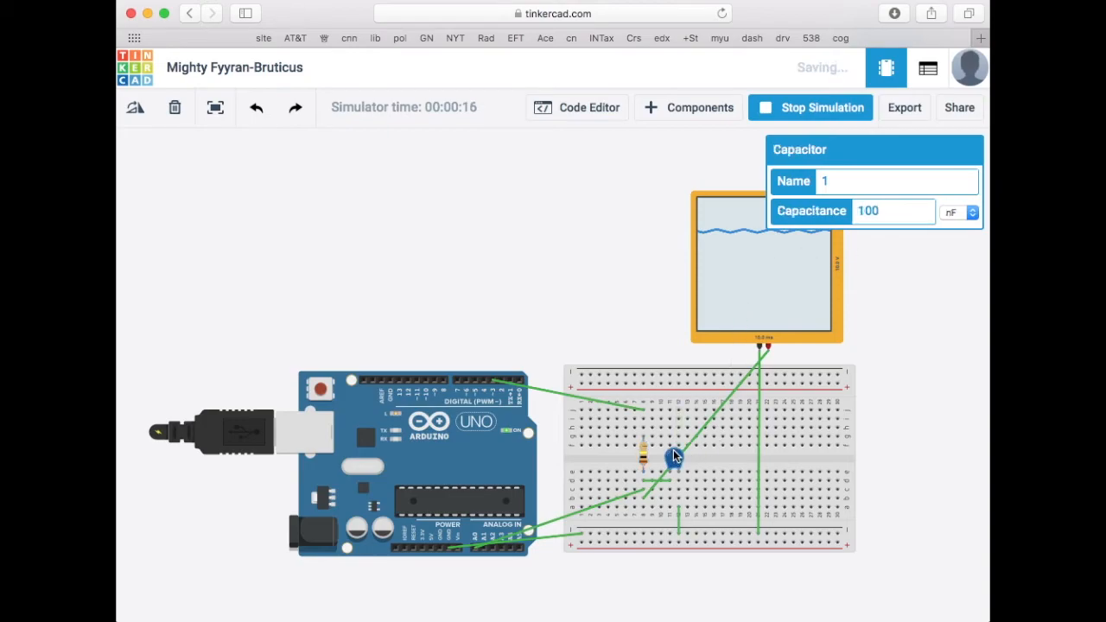
click(890, 211)
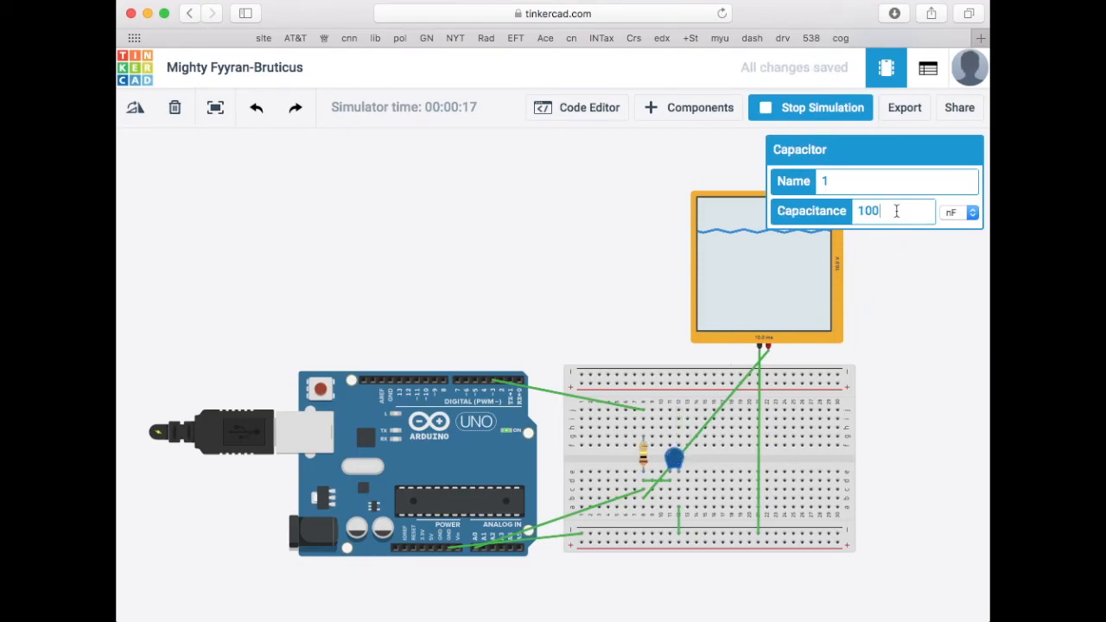
text(0)
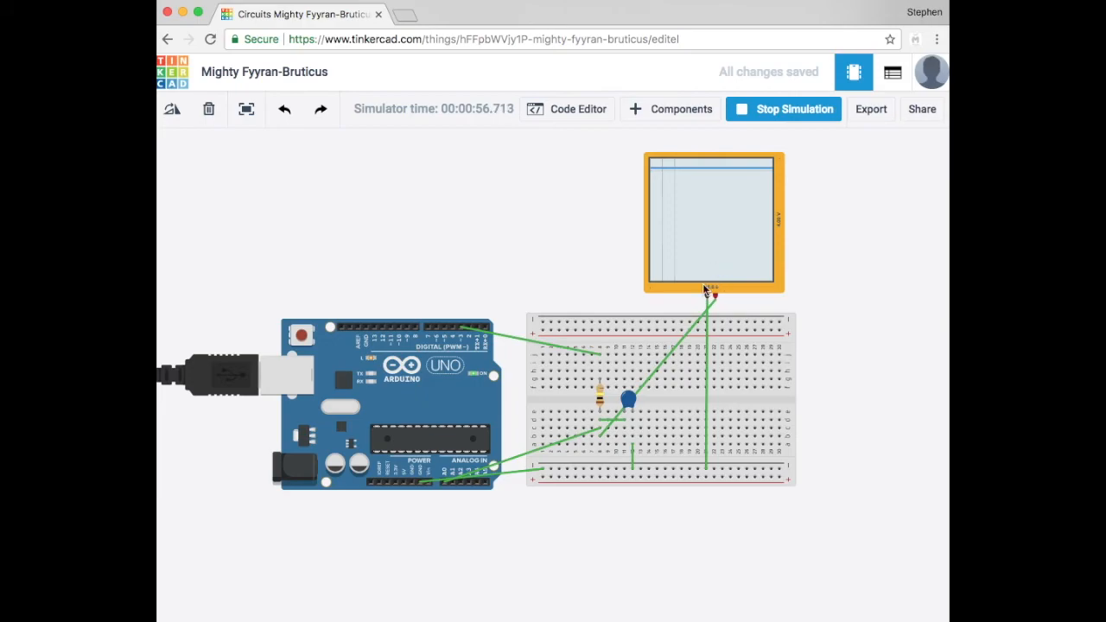
mouse_move(731, 192)
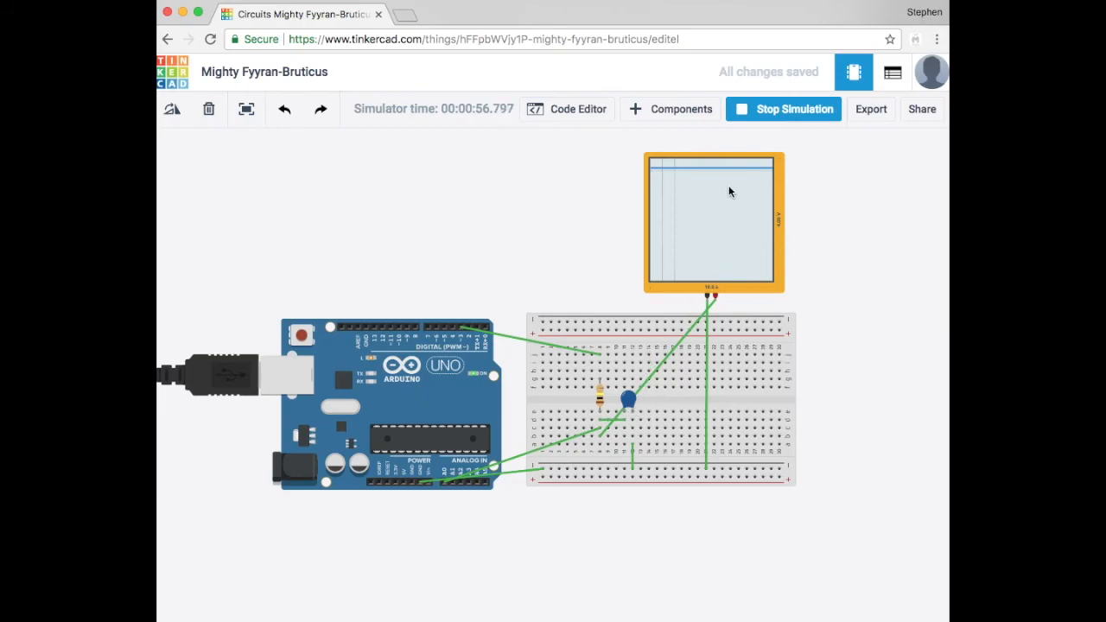
- Set the oscilloscope's time per division to 1000 ms after briefly trying seconds
click(712, 220)
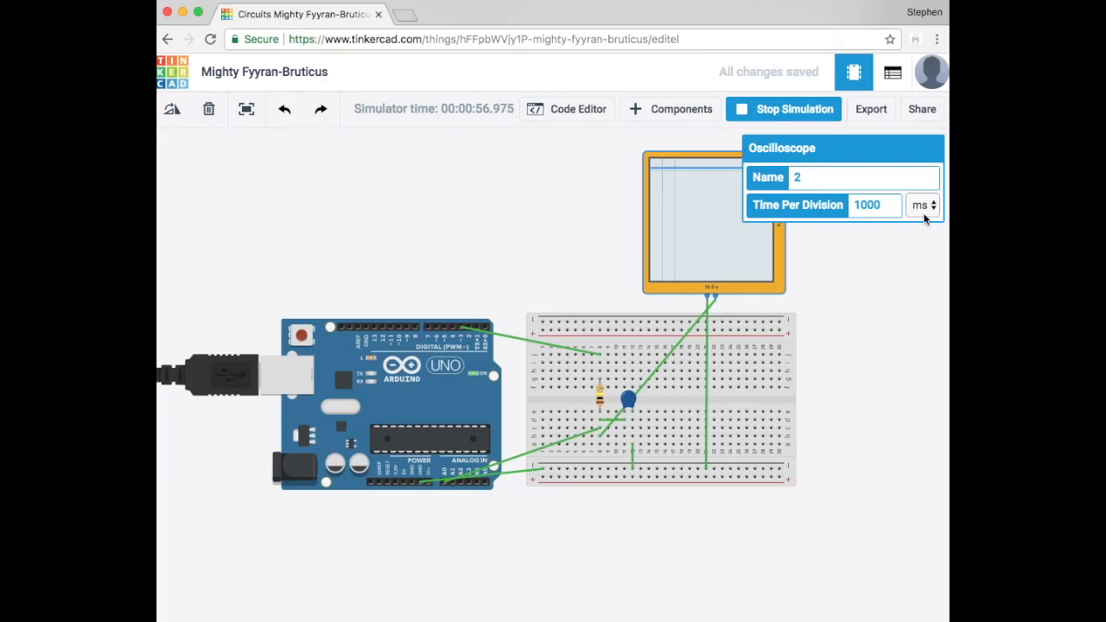
click(923, 205)
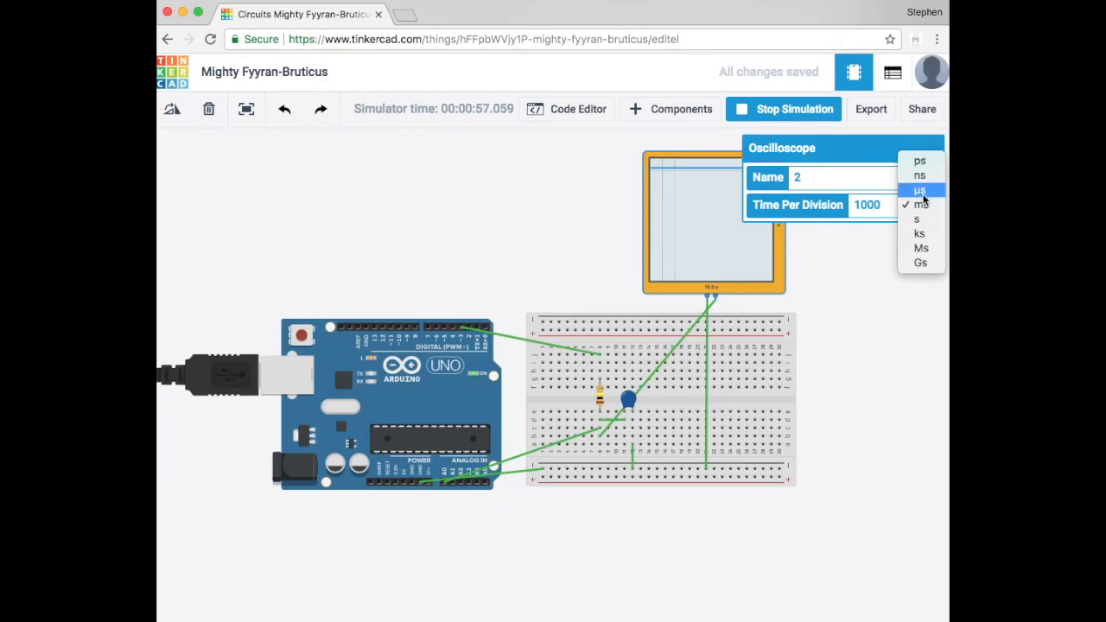
click(916, 218)
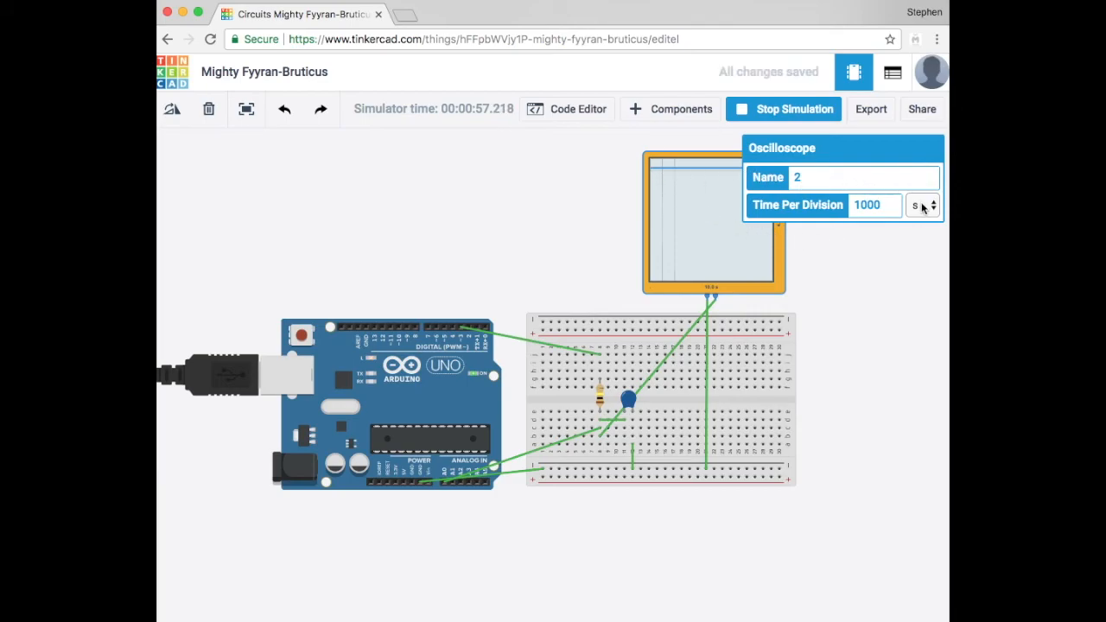
click(924, 206)
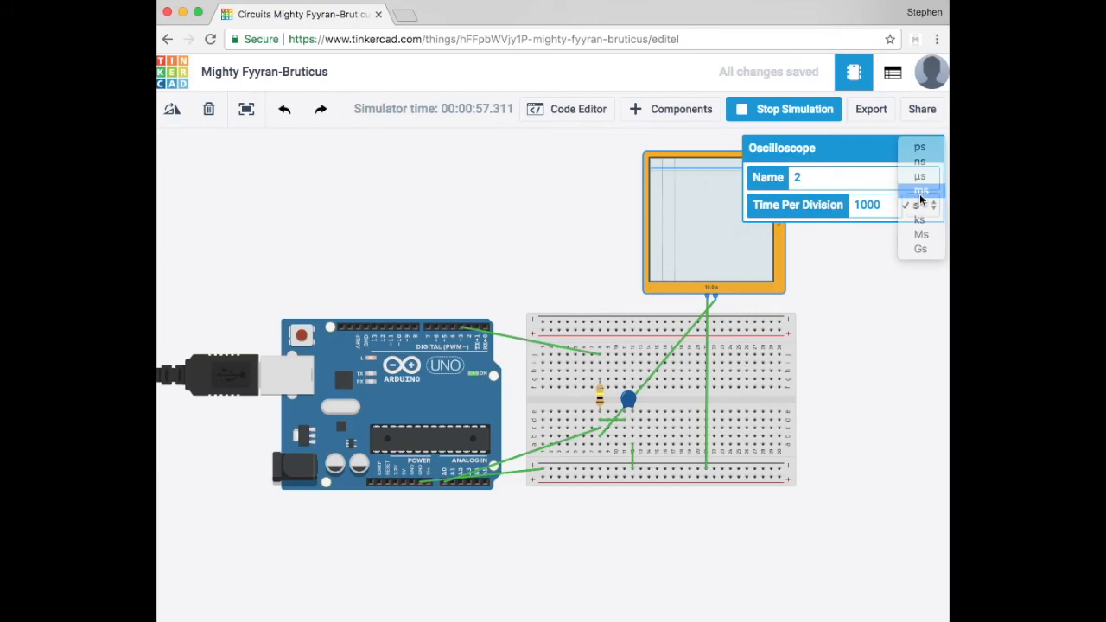
click(921, 190)
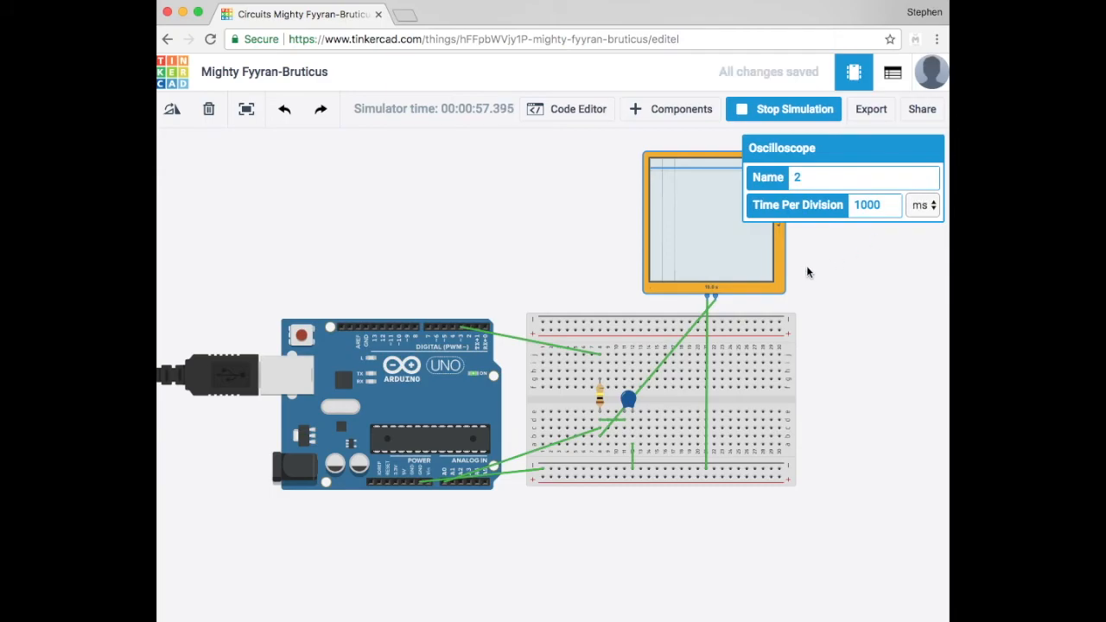
mouse_move(690, 180)
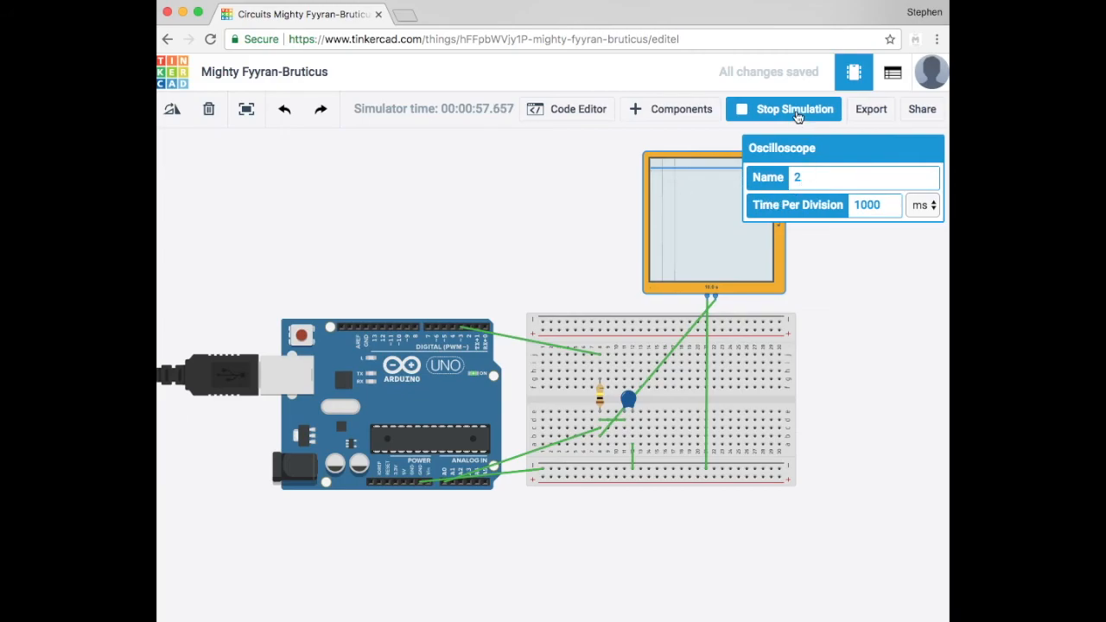
- Show the Code Editor with the Serial Monitor printing steady time,1.69 V readings
click(568, 109)
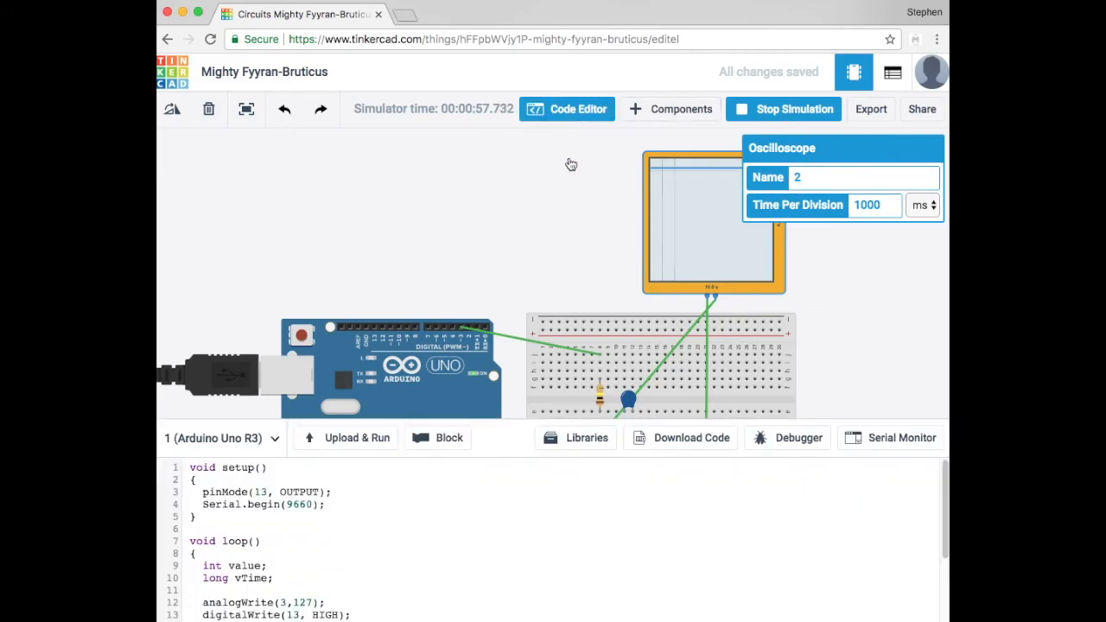
click(890, 438)
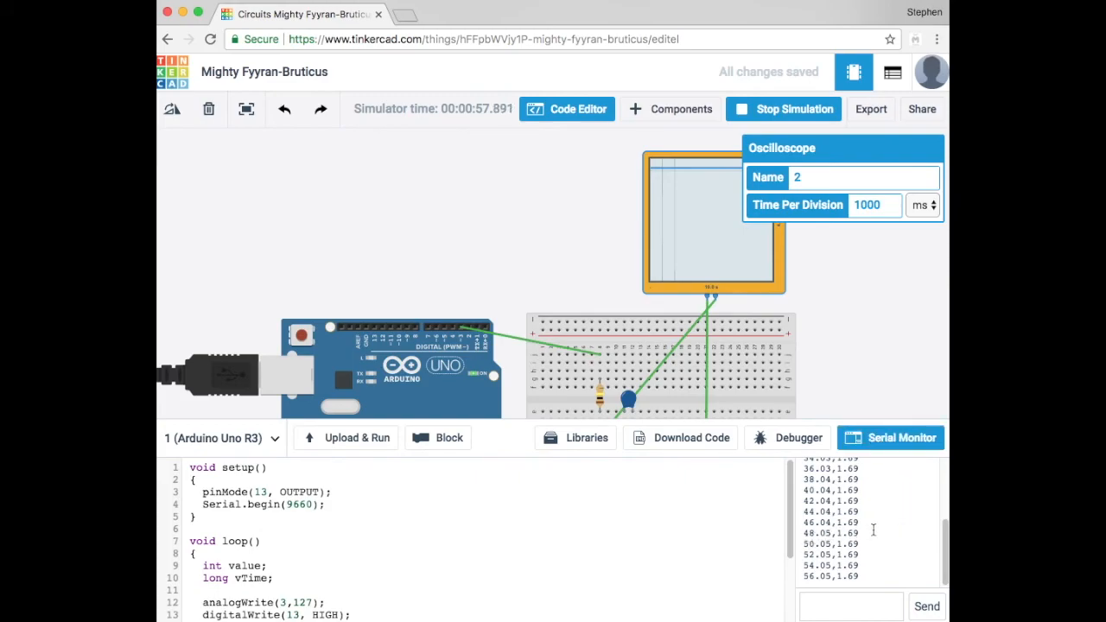
mouse_move(897, 547)
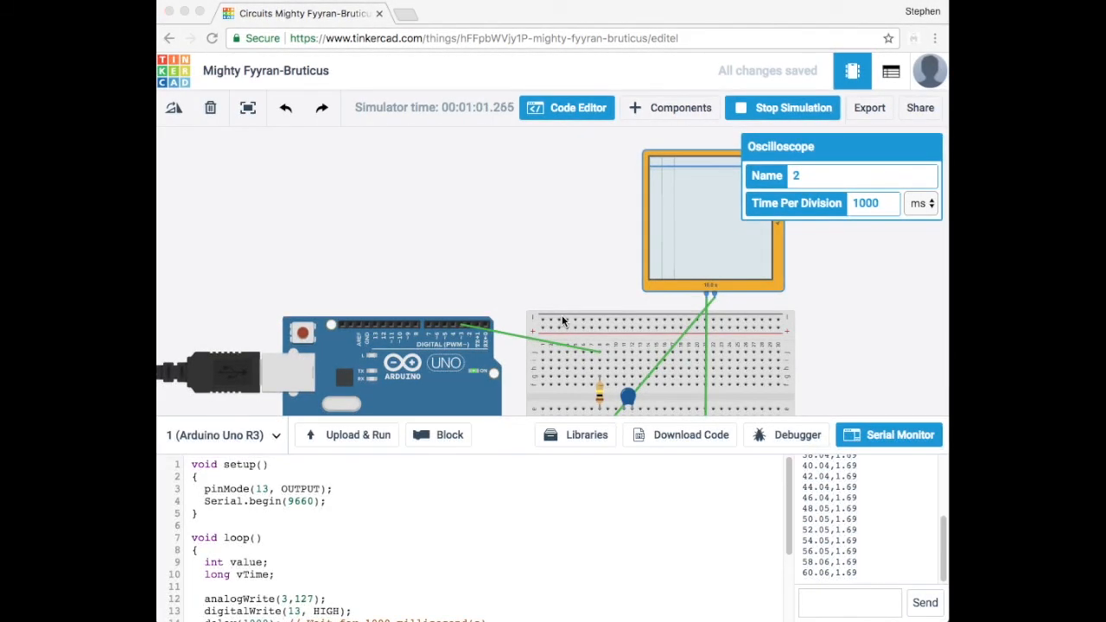
mouse_move(572, 320)
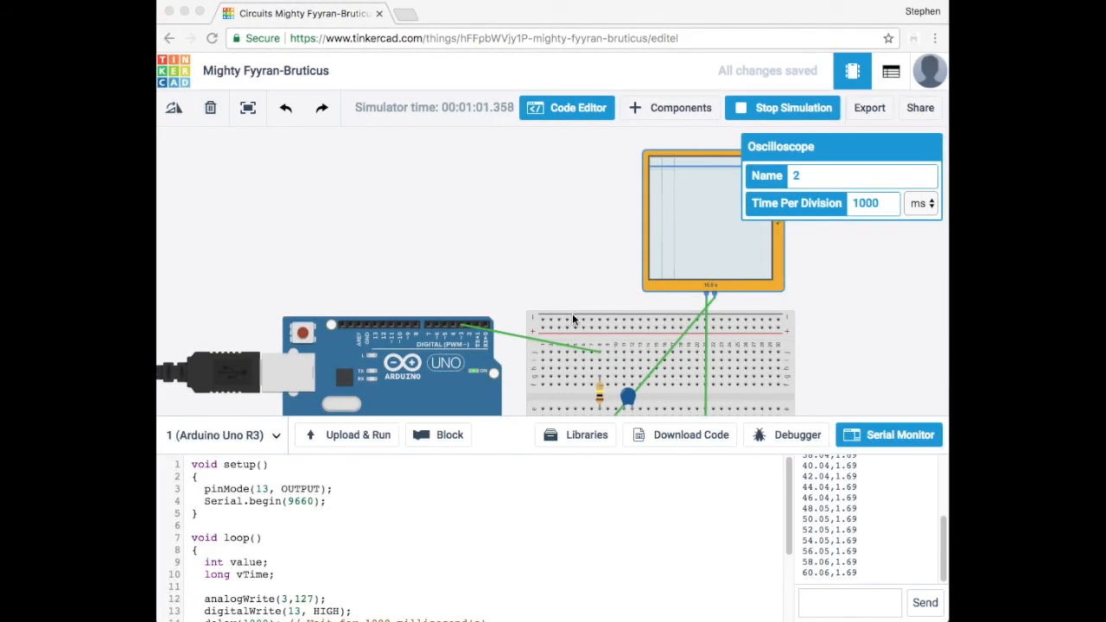
mouse_move(517, 350)
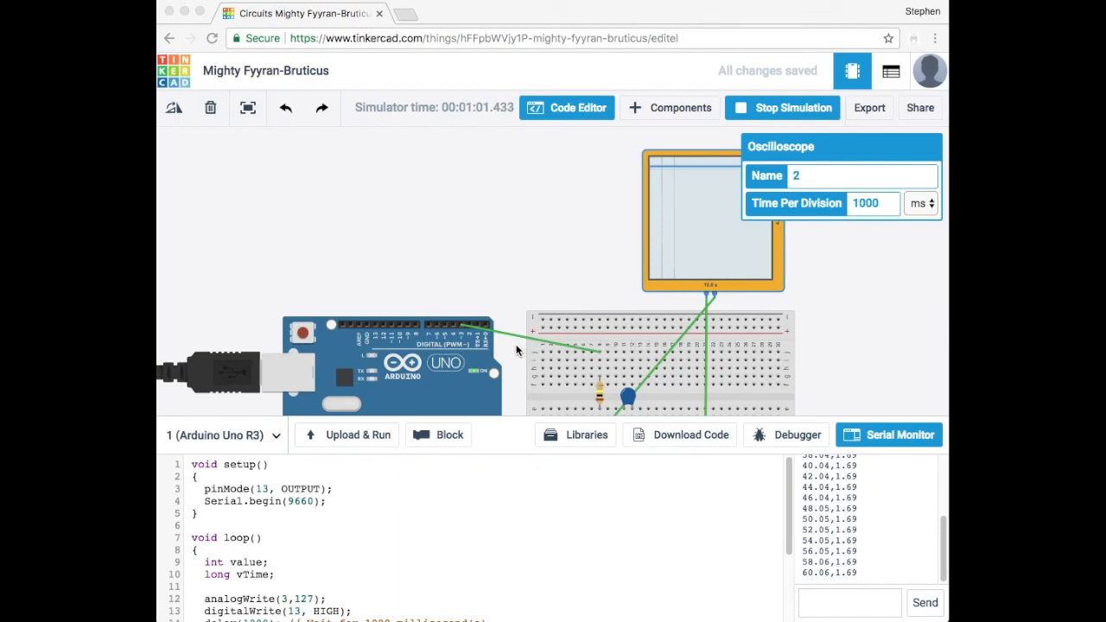
mouse_move(581, 375)
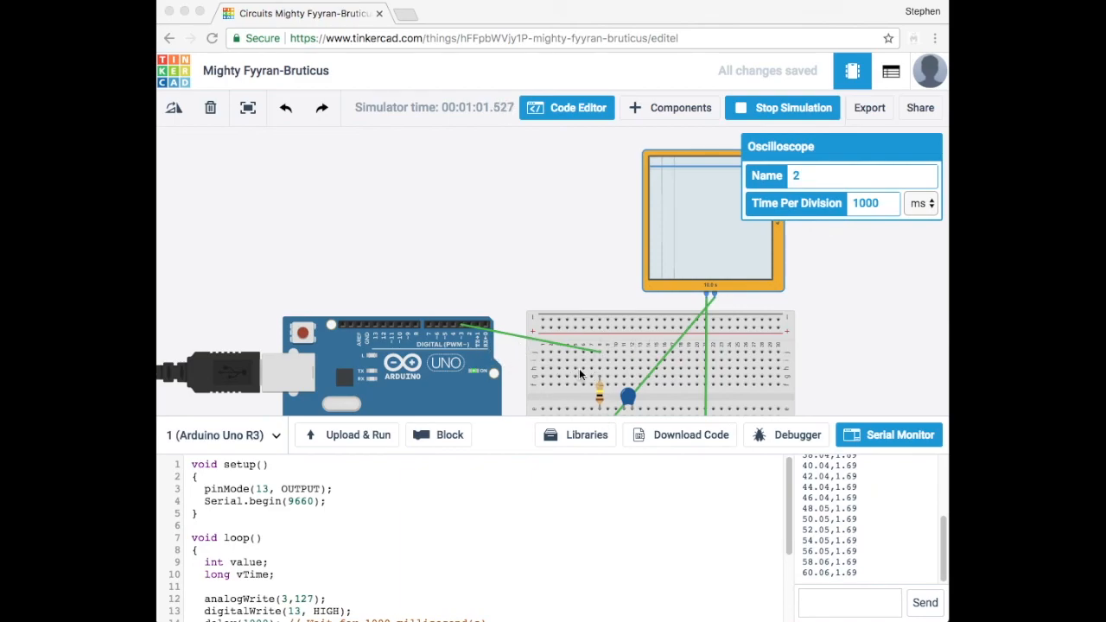
mouse_move(487, 501)
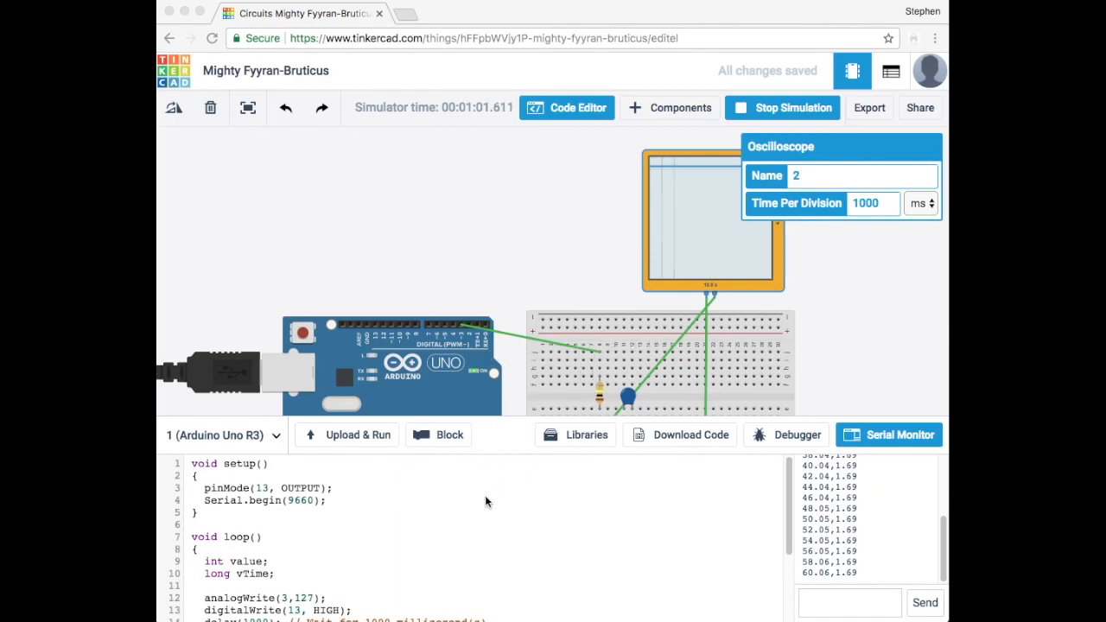
scroll(down, 3)
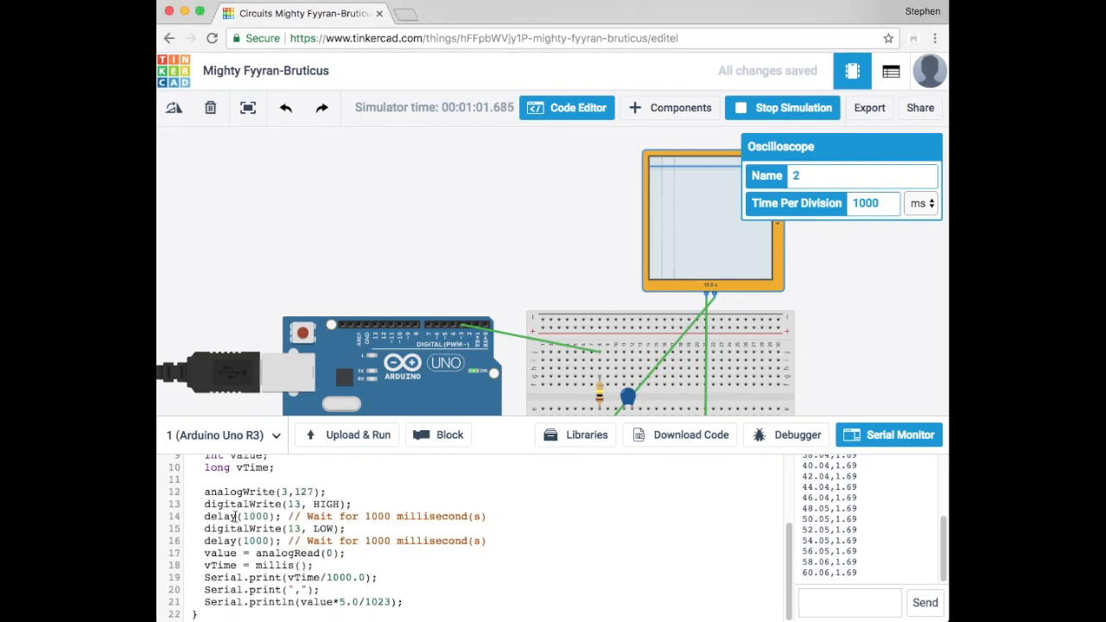